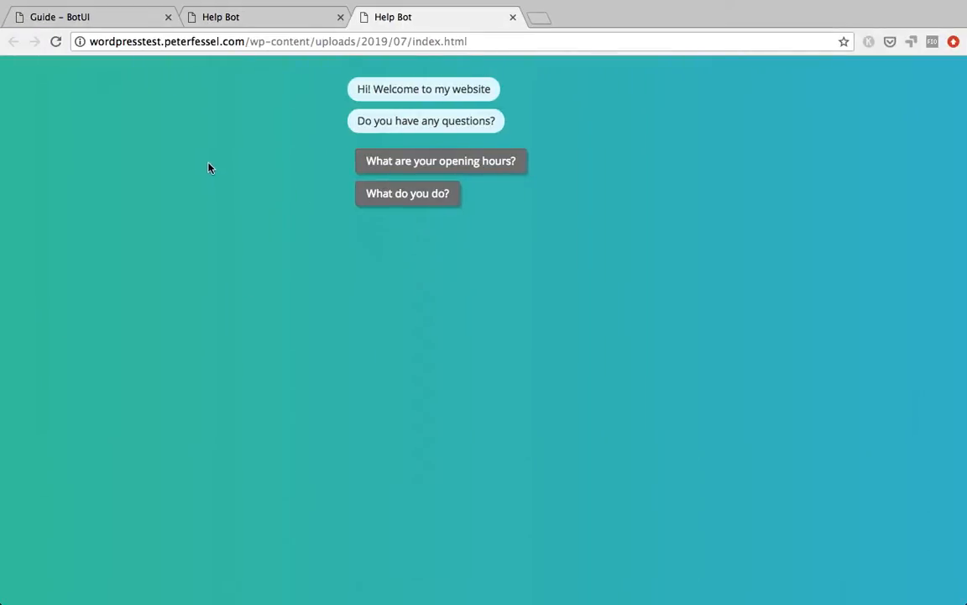
pyautogui.moveTo(211, 171)
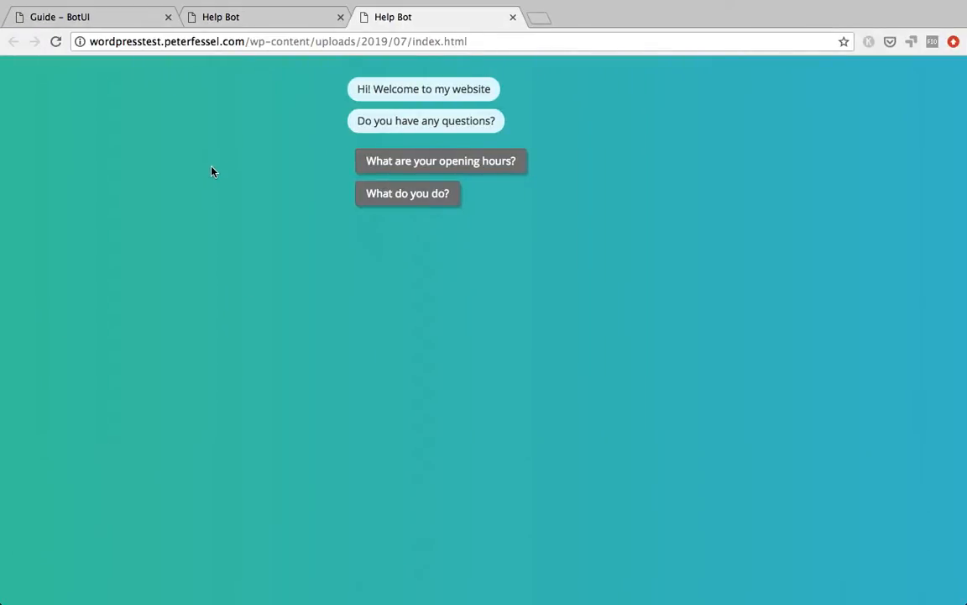
pyautogui.moveTo(258, 113)
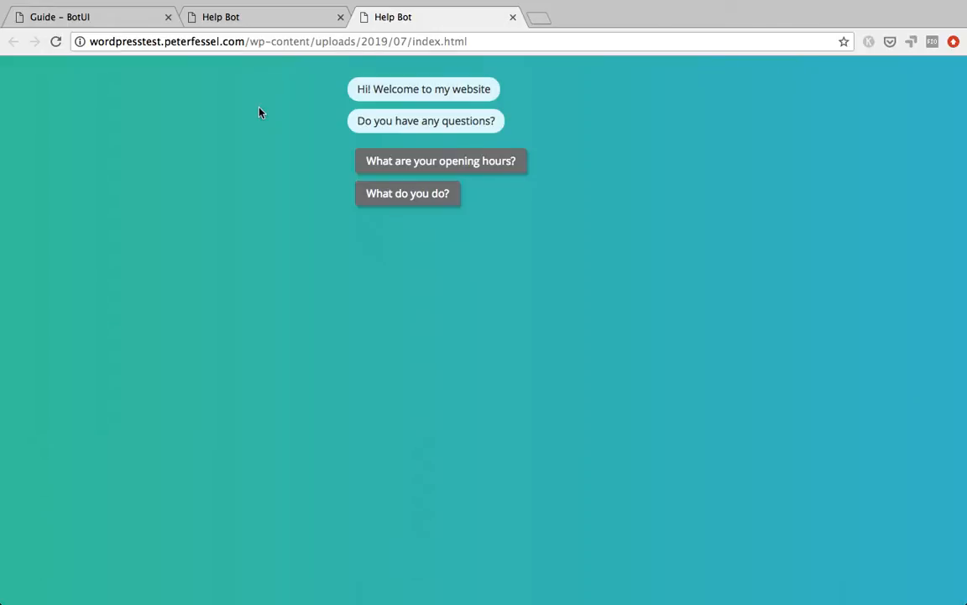
pyautogui.moveTo(311, 87)
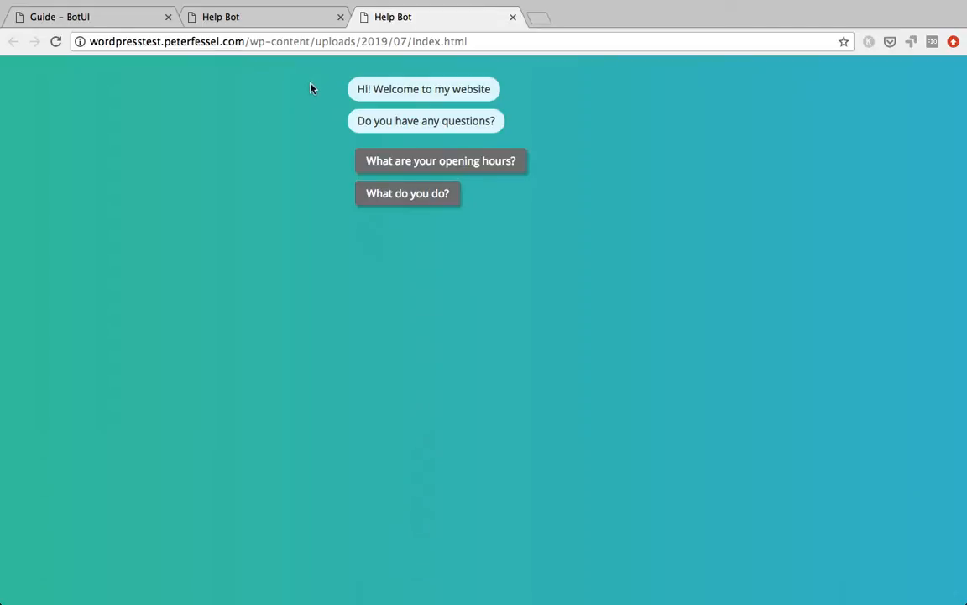
pyautogui.moveTo(412, 40)
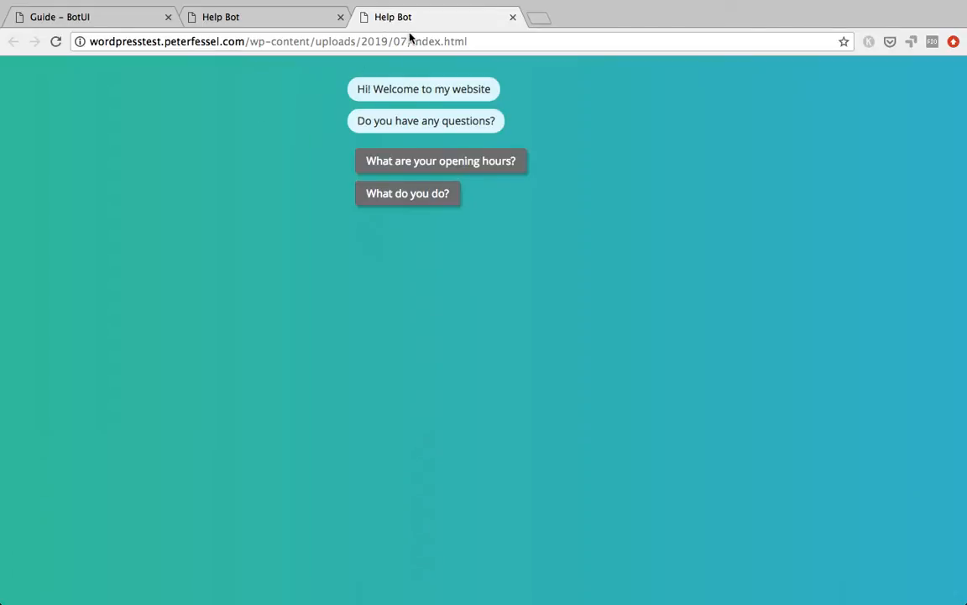
pyautogui.moveTo(435, 20)
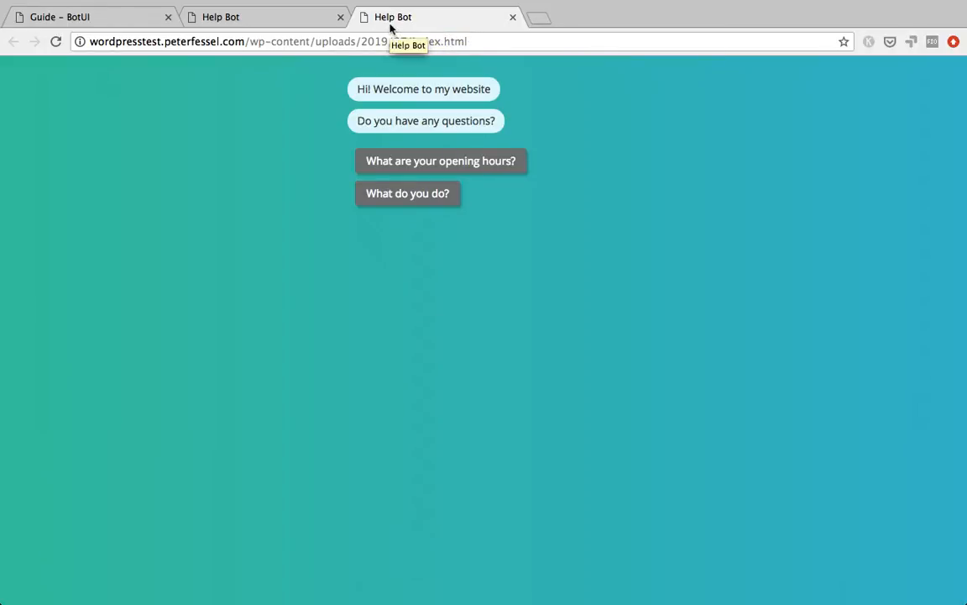
pyautogui.moveTo(410, 84)
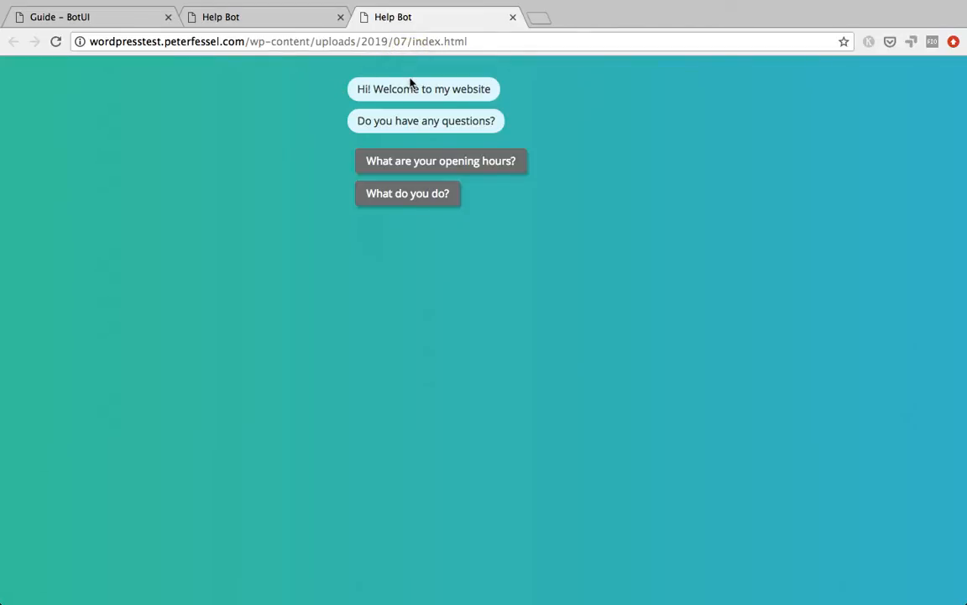
pyautogui.moveTo(393, 100)
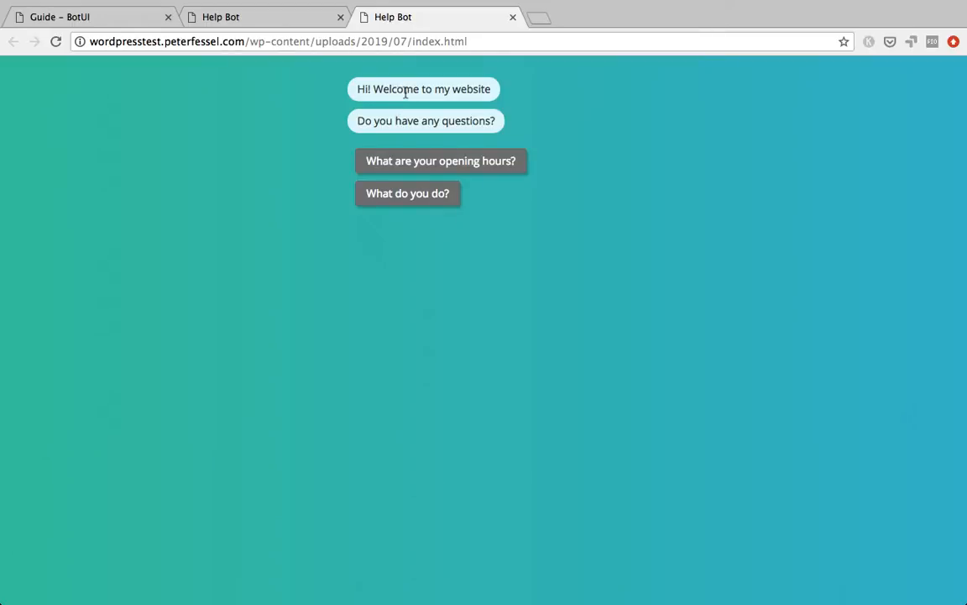
pyautogui.moveTo(430, 178)
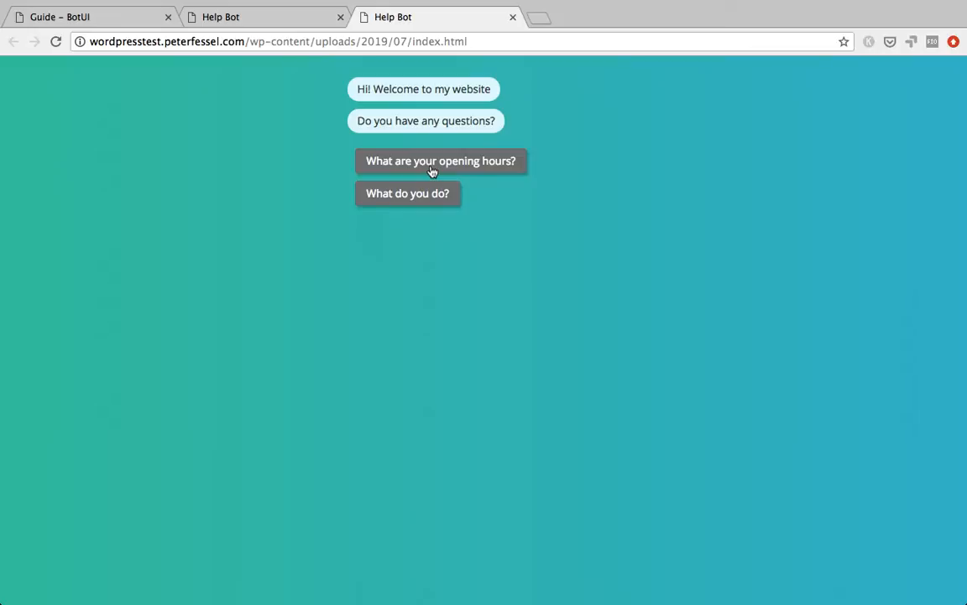
pyautogui.moveTo(430, 21)
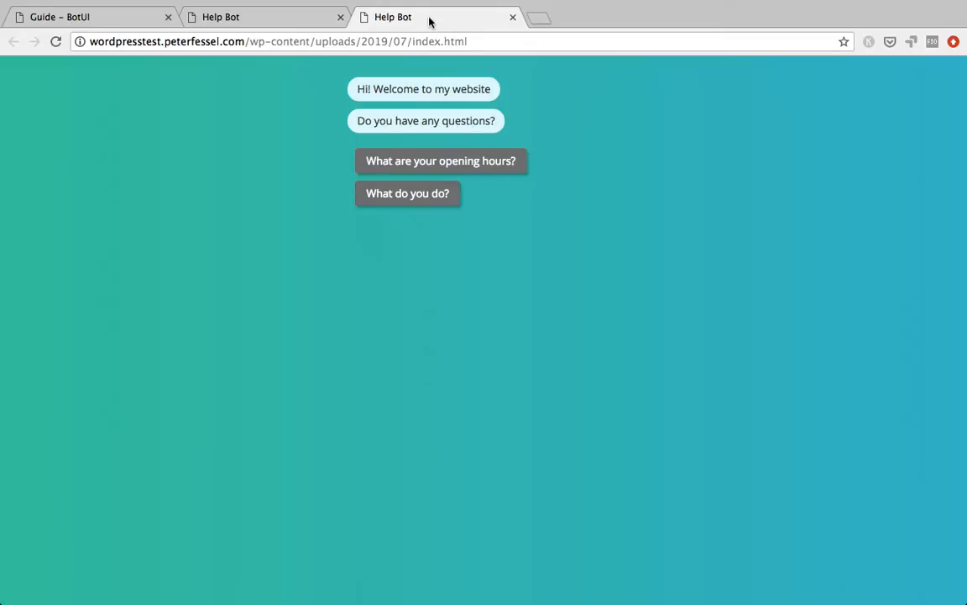
pyautogui.moveTo(427, 21)
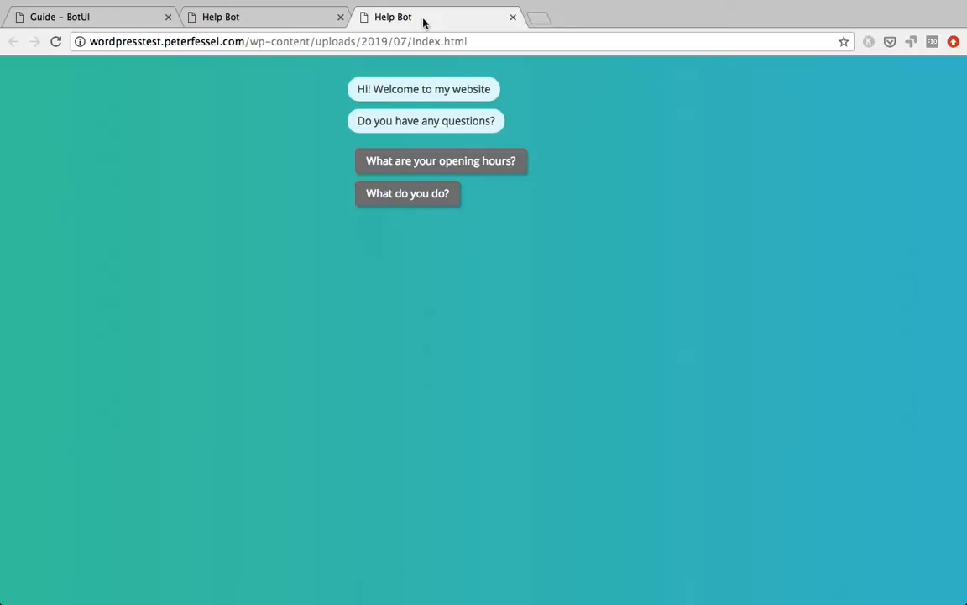
pyautogui.moveTo(603, 279)
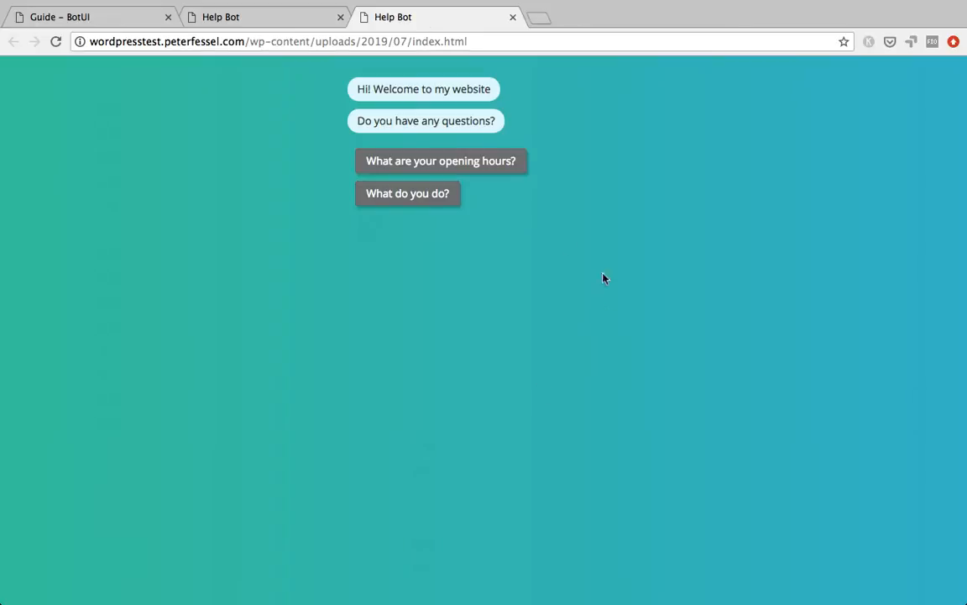
pyautogui.moveTo(262, 109)
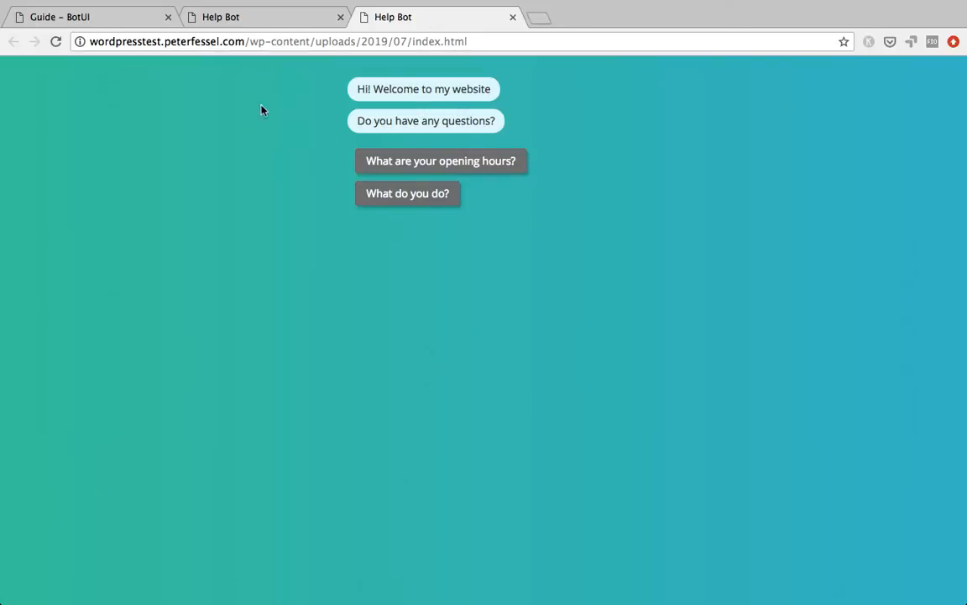
# Step: Ask the help bot 'What are your opening hours?' and reload the page
pyautogui.click(440, 161)
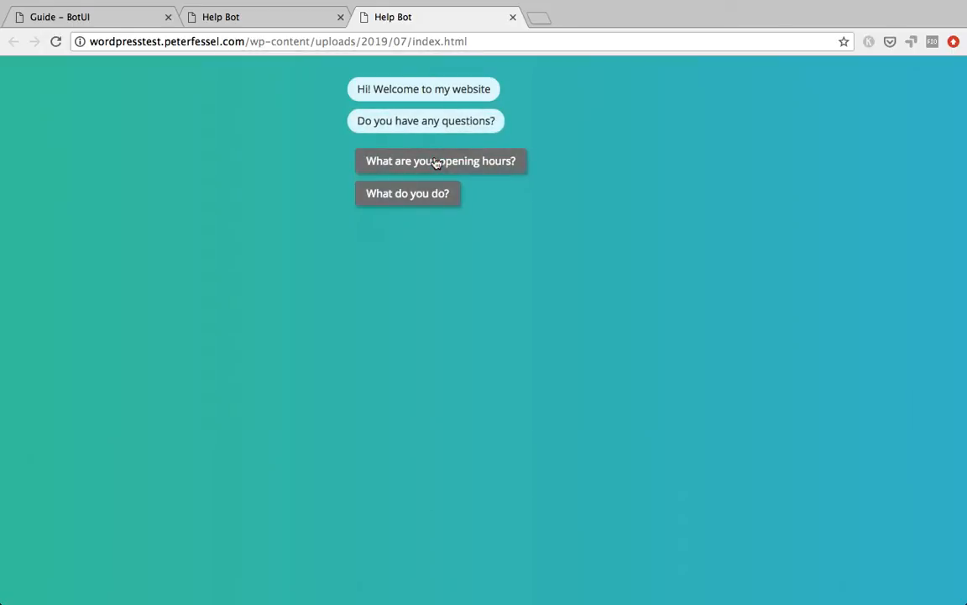
pyautogui.moveTo(426, 91)
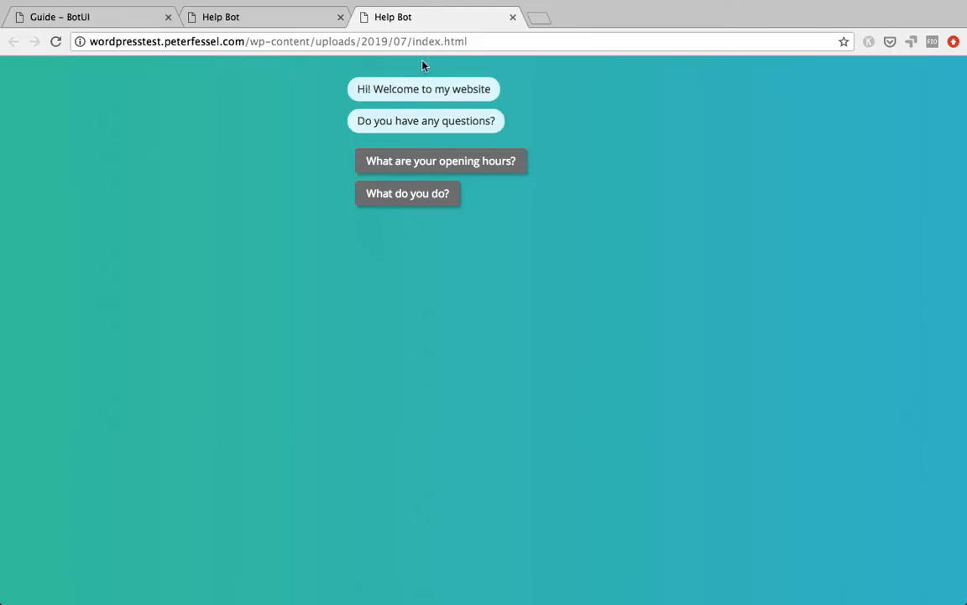
pyautogui.moveTo(440, 110)
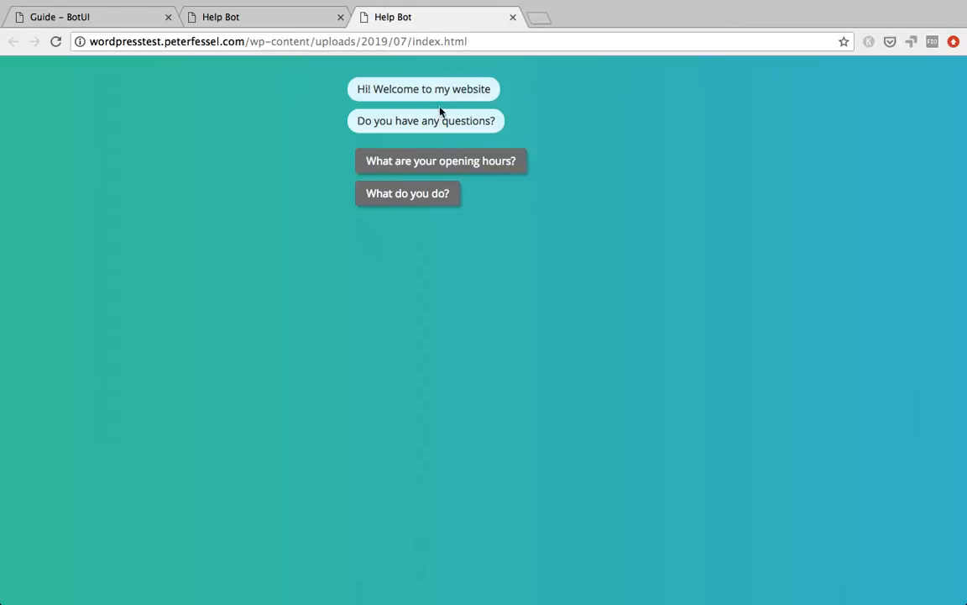
pyautogui.click(440, 161)
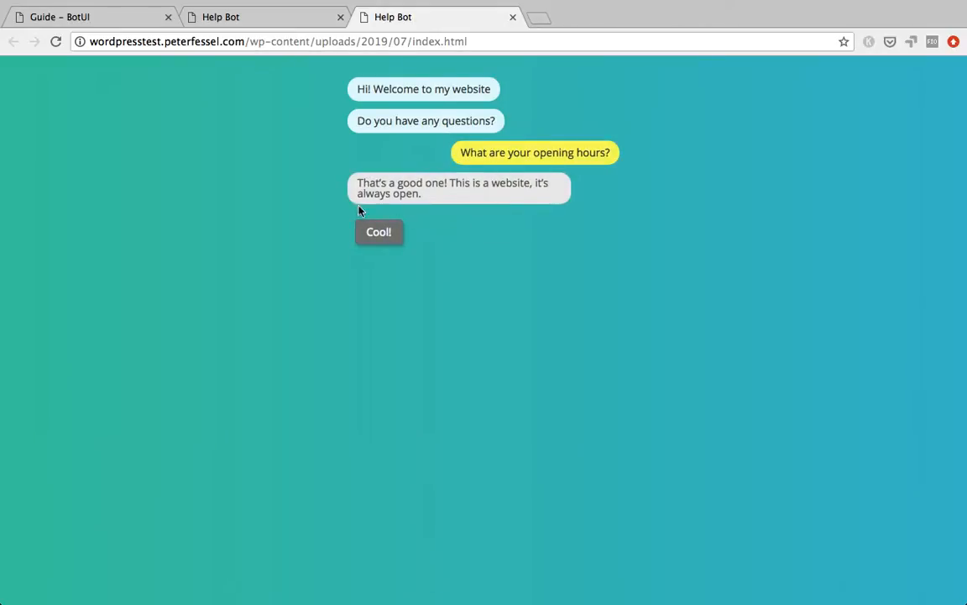
pyautogui.click(377, 231)
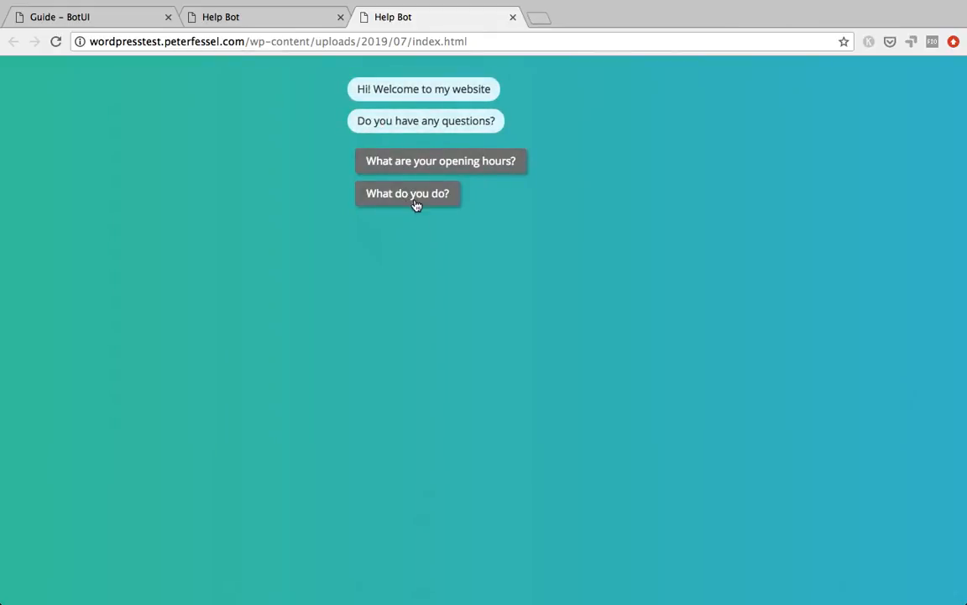
# Step: Ask the bot 'What do you do?' and answer 'Cool!' to get its closing reply
pyautogui.click(407, 193)
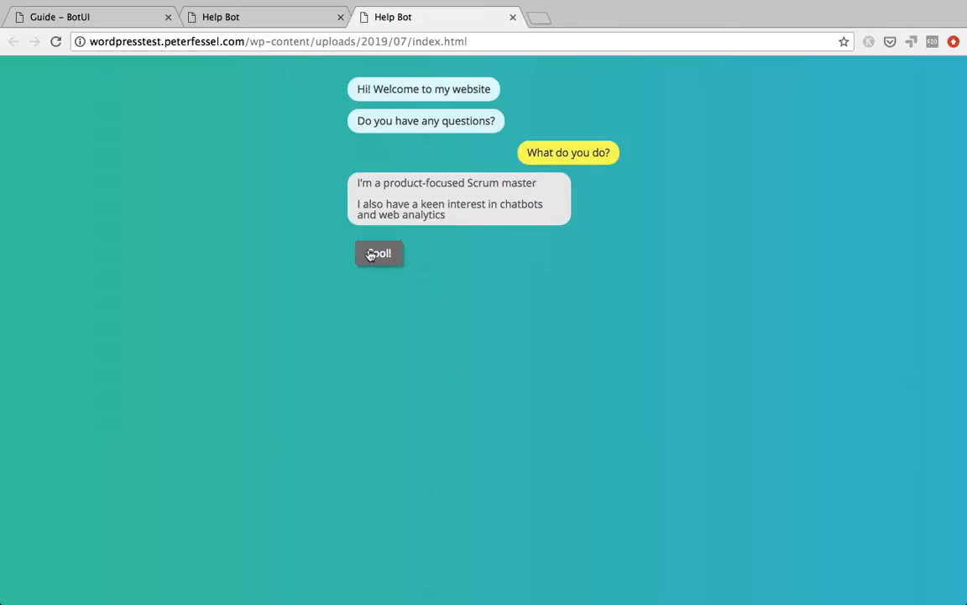
pyautogui.click(378, 252)
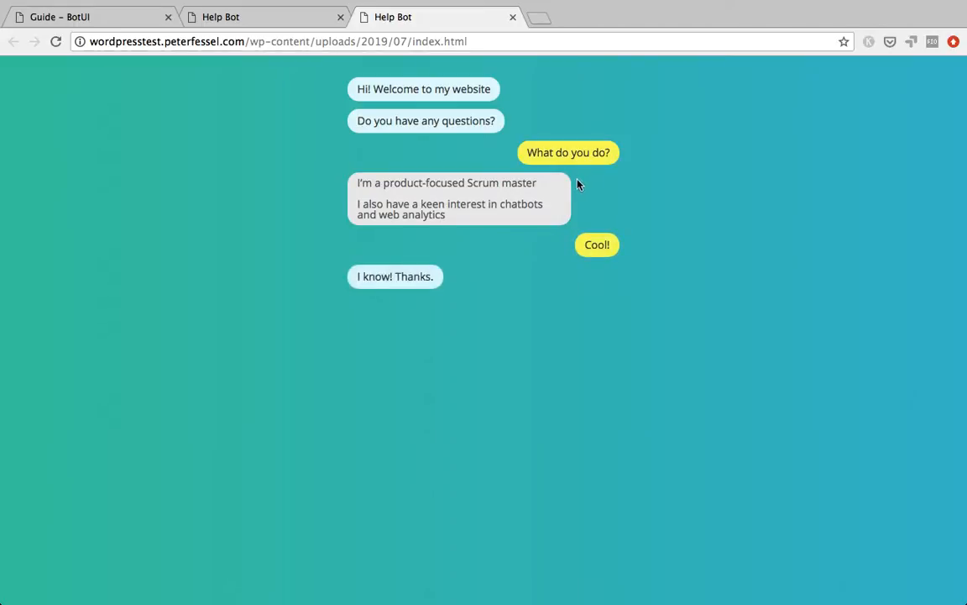
pyautogui.moveTo(557, 151)
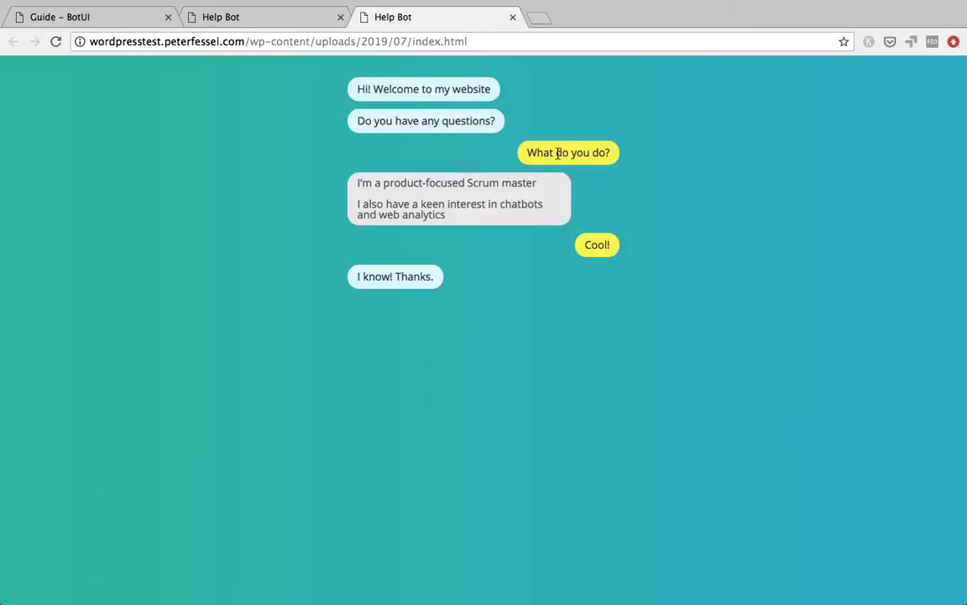
pyautogui.moveTo(411, 316)
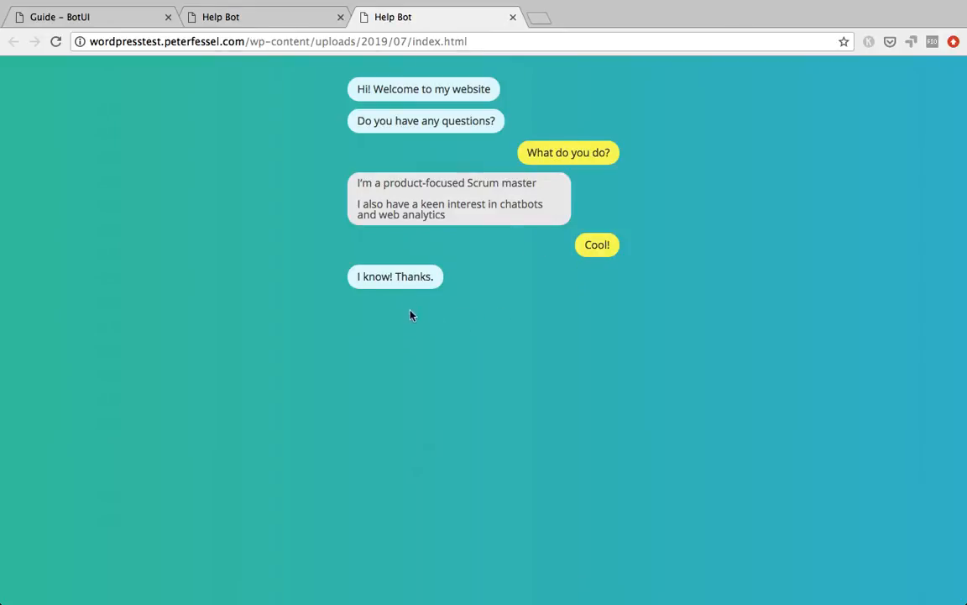
pyautogui.moveTo(445, 336)
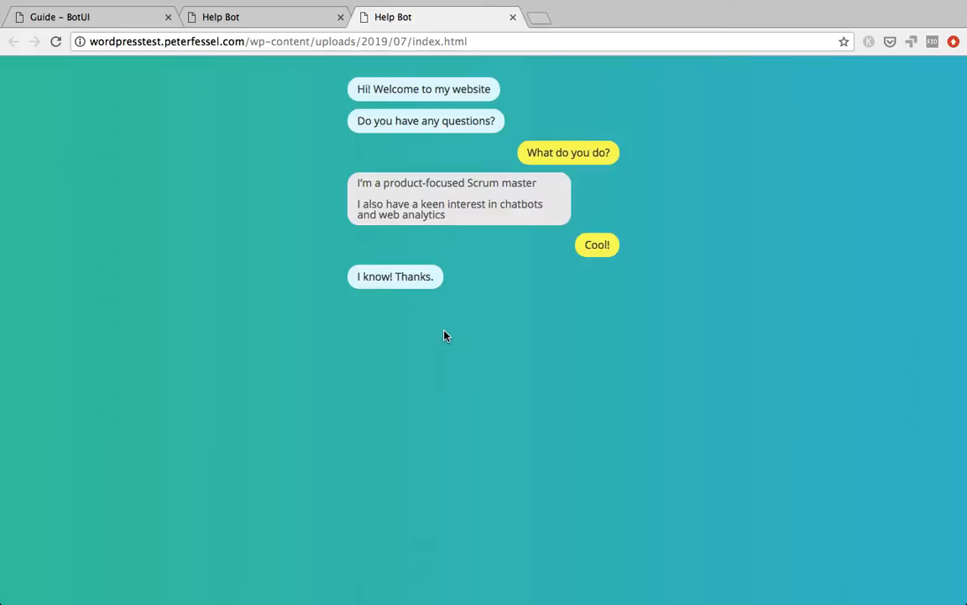
pyautogui.moveTo(430, 32)
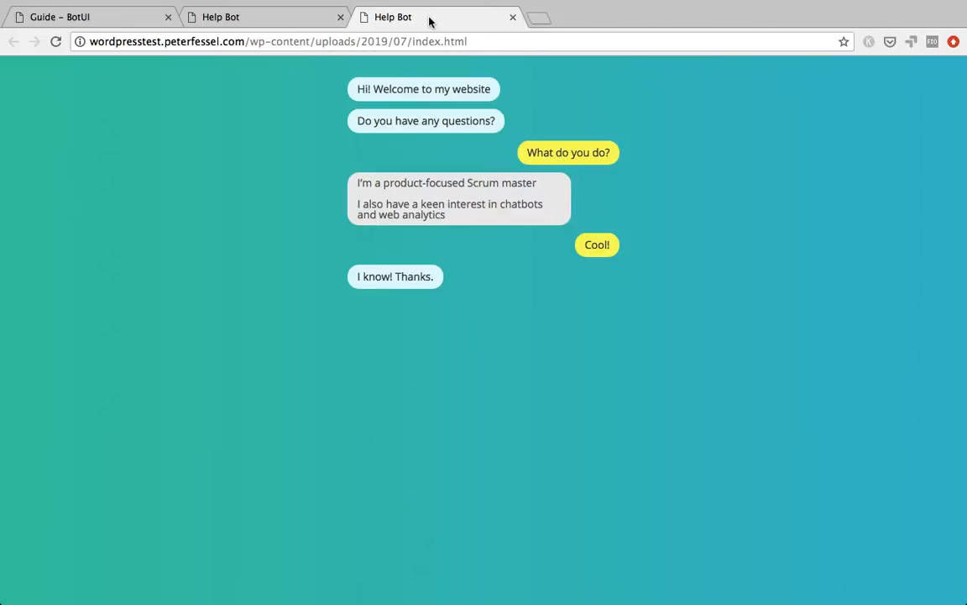
pyautogui.moveTo(428, 17)
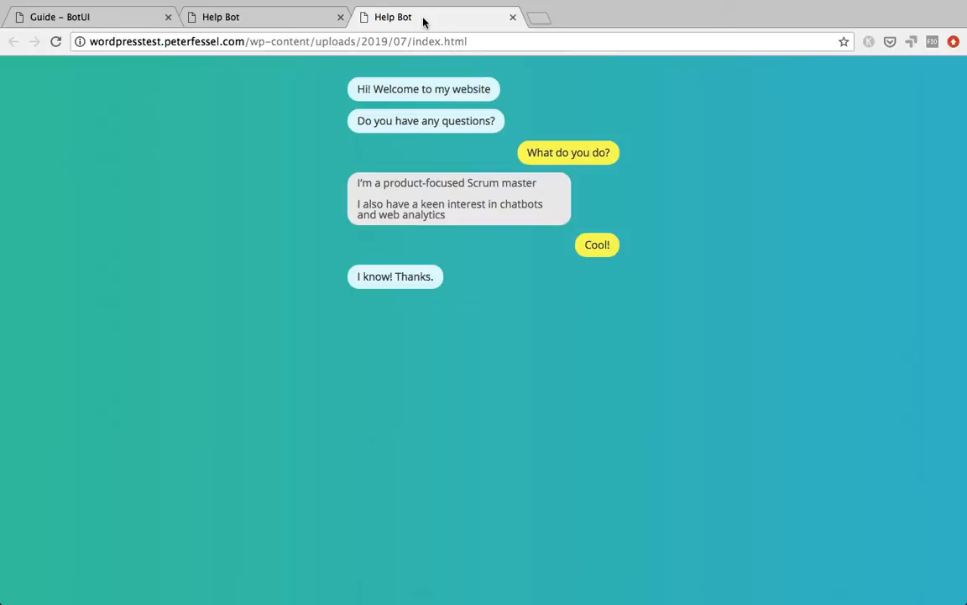
pyautogui.moveTo(433, 141)
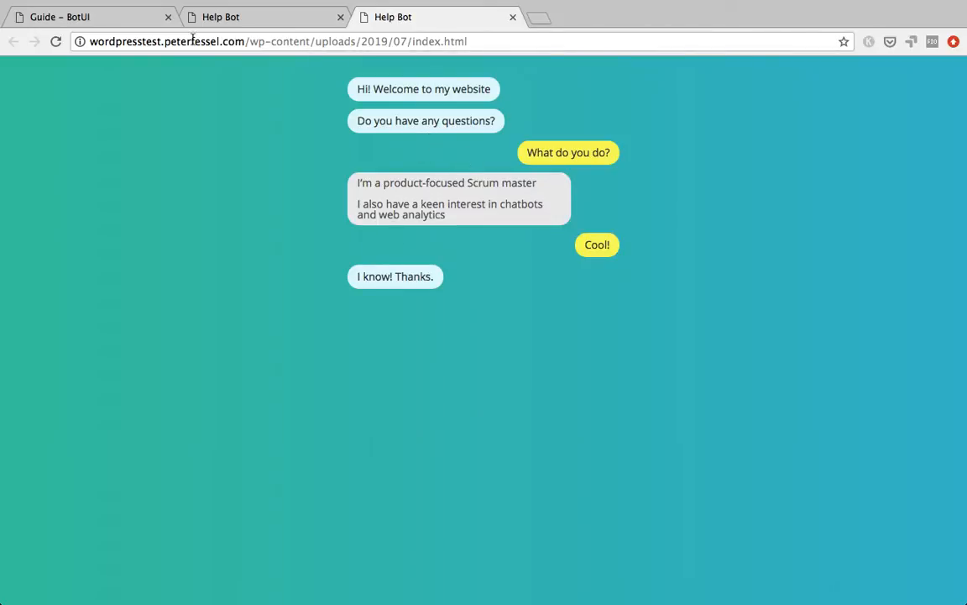
pyautogui.moveTo(459, 114)
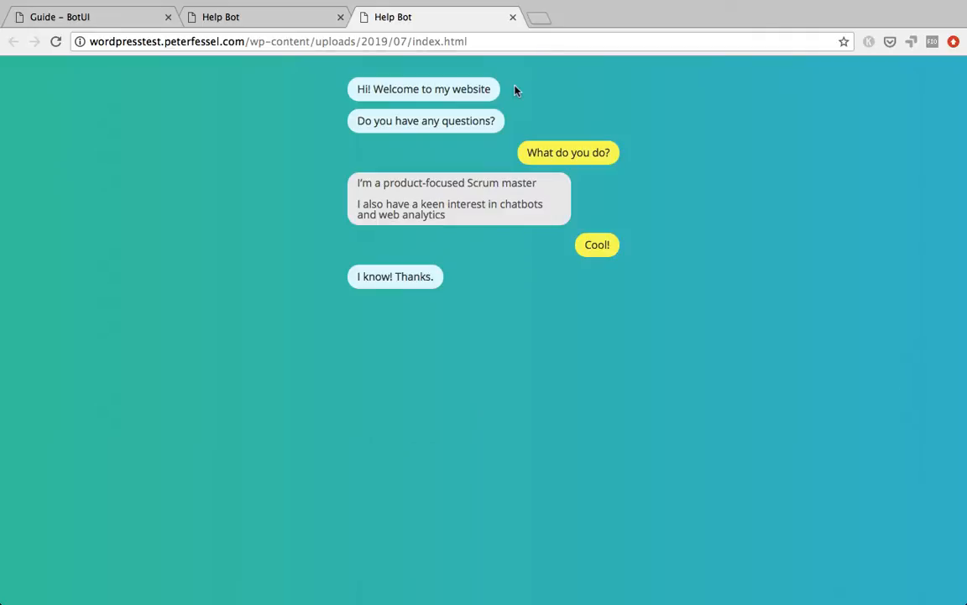
pyautogui.moveTo(514, 84)
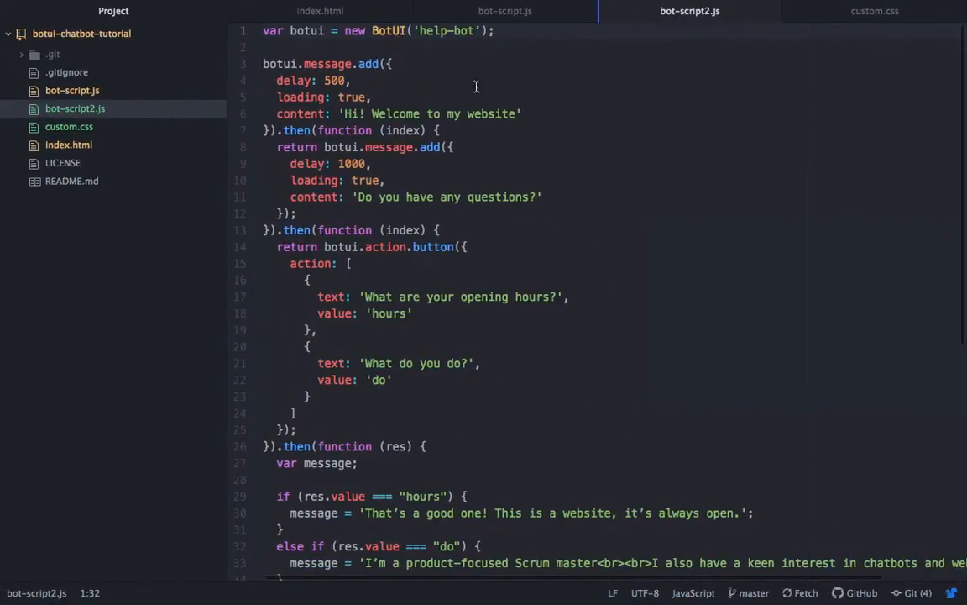
# Step: Review index.html's Vue and BotUI script includes, removing .min from the Vue file name
pyautogui.click(319, 11)
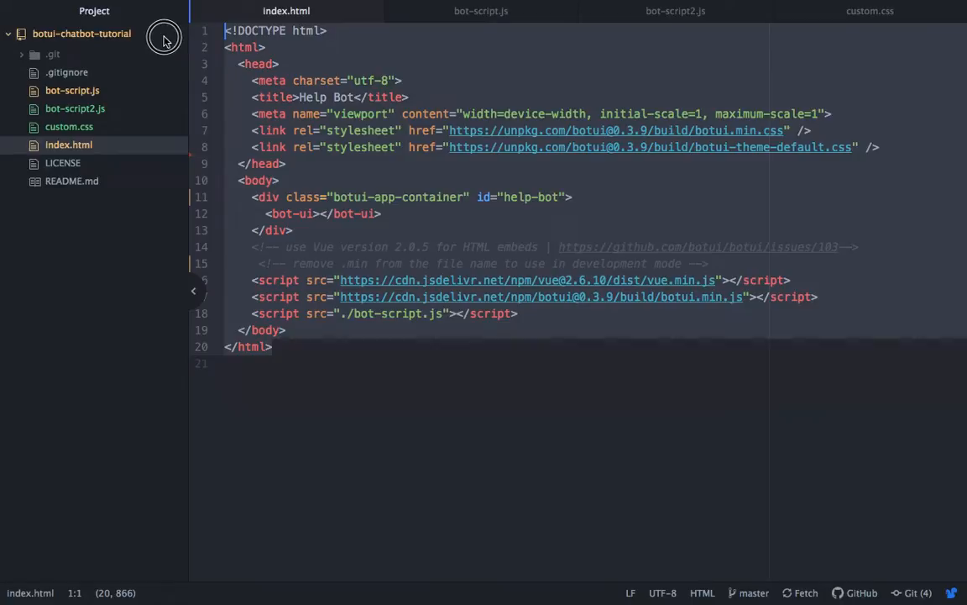
pyautogui.moveTo(665, 172)
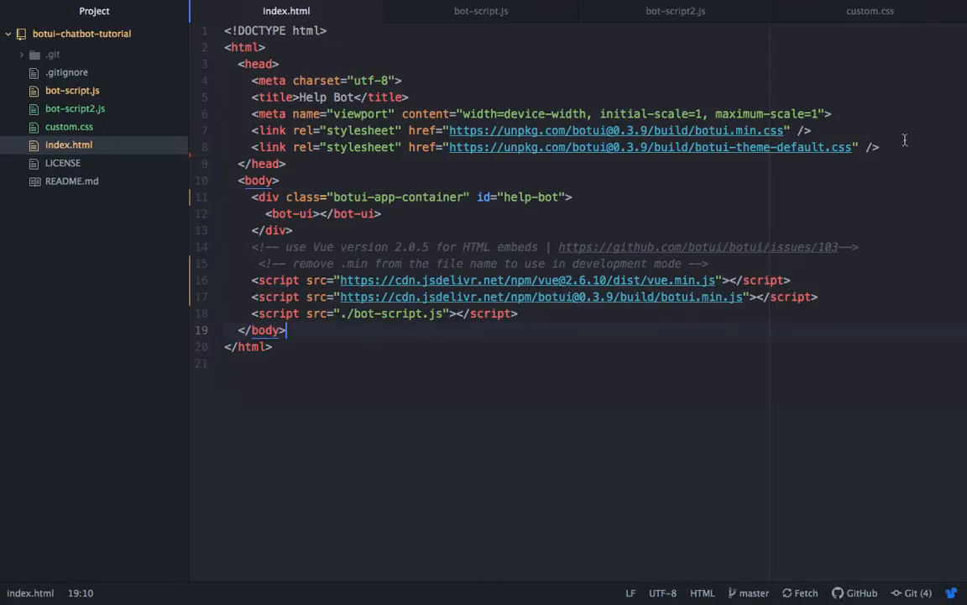
pyautogui.click(407, 136)
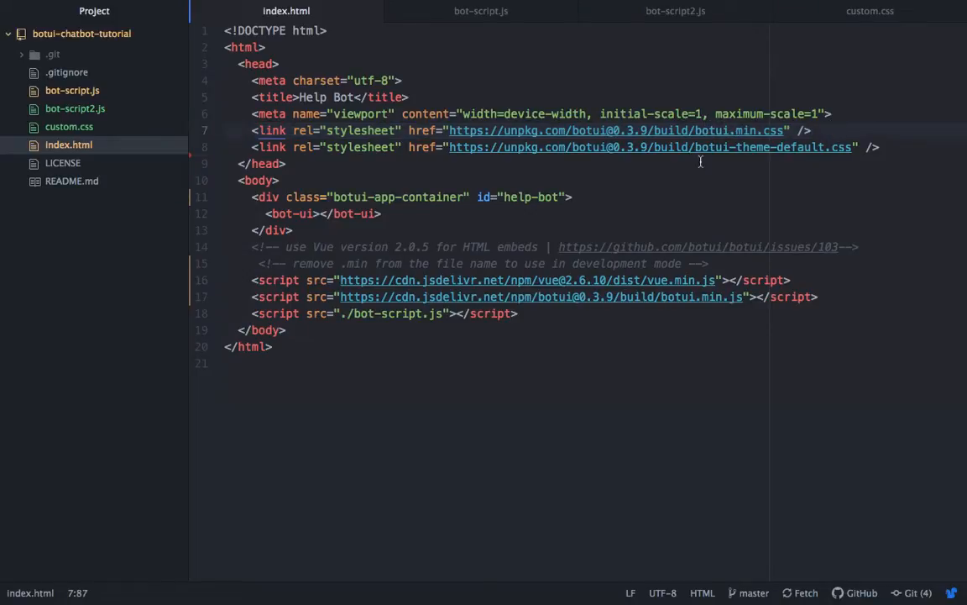
pyautogui.moveTo(799, 297)
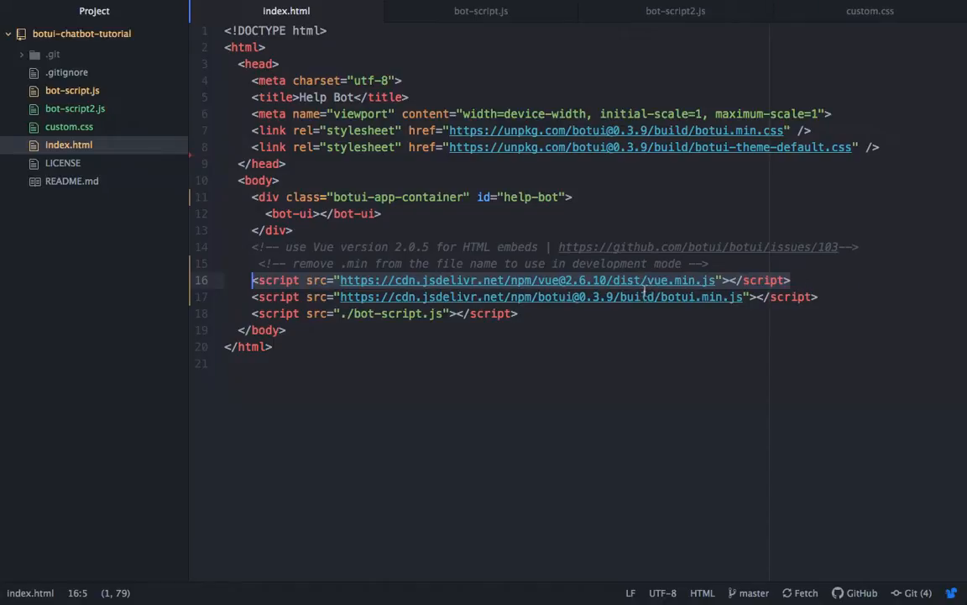
pyautogui.click(820, 296)
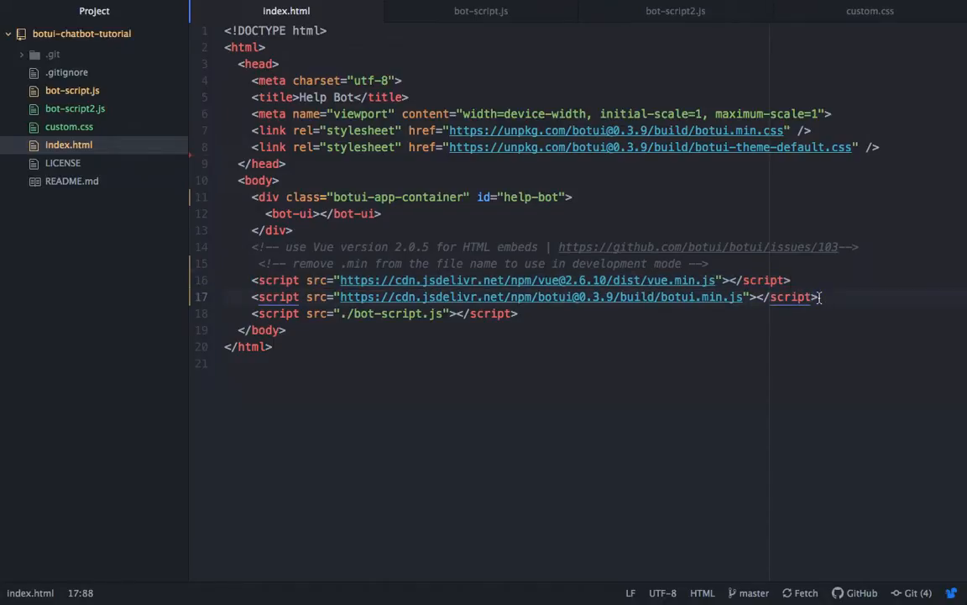
pyautogui.click(252, 296)
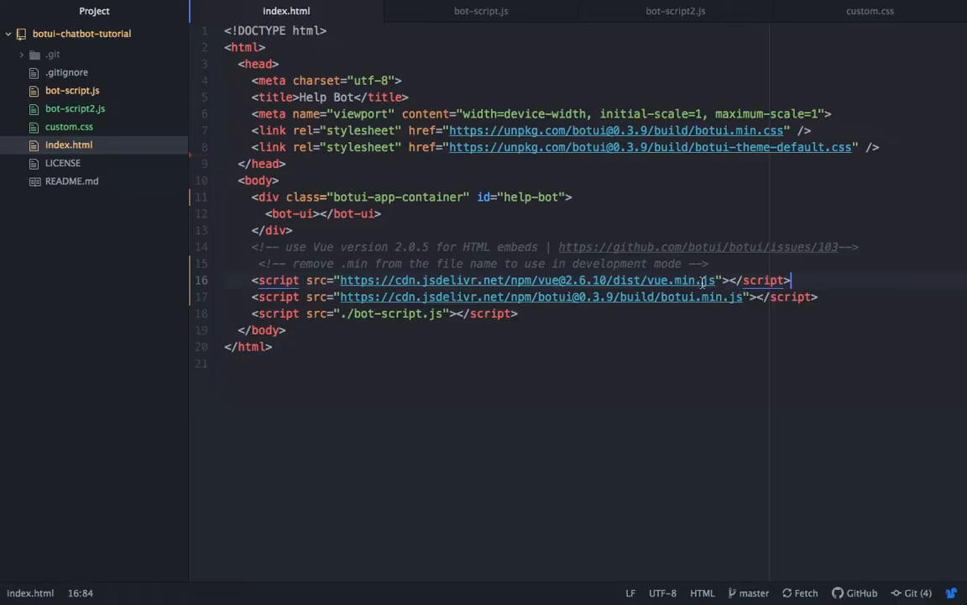
pyautogui.moveTo(688, 279)
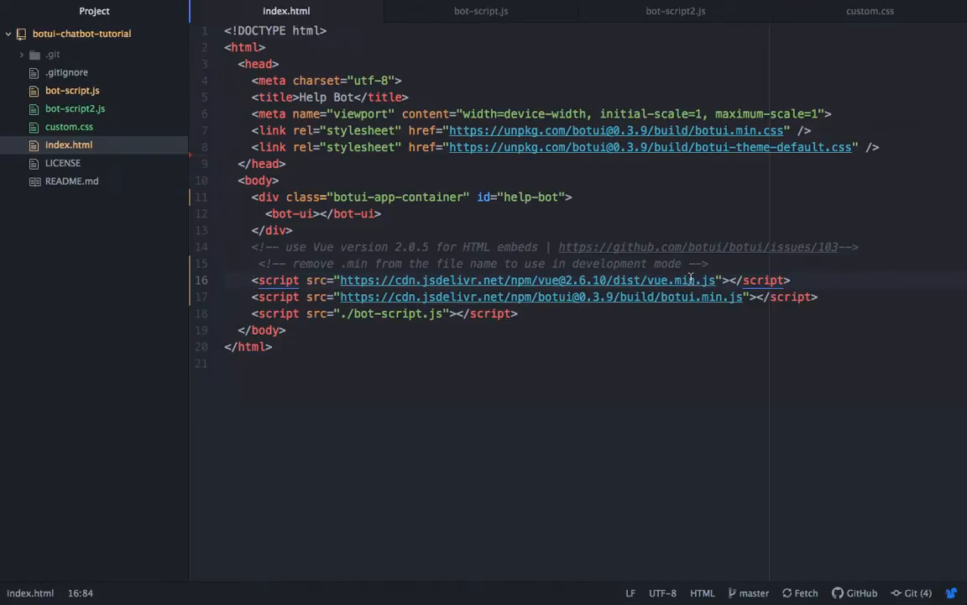
pyautogui.click(687, 279)
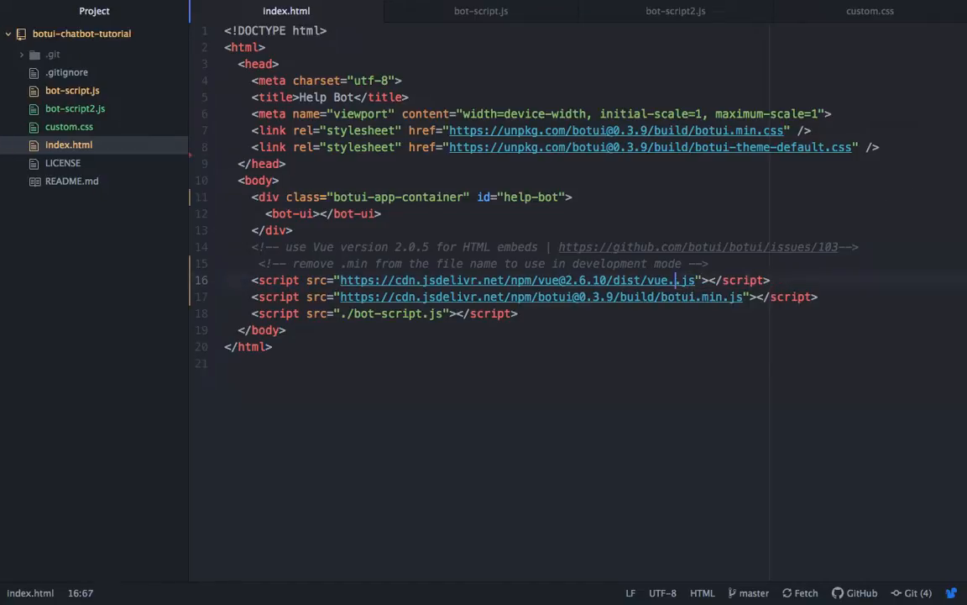
pyautogui.press('BackSpace')
pyautogui.write('min.')
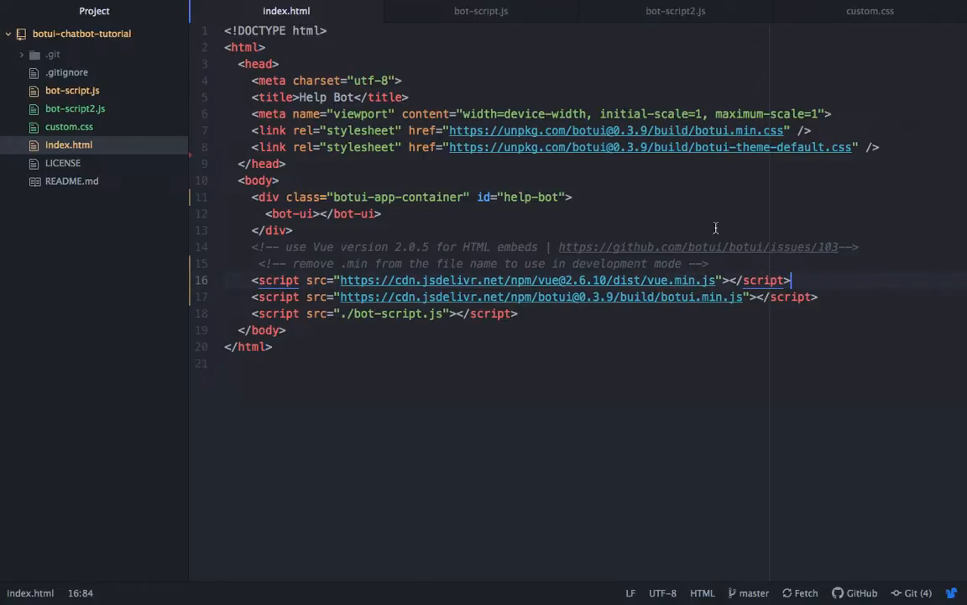
# Step: Point out the help-bot container div, its bot-ui element and the bot-script.js include
pyautogui.click(298, 230)
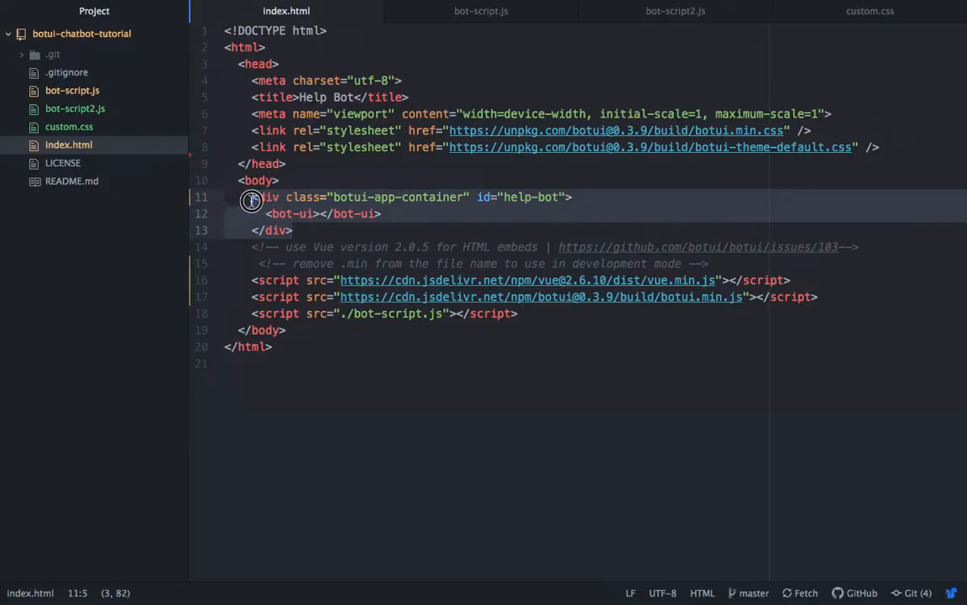
pyautogui.click(363, 230)
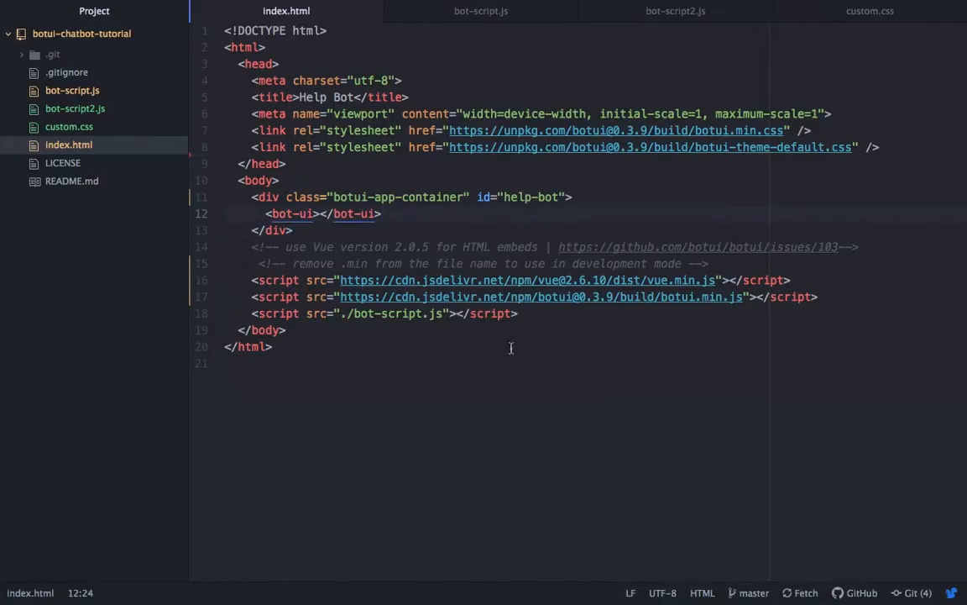
pyautogui.click(248, 314)
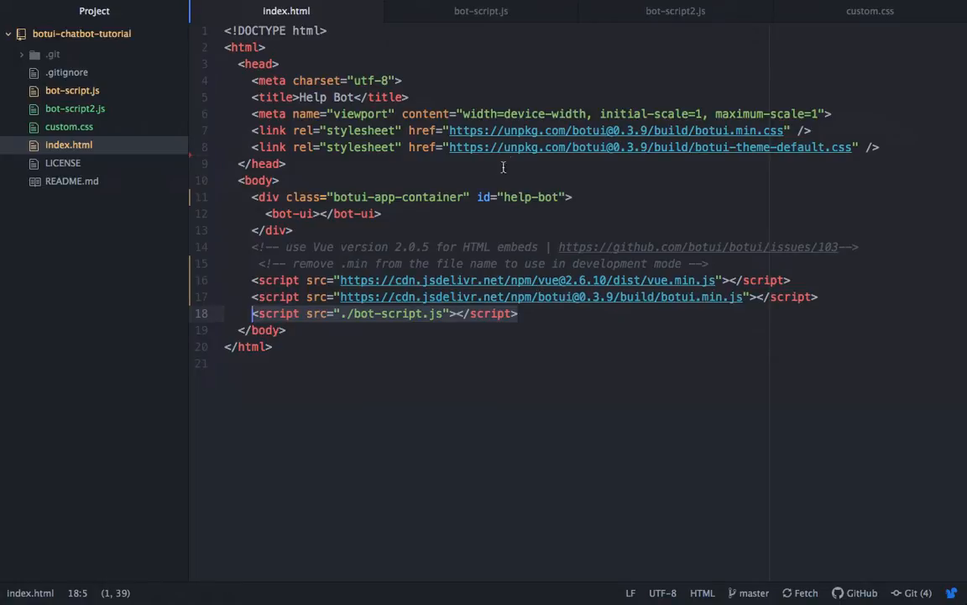
pyautogui.moveTo(551, 197)
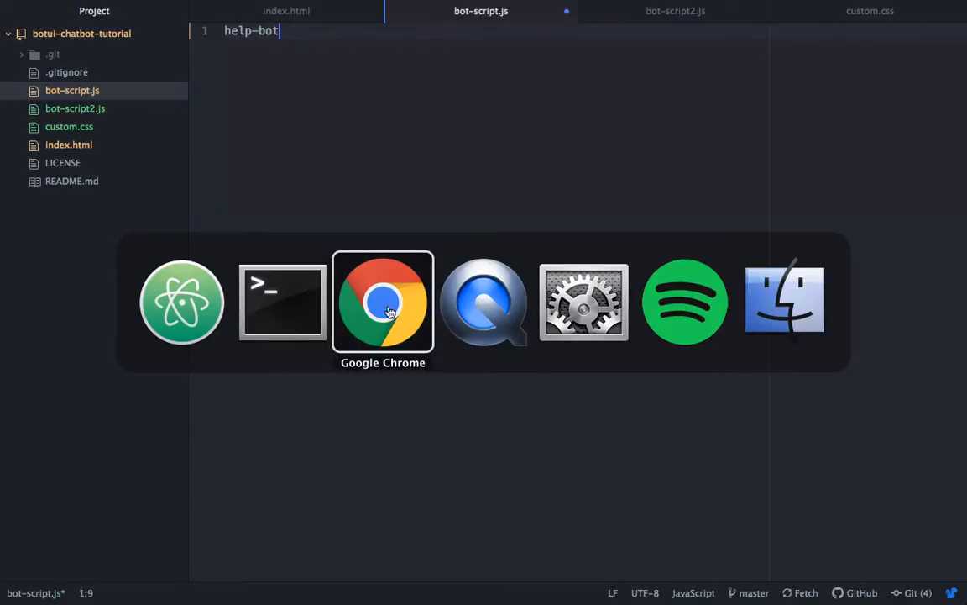
# Step: Scroll the BotUI guide in Chrome up to the Hello World example code
pyautogui.click(382, 303)
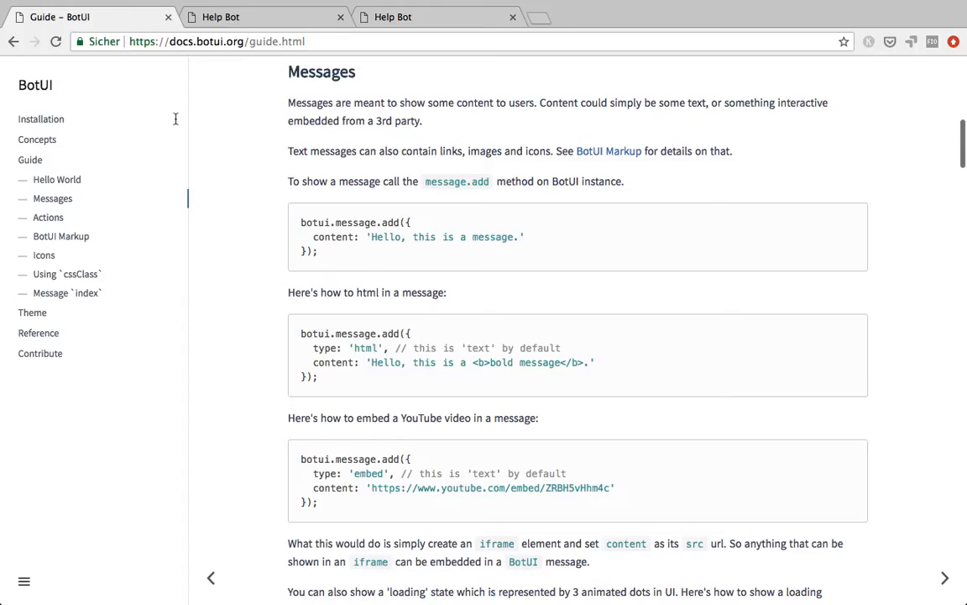
pyautogui.moveTo(227, 98)
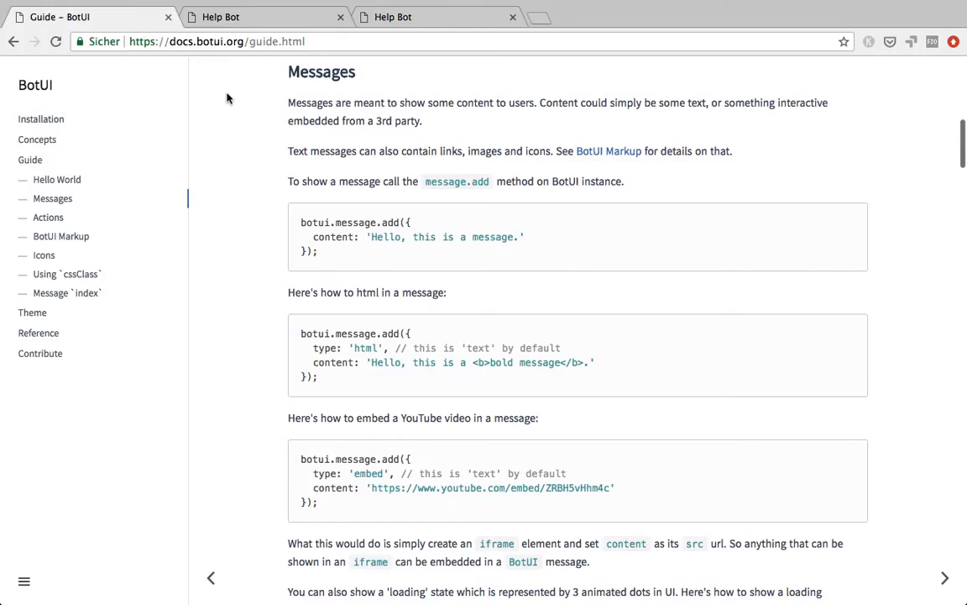
pyautogui.moveTo(270, 69)
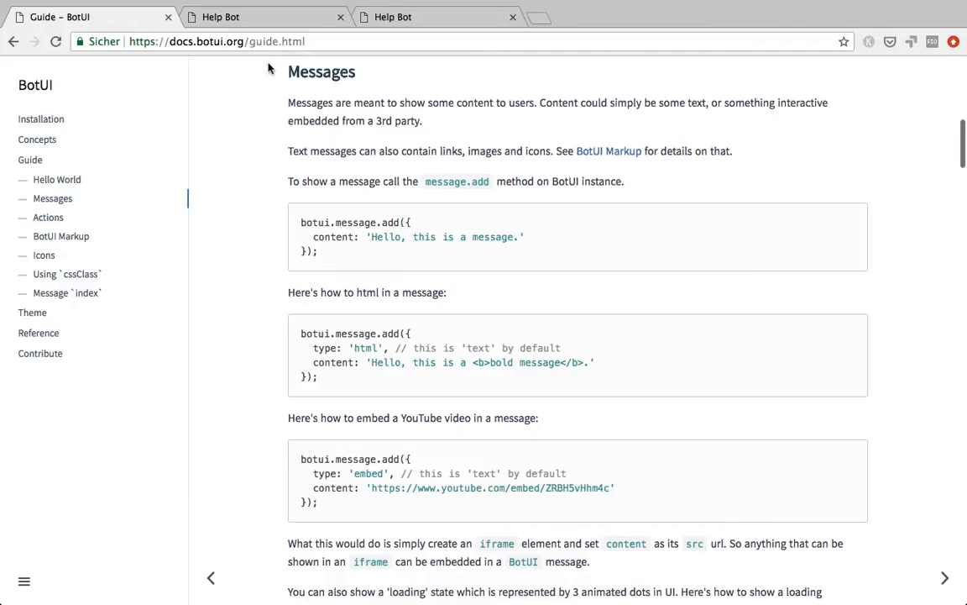
pyautogui.scroll(3)
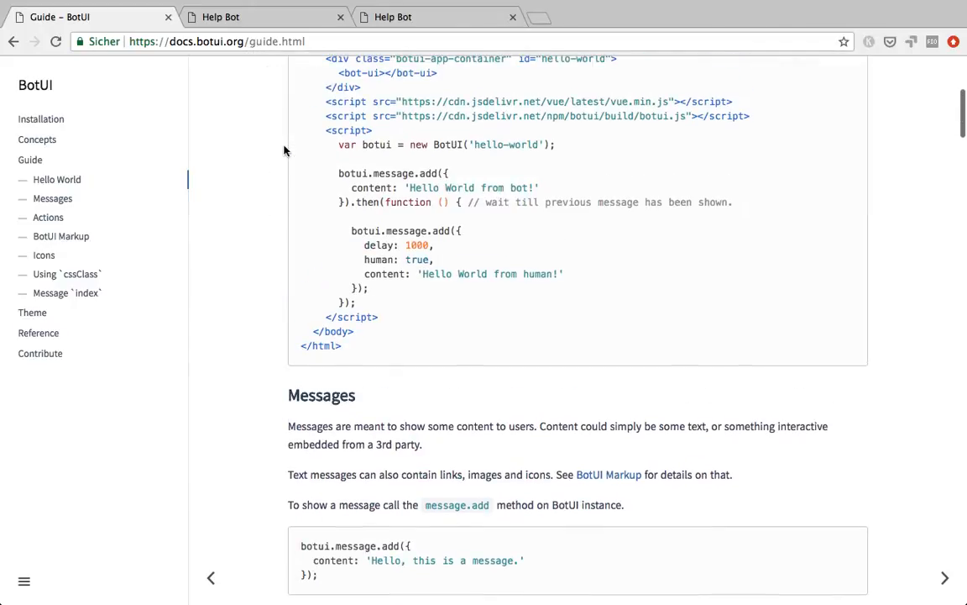
pyautogui.scroll(3)
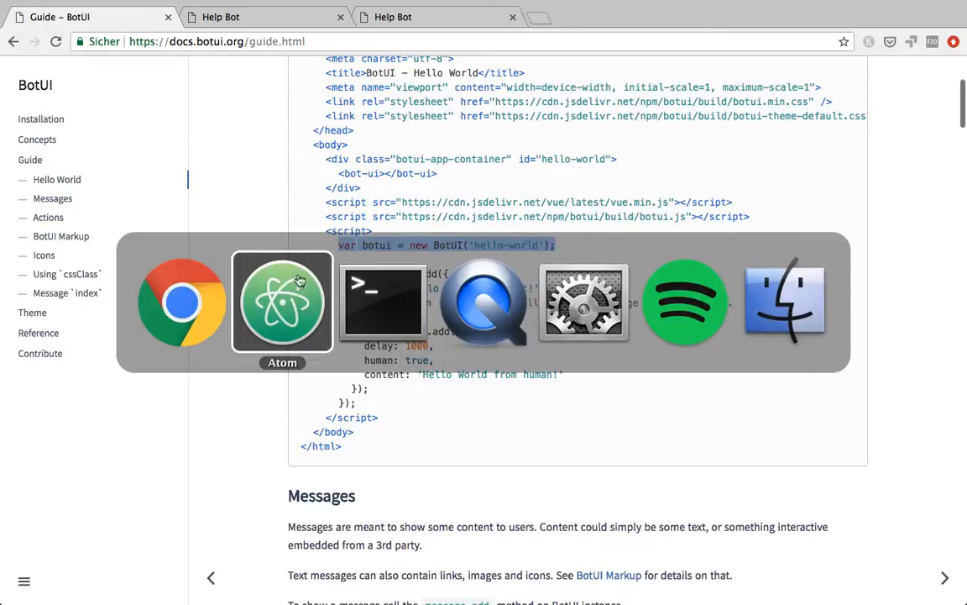
# Step: Add var botui = new BotUI('help-bot'); to bot-script.js and check the page in Chrome
pyautogui.click(282, 303)
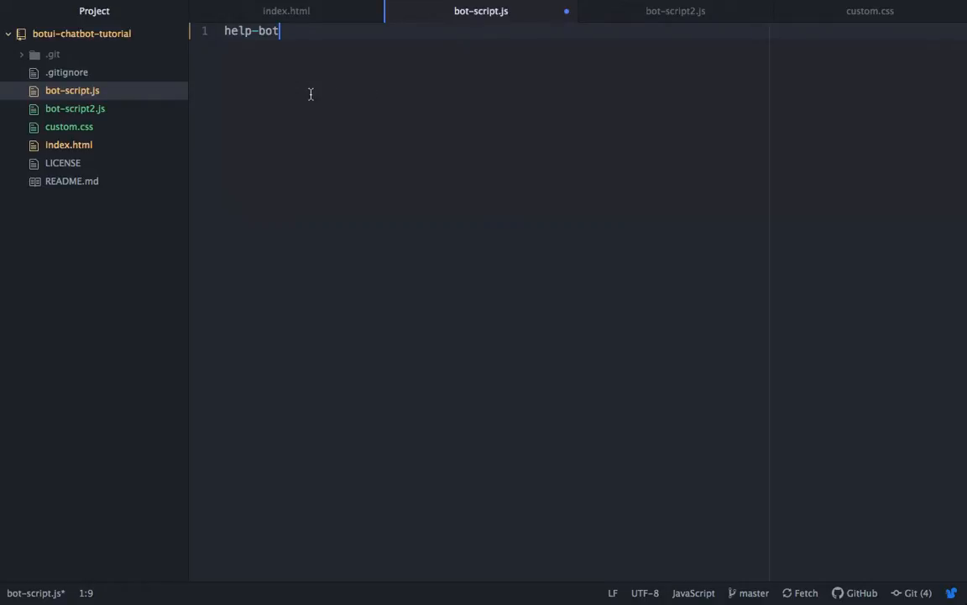
pyautogui.write("var botui = new BotUI('hello-world');")
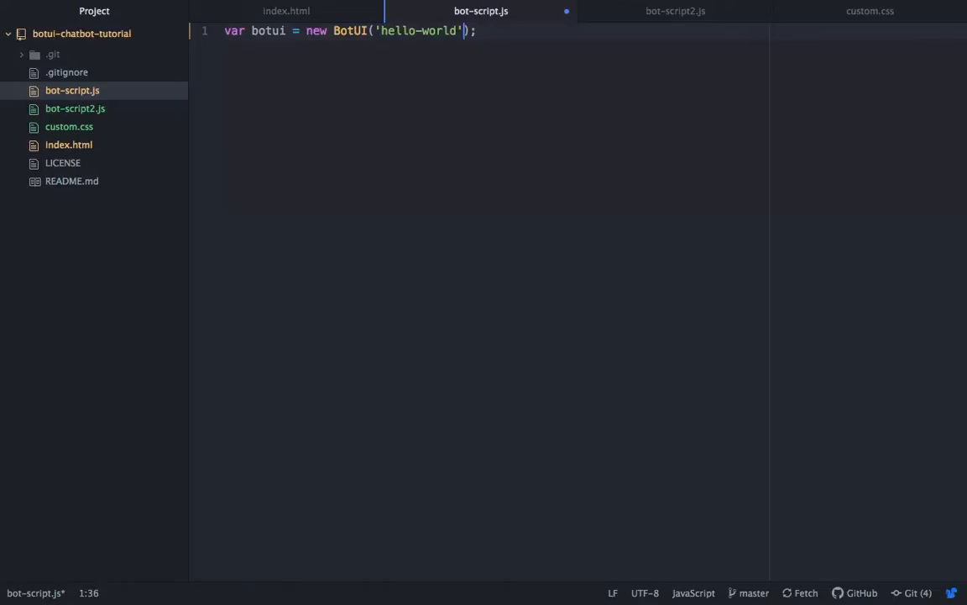
pyautogui.write('help-bot')
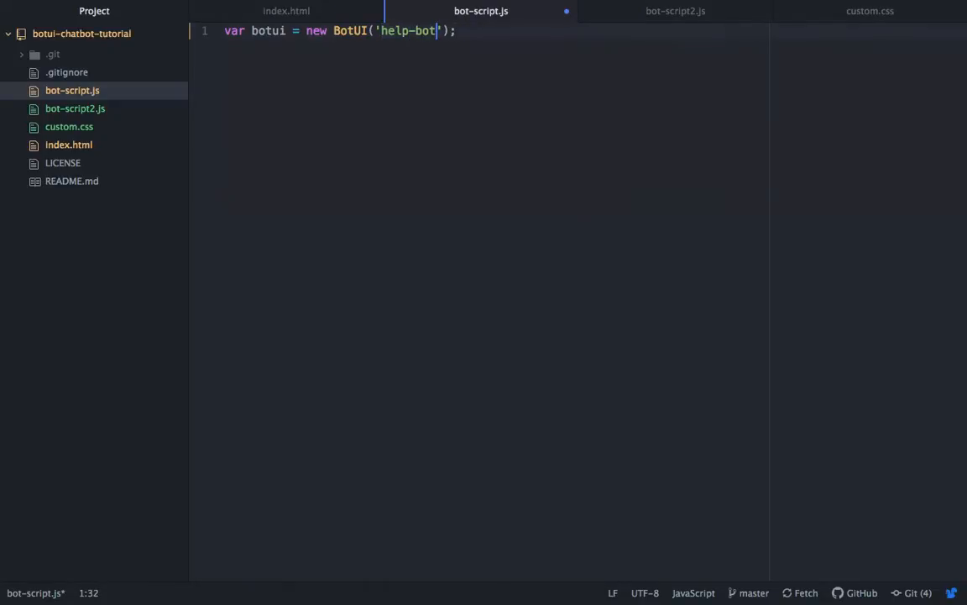
pyautogui.click(285, 10)
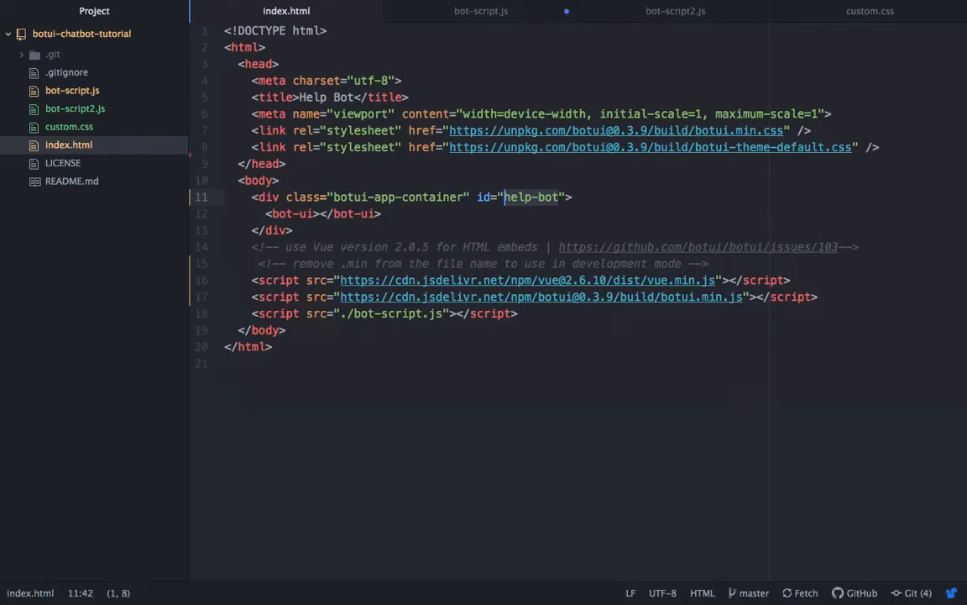
pyautogui.click(480, 10)
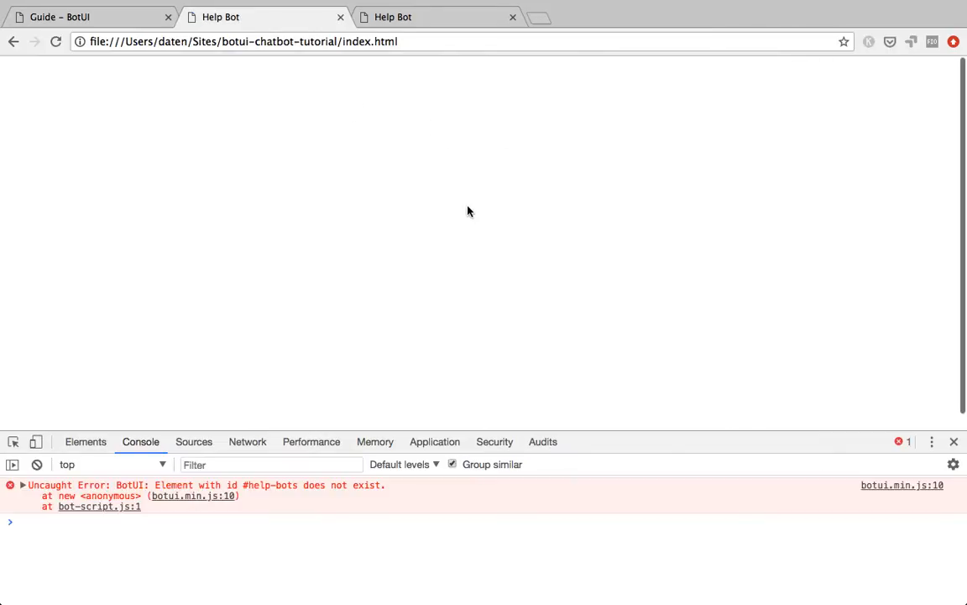
pyautogui.moveTo(191, 578)
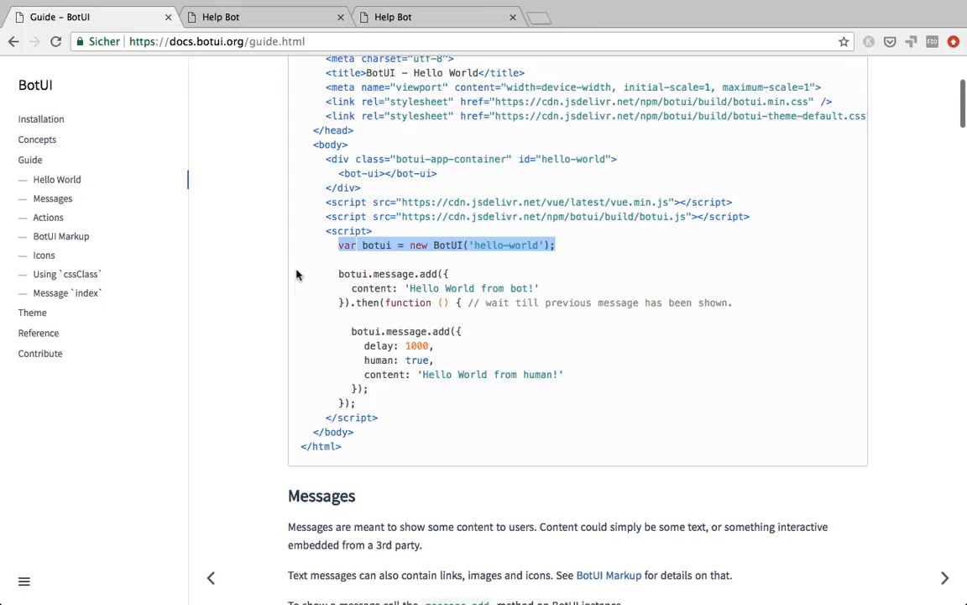
# Step: Copy the guide's botui.message.add 'Hello, this is a message.' example into bot-script.js
pyautogui.scroll(-3)
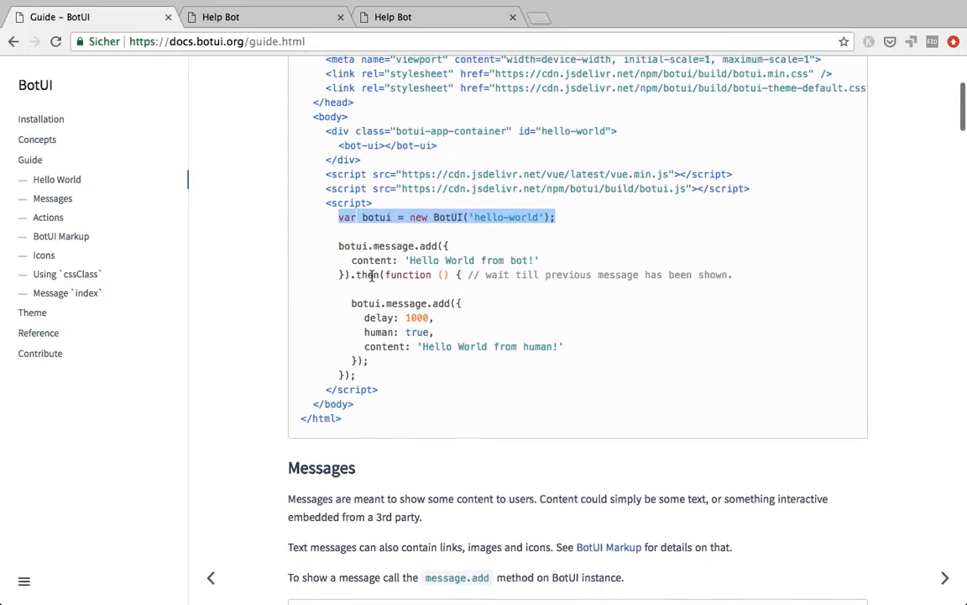
pyautogui.scroll(-3)
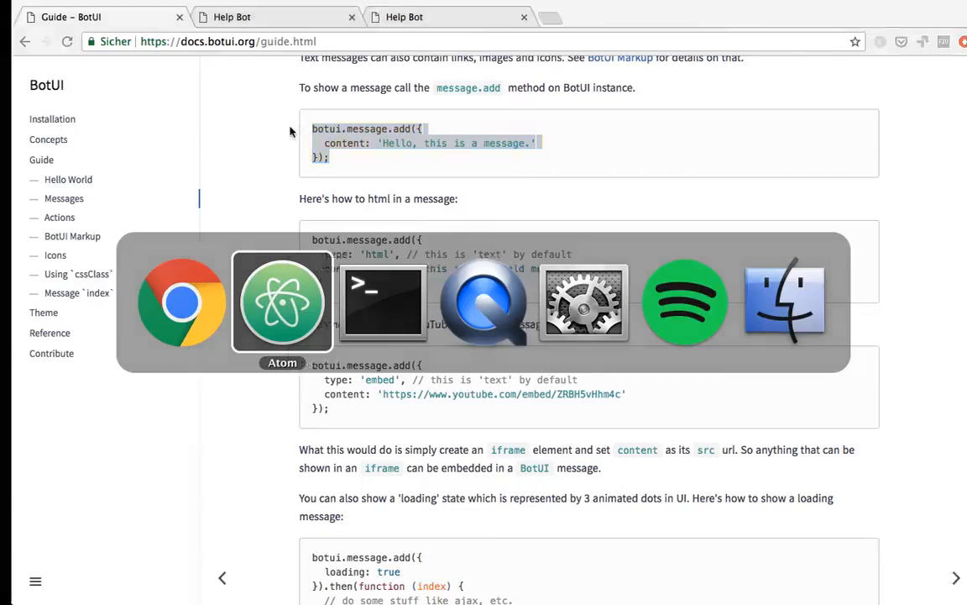
pyautogui.click(282, 303)
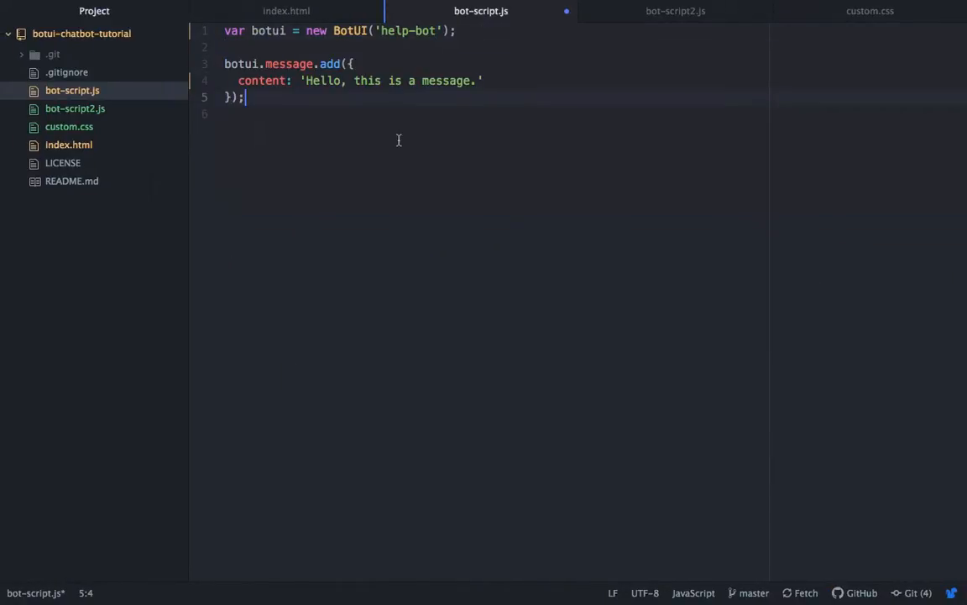
pyautogui.doubleClick(269, 30)
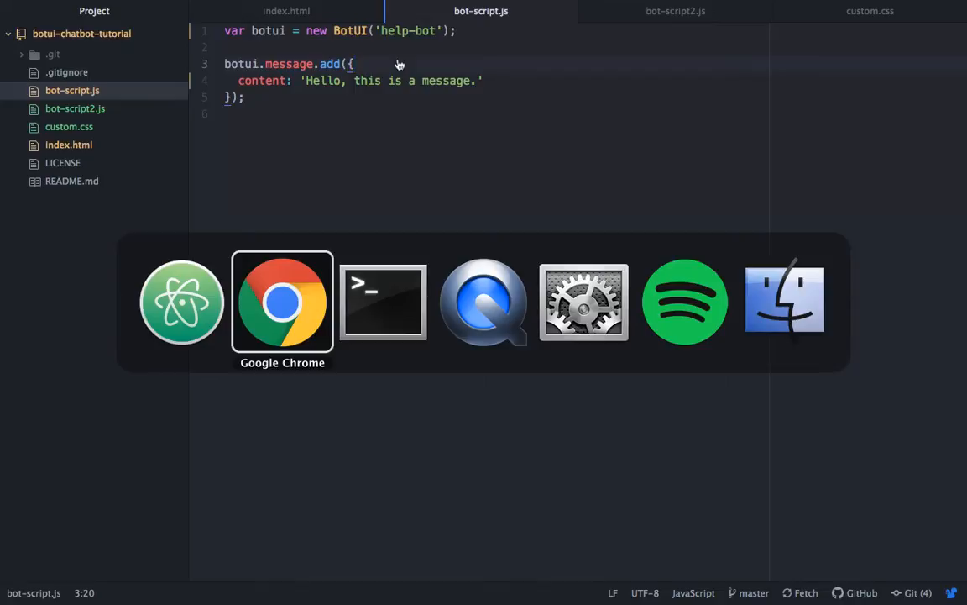
# Step: Add delay: 500 and loading: true to the message, save and reload in Chrome
pyautogui.click(283, 303)
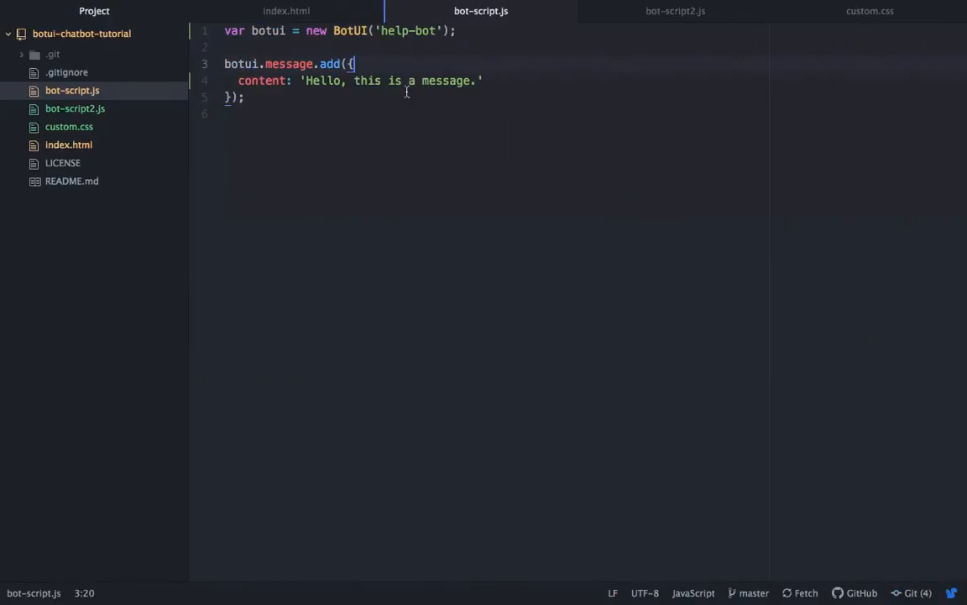
pyautogui.write('det')
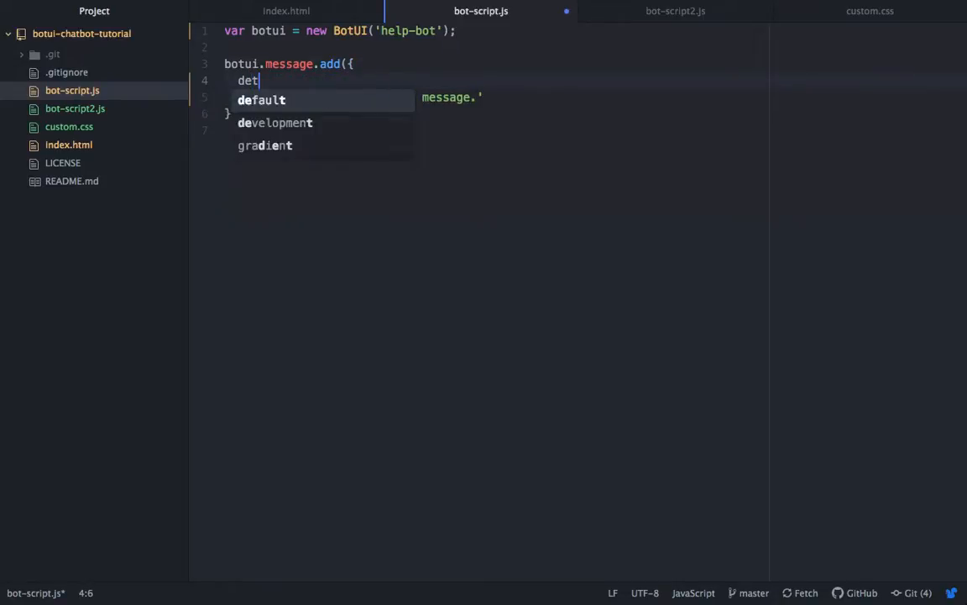
pyautogui.write('delay:')
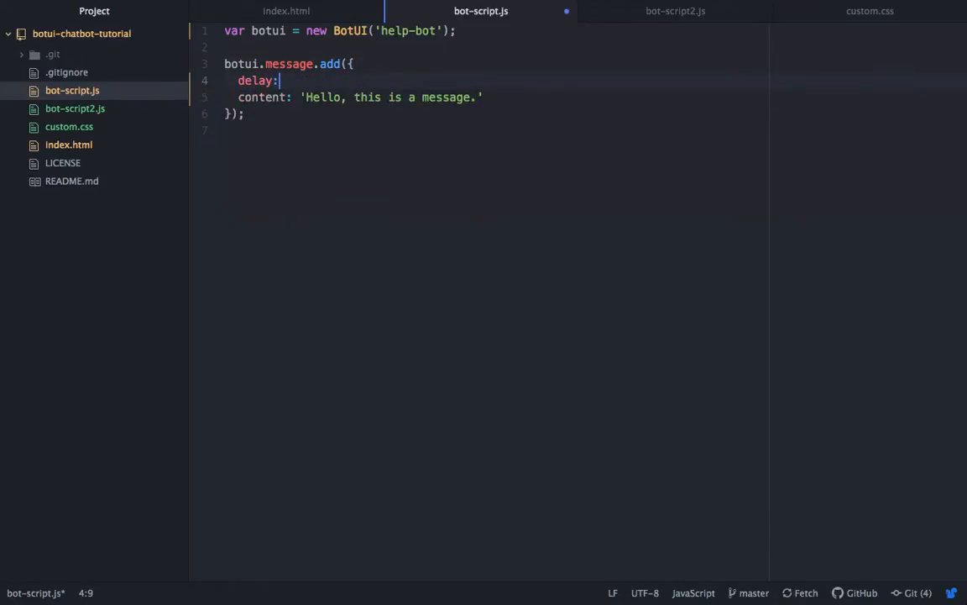
pyautogui.write('1000')
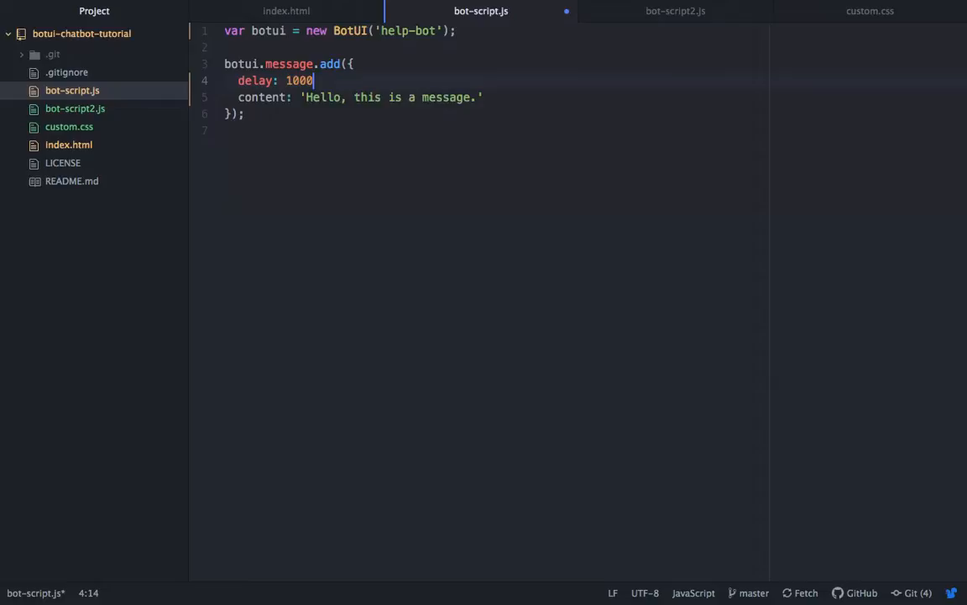
pyautogui.press('BackSpace')
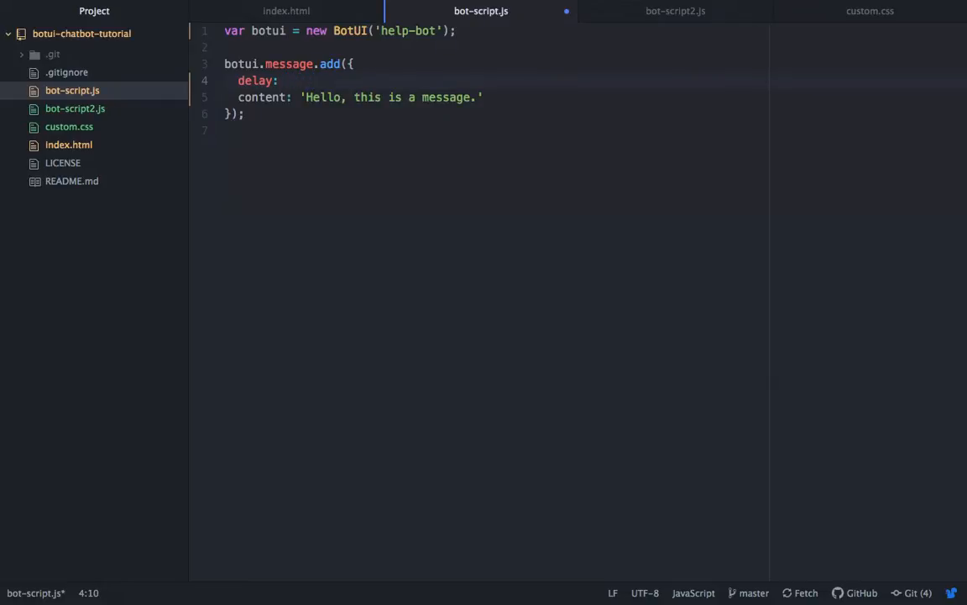
pyautogui.write('500,')
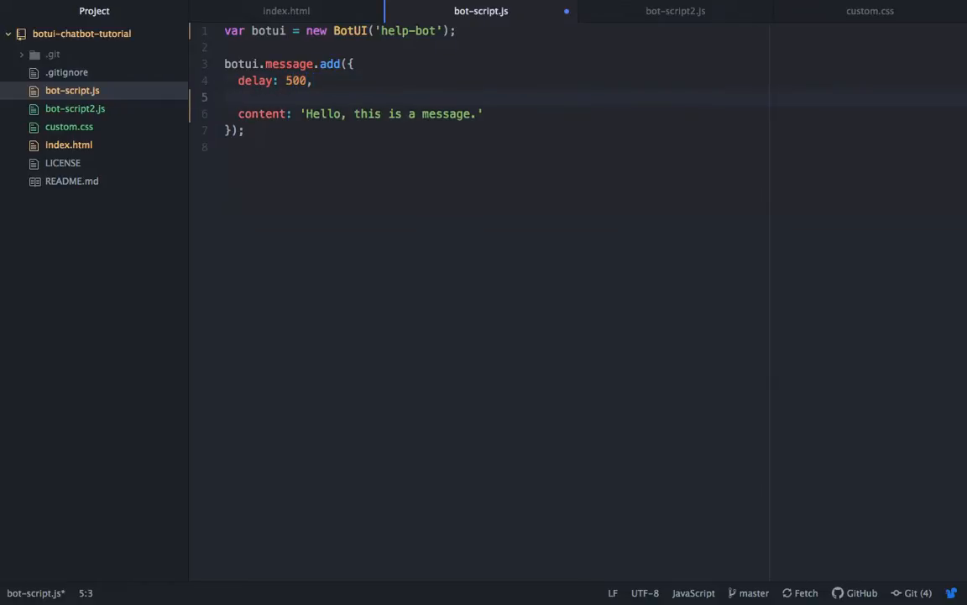
pyautogui.write('loading:')
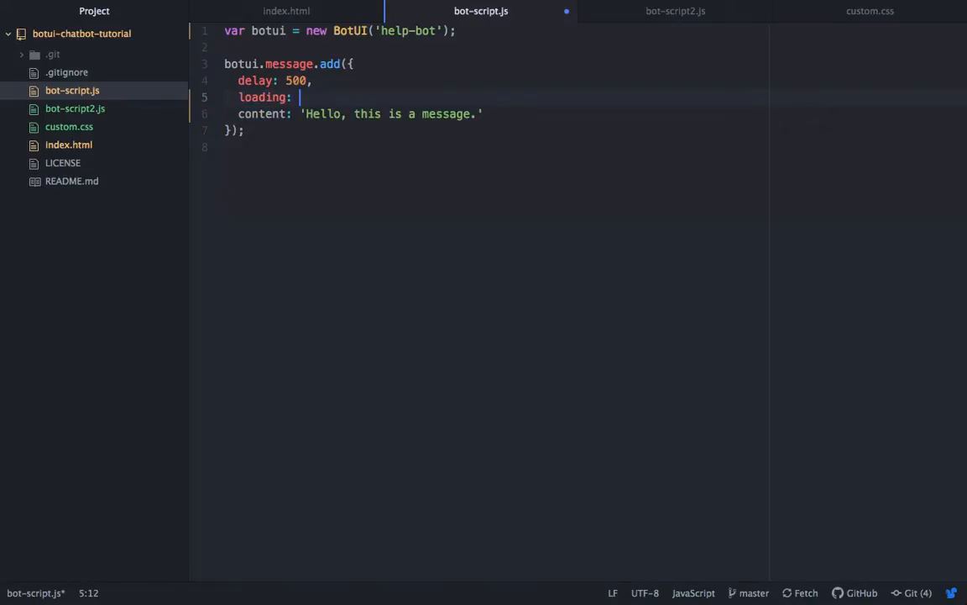
pyautogui.write('true,')
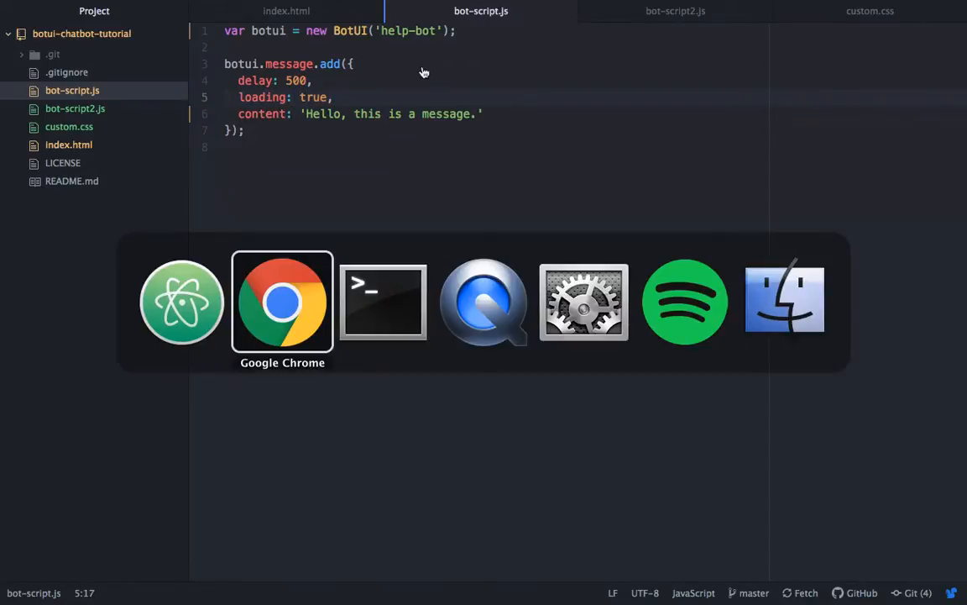
pyautogui.click(282, 303)
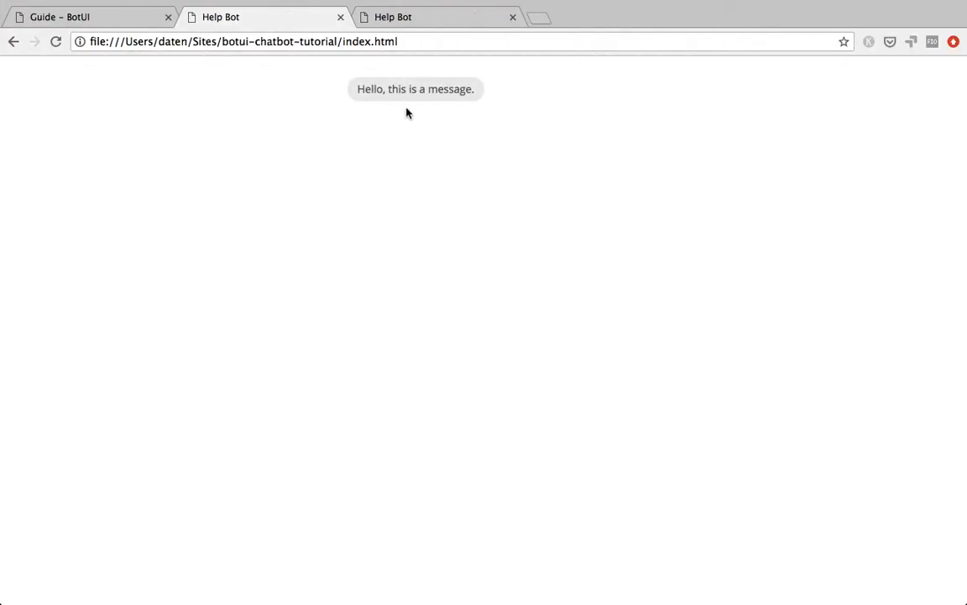
pyautogui.moveTo(551, 124)
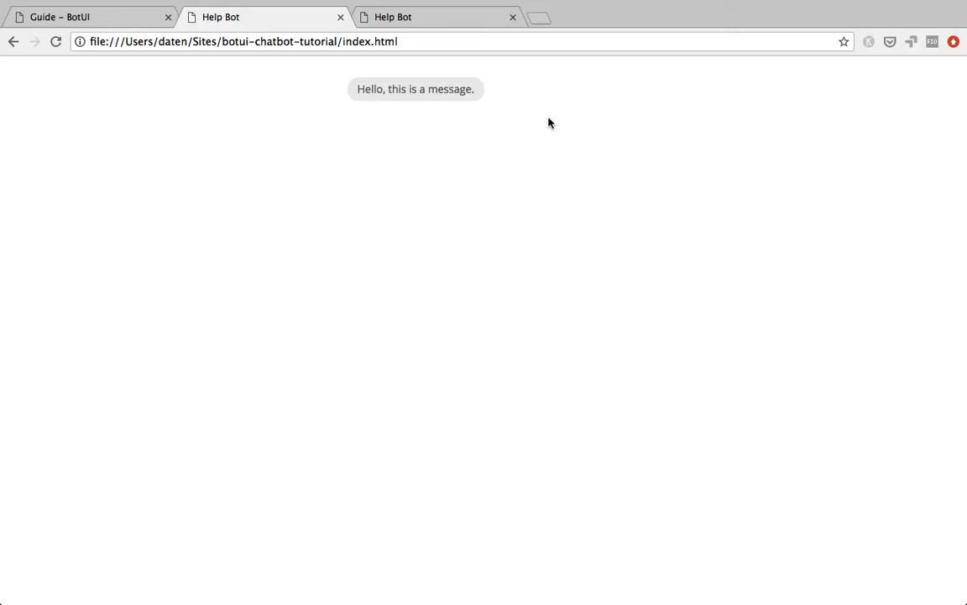
pyautogui.moveTo(532, 111)
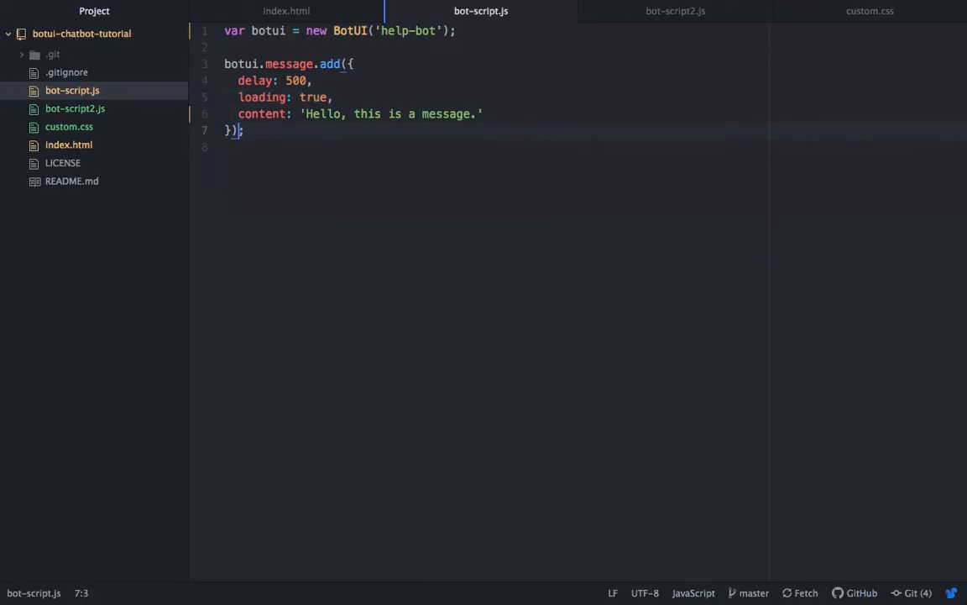
# Step: Chain a .then(function () {...}) with a second message after the first one
pyautogui.write('.')
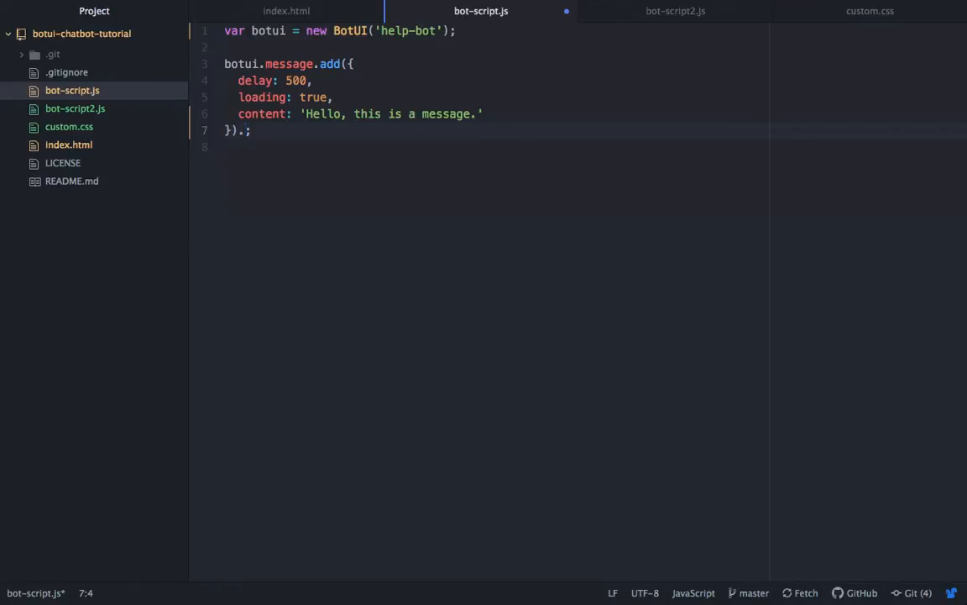
pyautogui.write('then()')
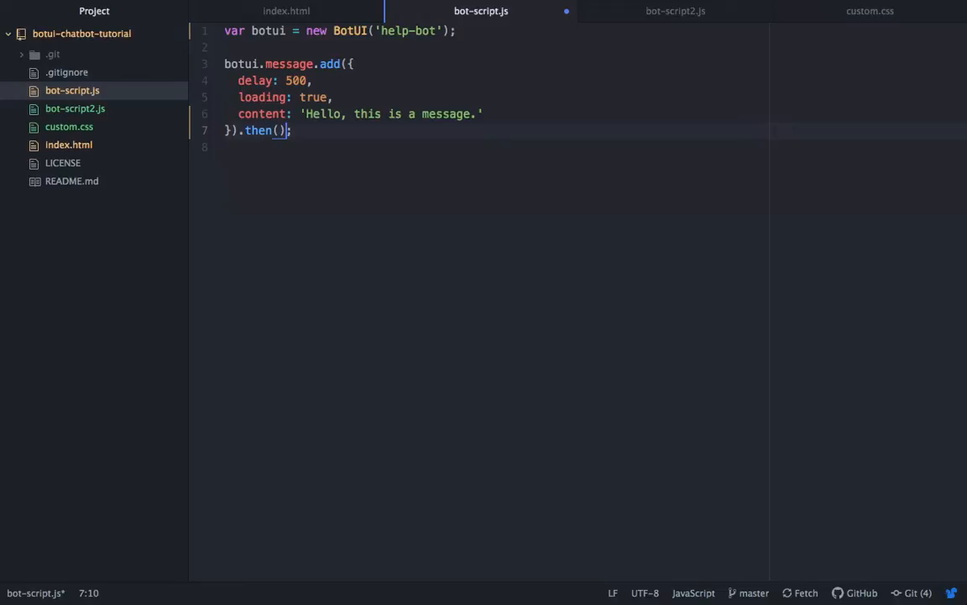
pyautogui.write('function')
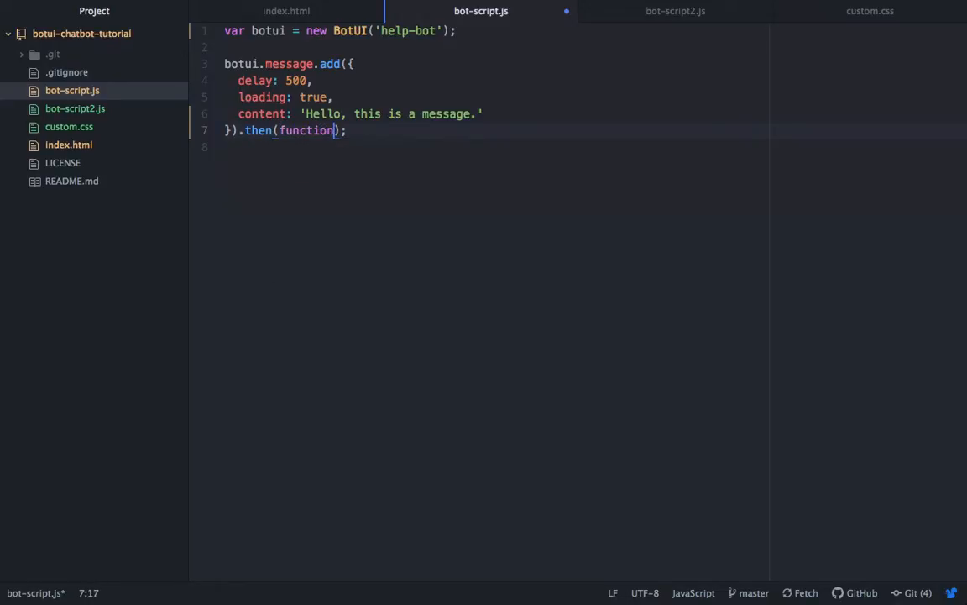
pyautogui.write('()')
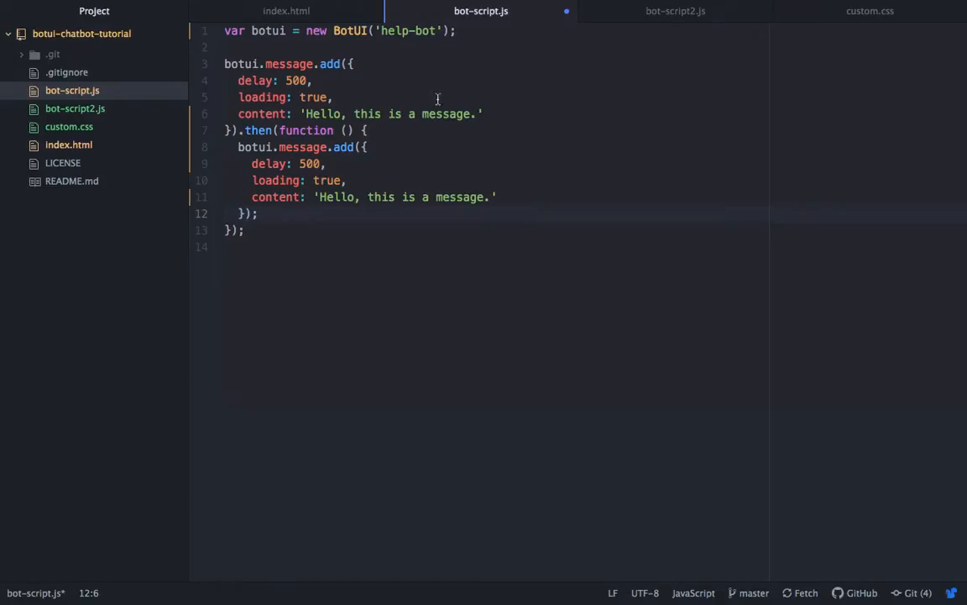
# Step: Set the messages to 'Hi! Welcome to my website' and 'How can I help?'
pyautogui.click(306, 114)
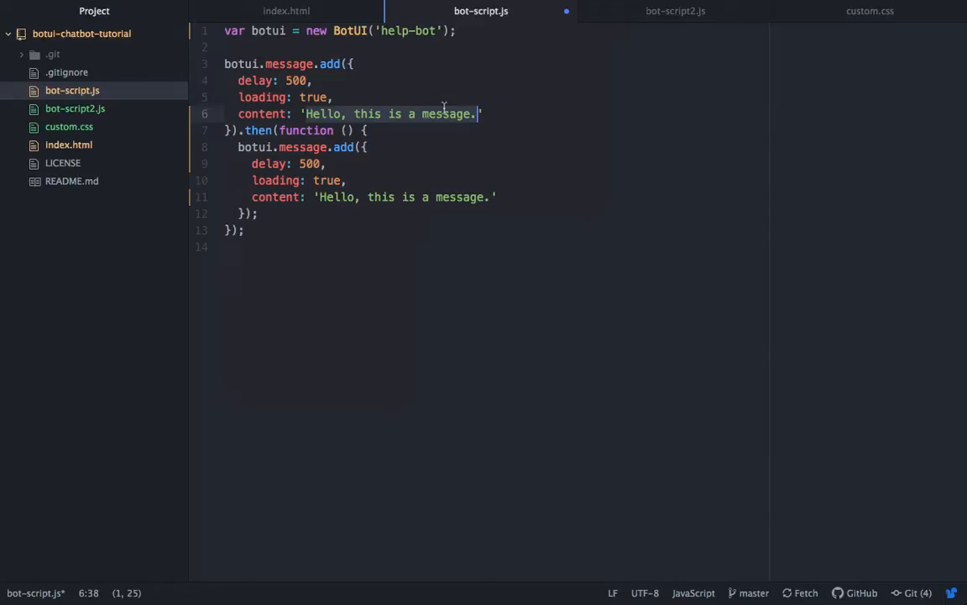
pyautogui.write("Hi! '")
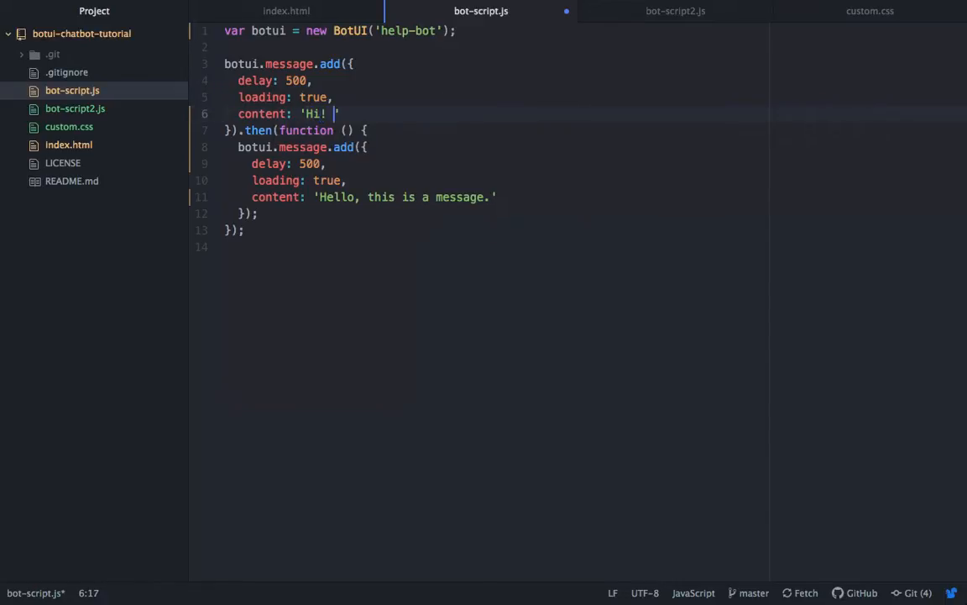
pyautogui.write('Welcome to my')
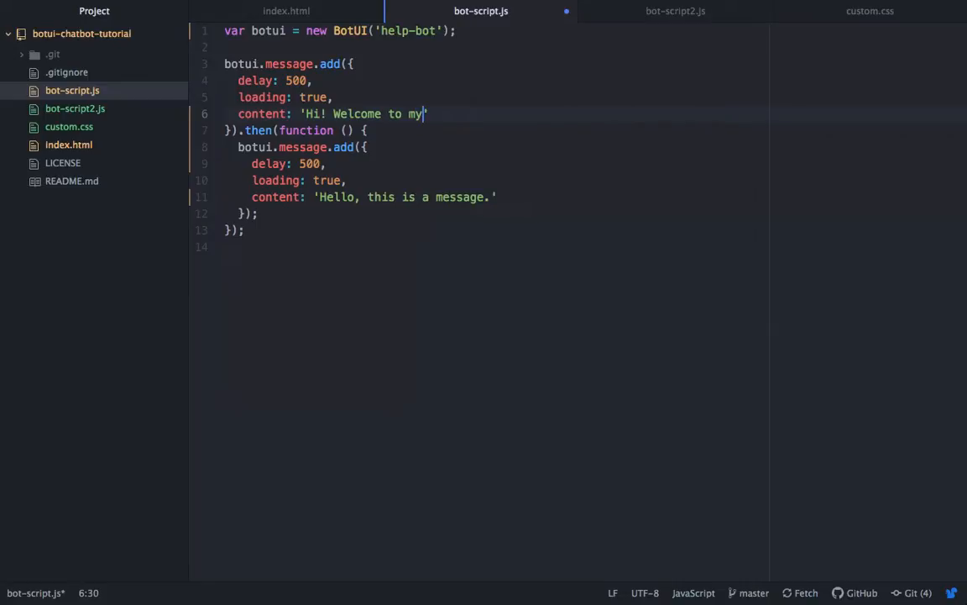
pyautogui.write('website')
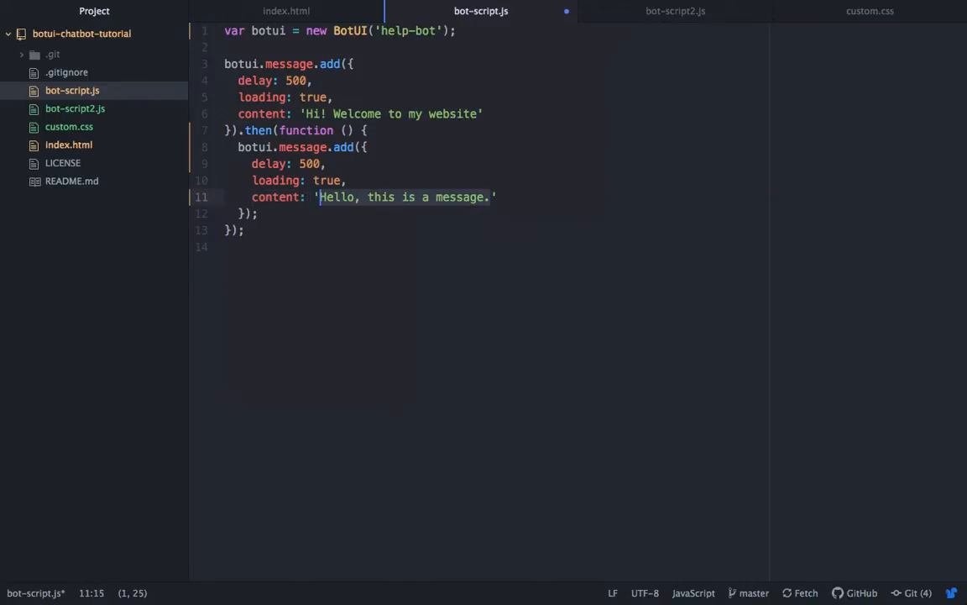
pyautogui.write("D'")
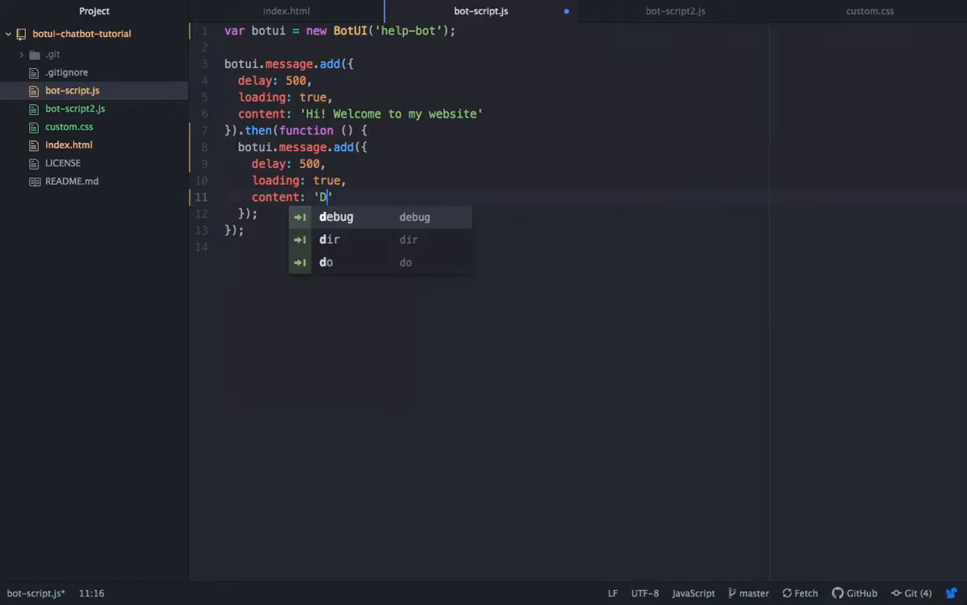
pyautogui.write('How c')
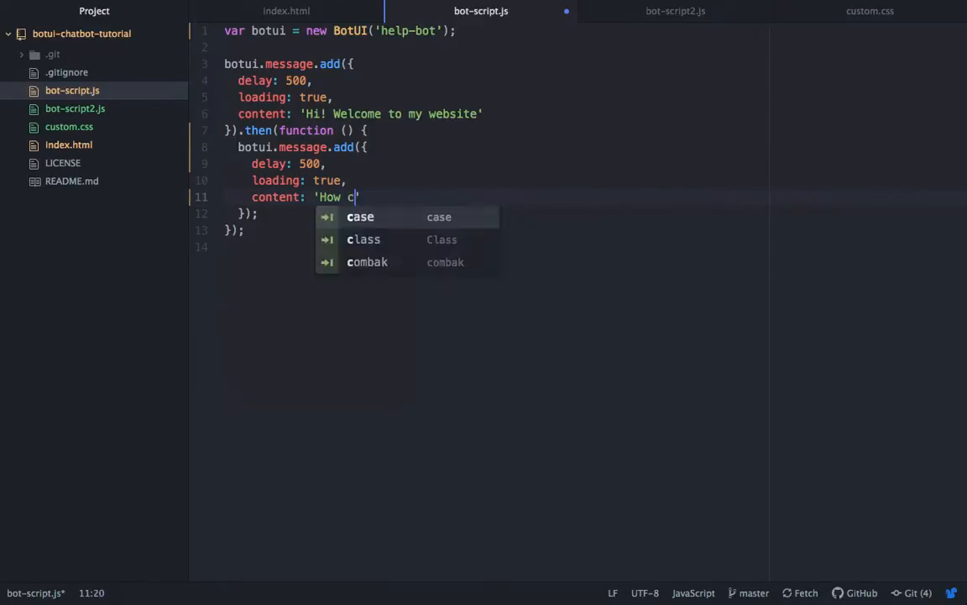
pyautogui.write('an I help')
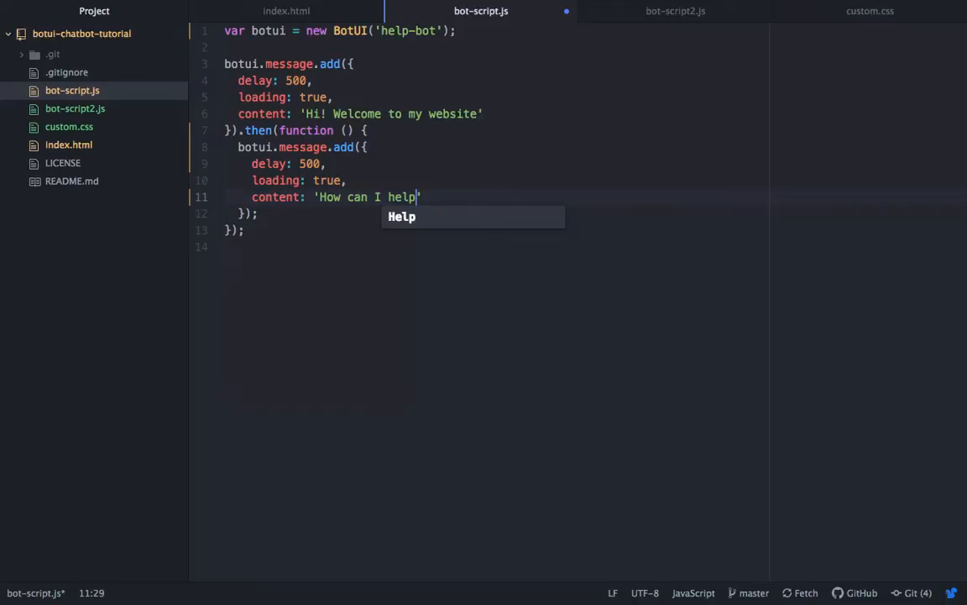
pyautogui.write('?')
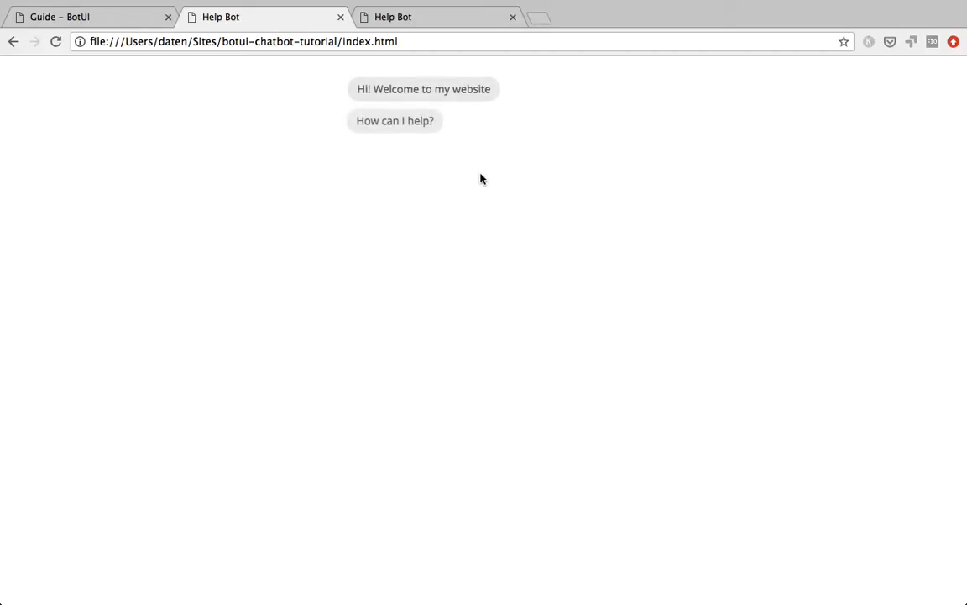
pyautogui.moveTo(635, 187)
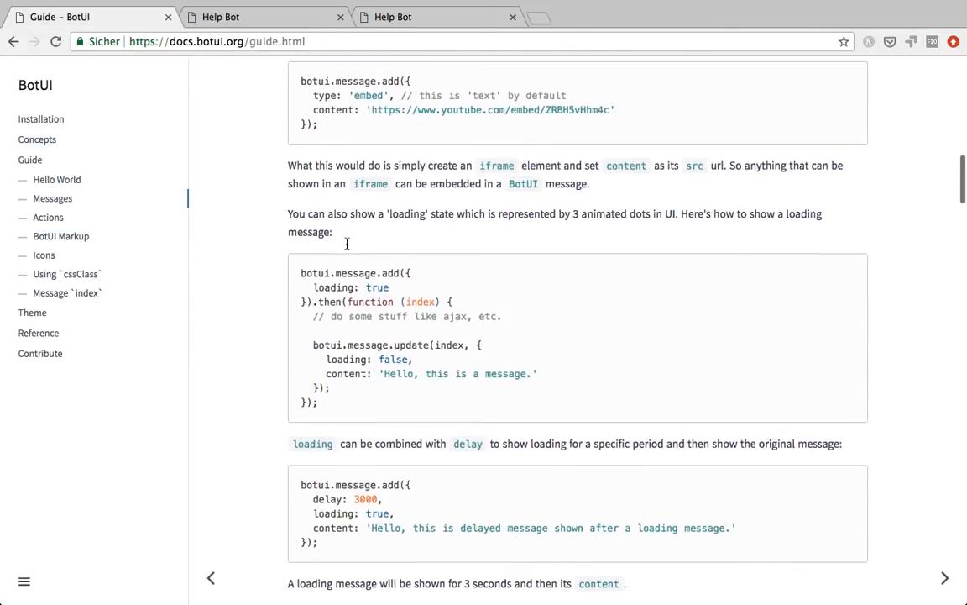
# Step: Scroll to the guide's Actions section and select the botui.action.button example
pyautogui.scroll(-3)
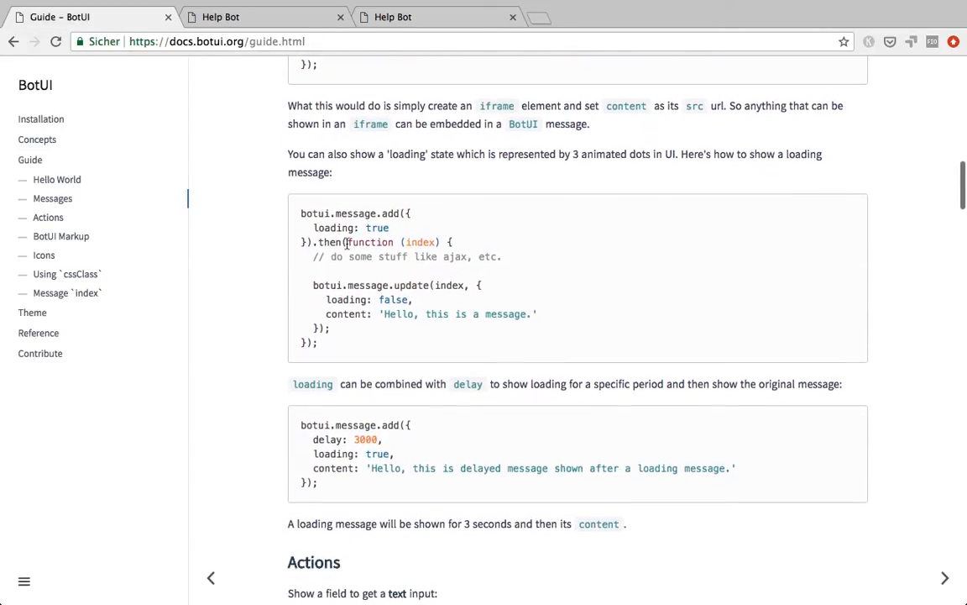
pyautogui.scroll(-3)
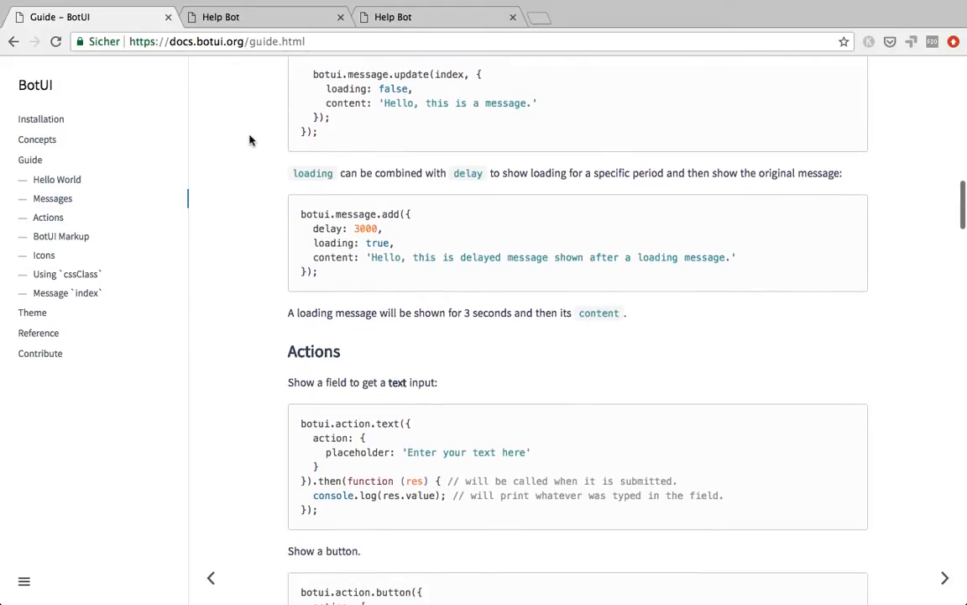
pyautogui.scroll(-3)
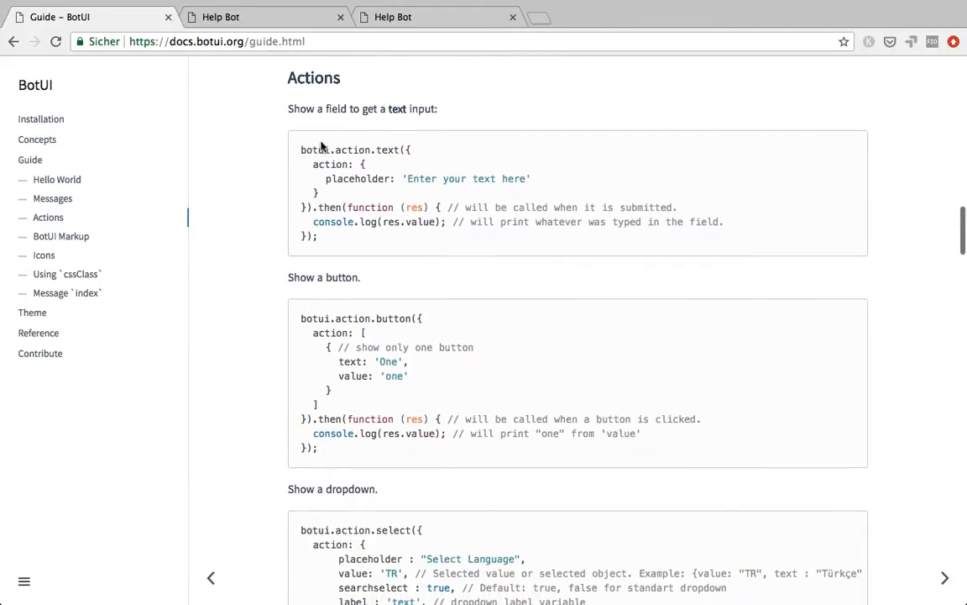
pyautogui.scroll(3)
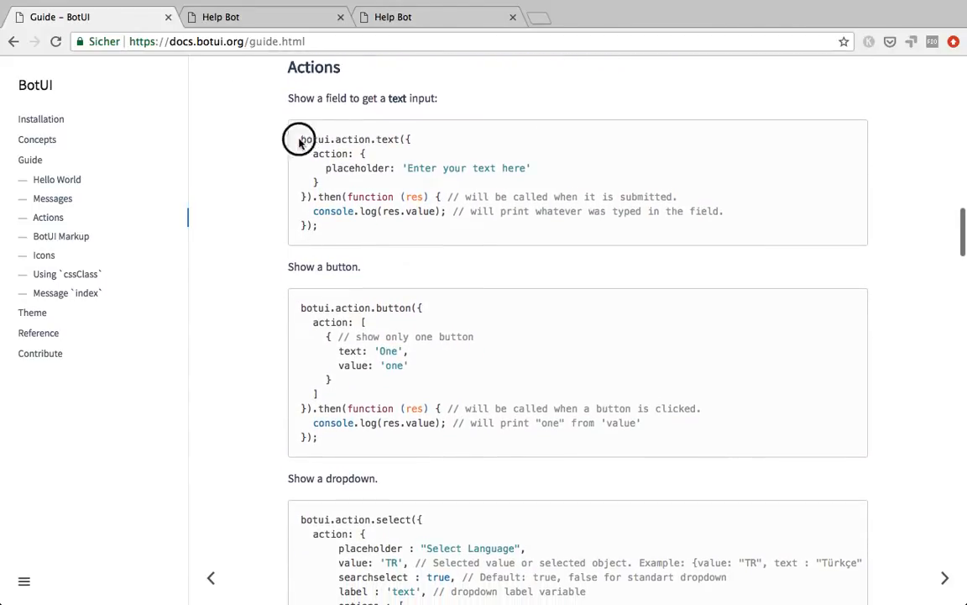
pyautogui.moveTo(336, 227)
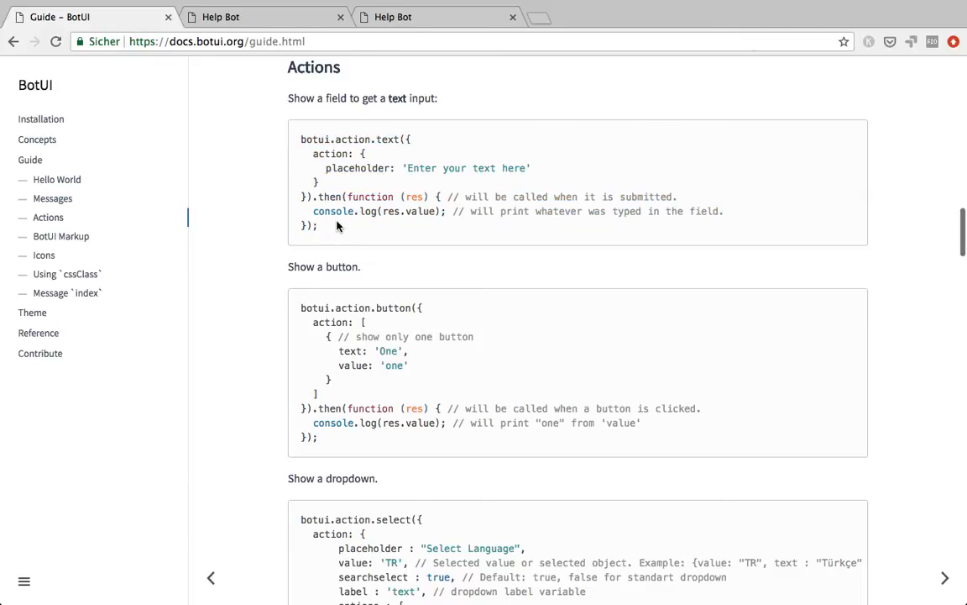
pyautogui.moveTo(332, 227)
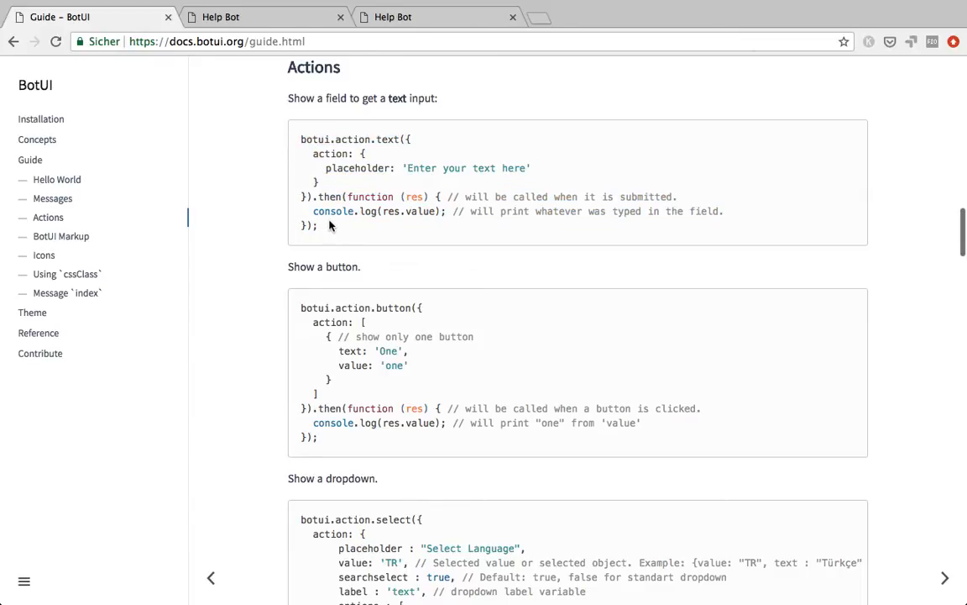
pyautogui.scroll(-3)
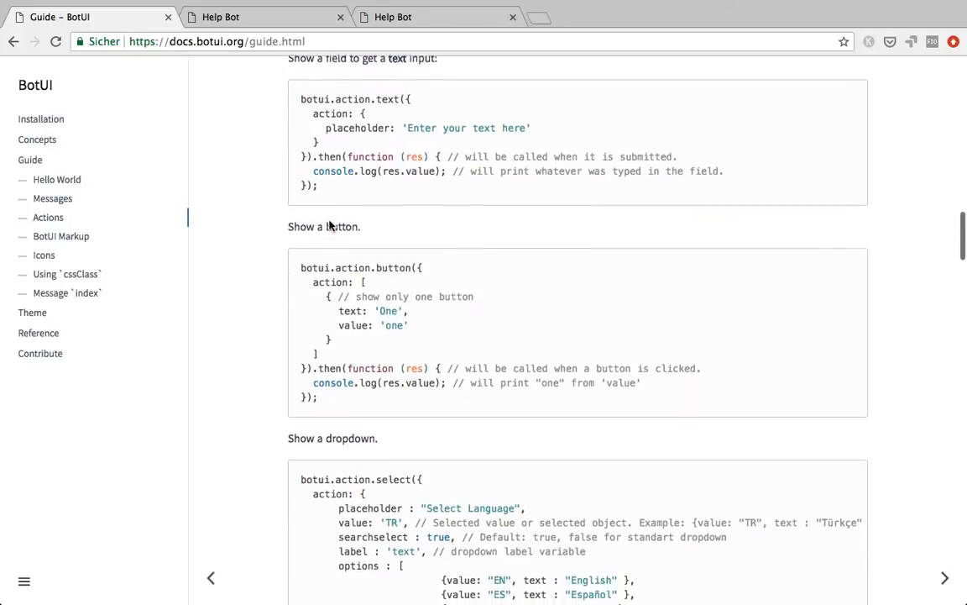
pyautogui.scroll(-3)
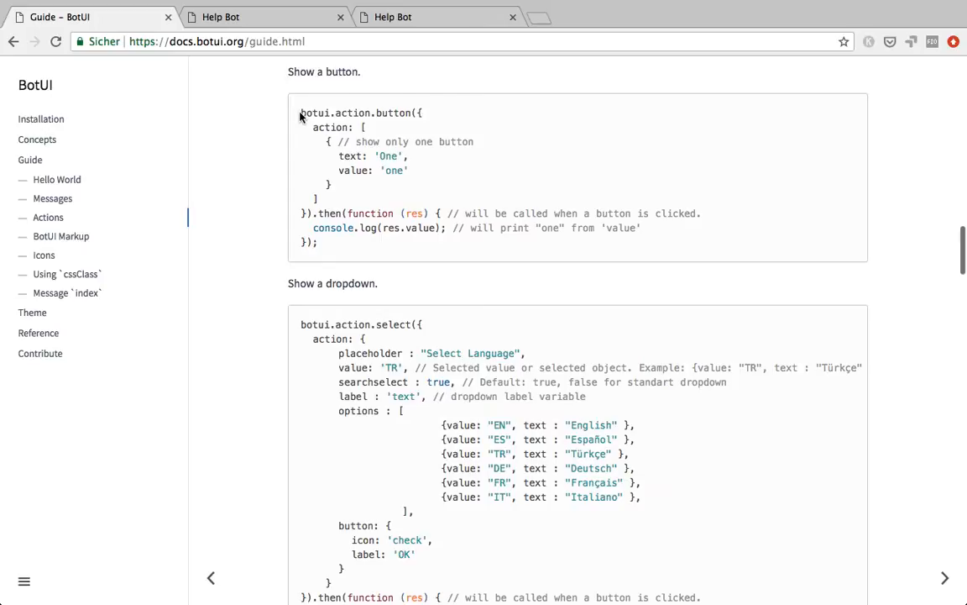
pyautogui.moveTo(301, 113); pyautogui.dragTo(312, 208)
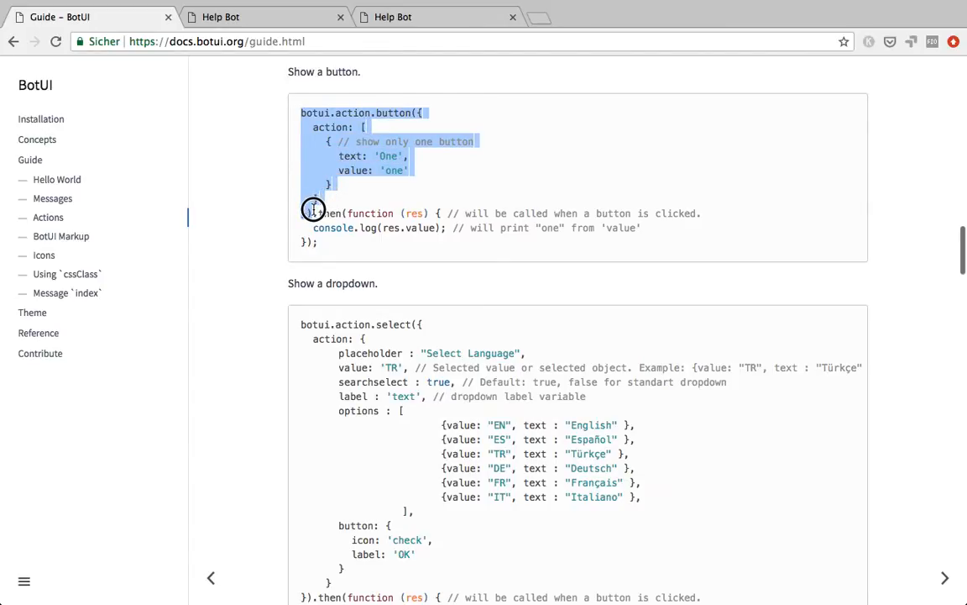
pyautogui.moveTo(312, 208); pyautogui.dragTo(322, 256)
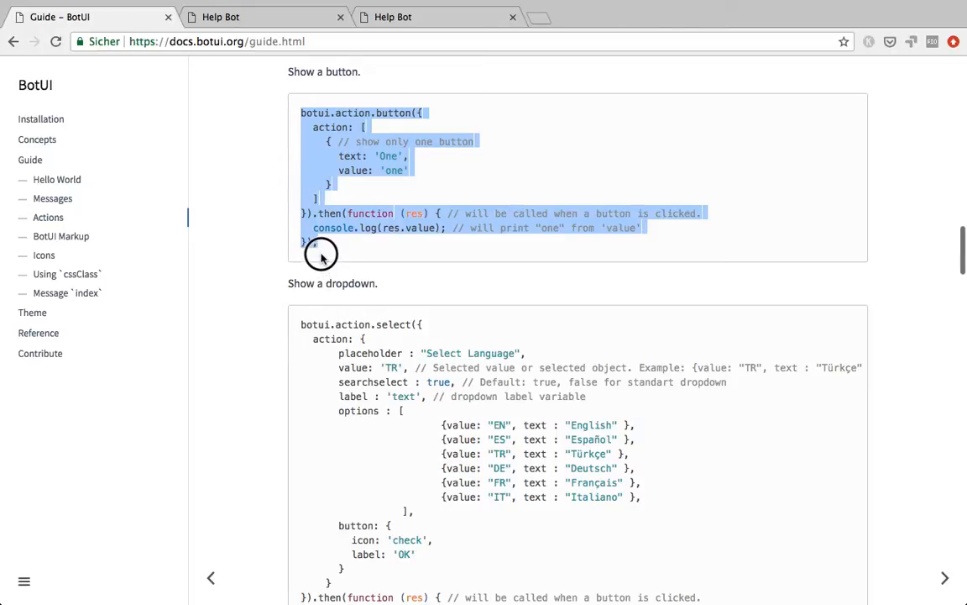
pyautogui.click(321, 254)
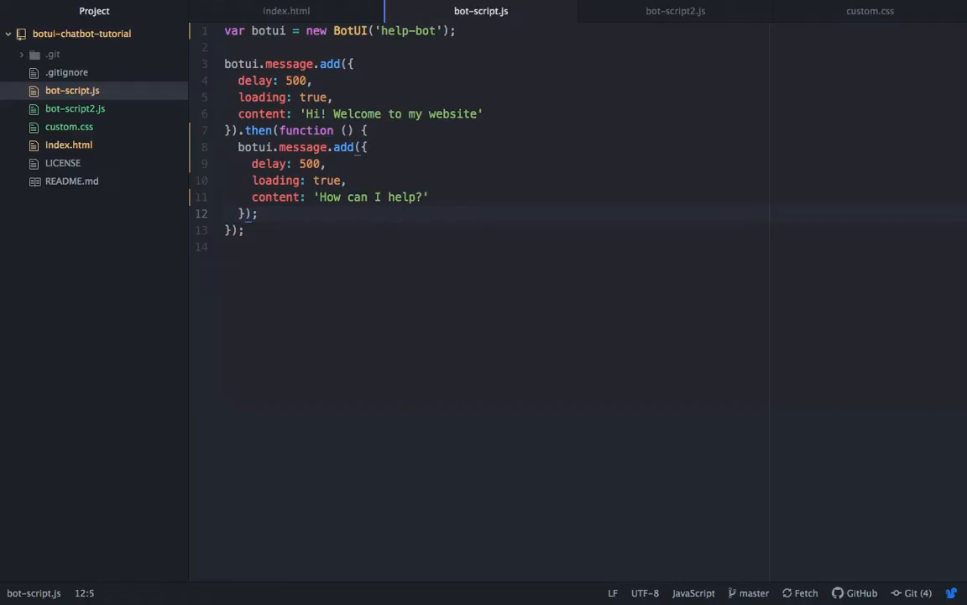
# Step: Return the second botui.message.add and append a .then(function callback after the chain
pyautogui.write('.then(')
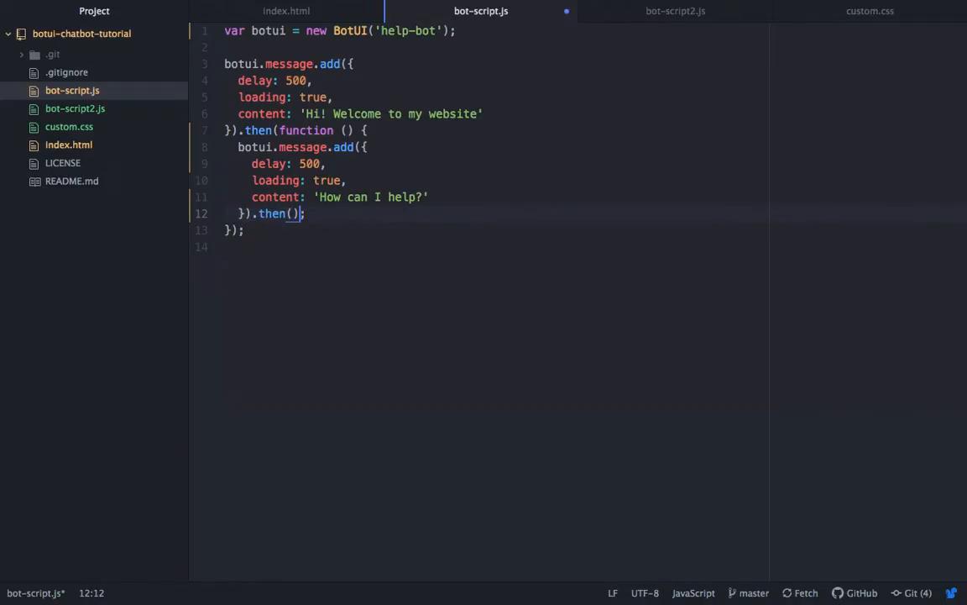
pyautogui.write('functi')
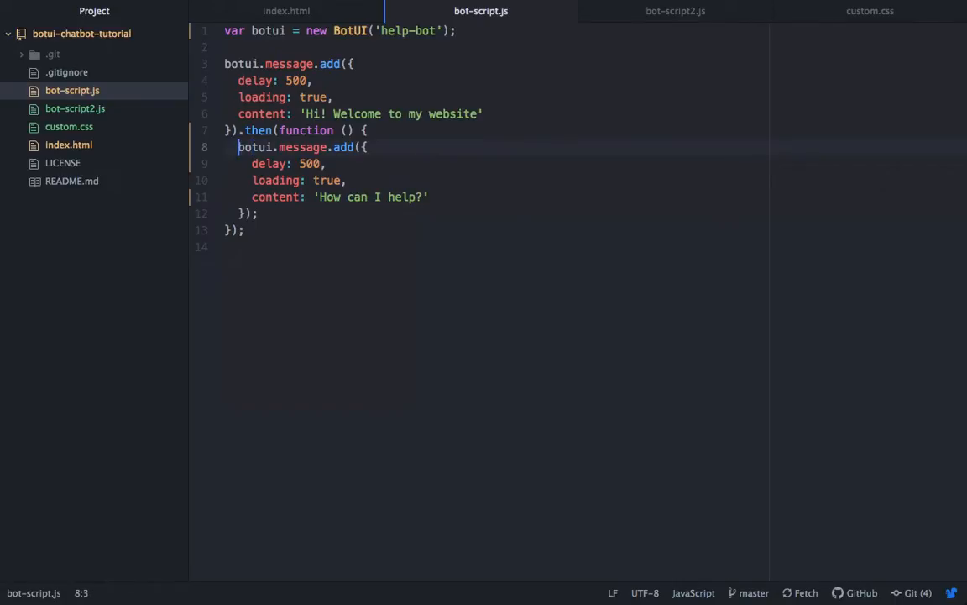
pyautogui.click(262, 213)
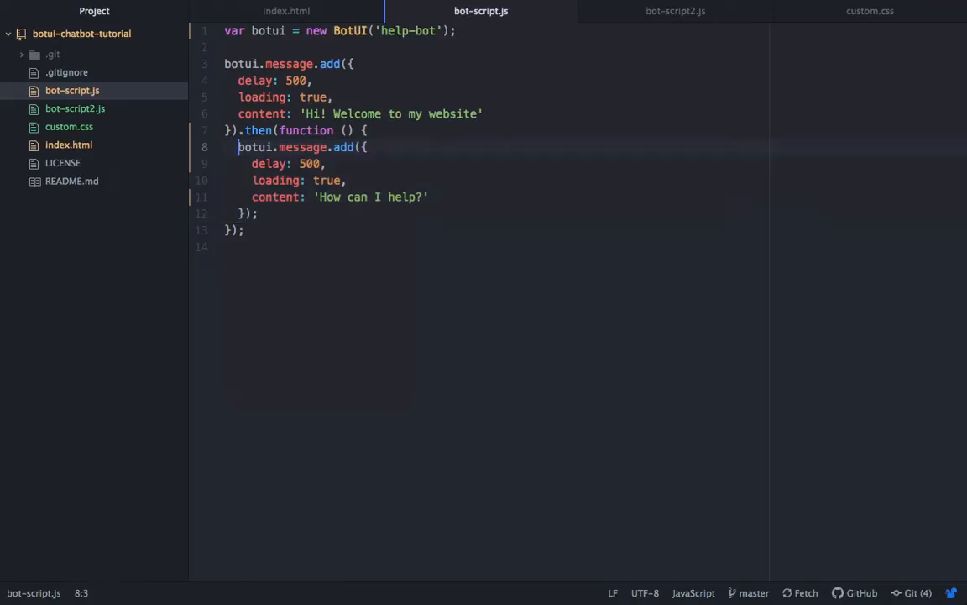
pyautogui.write('return')
pyautogui.click(498, 230)
pyautogui.write('.')
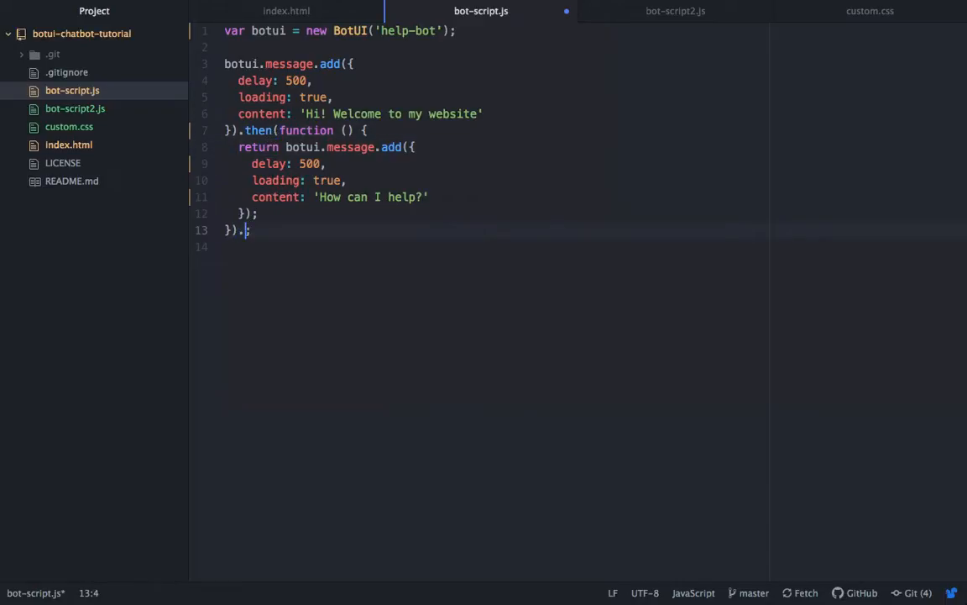
pyautogui.write('then()')
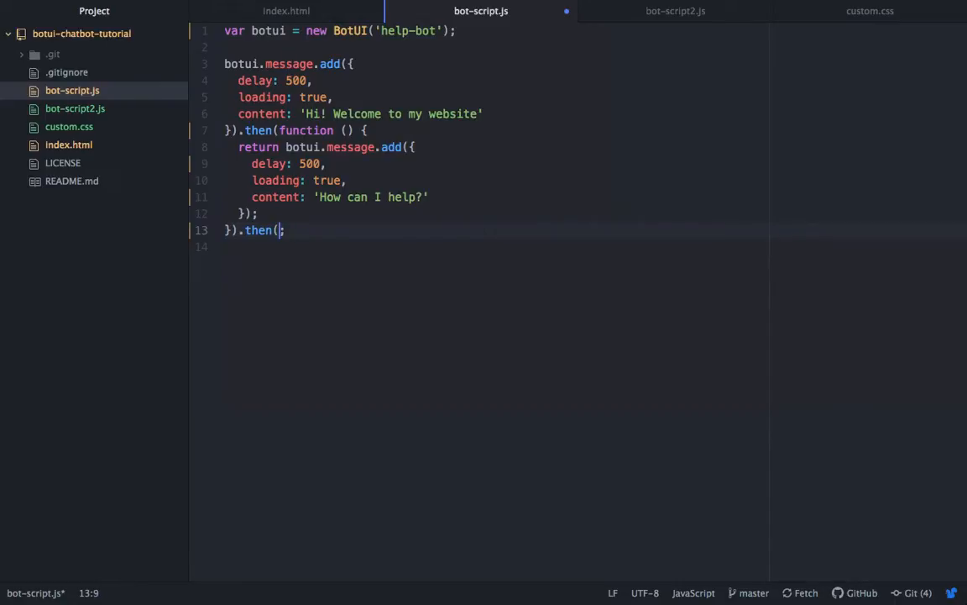
pyautogui.write('function () {')
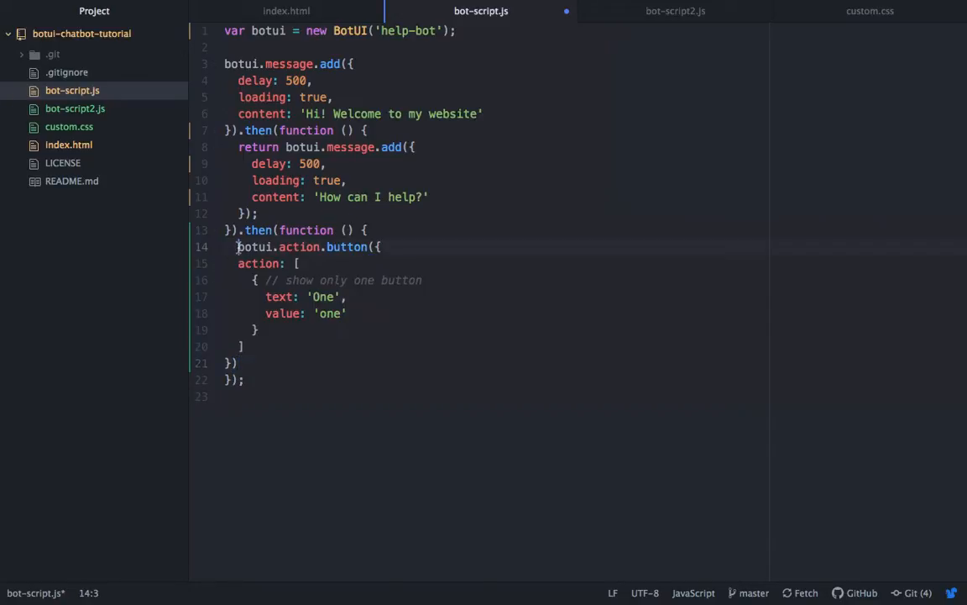
pyautogui.moveTo(433, 259)
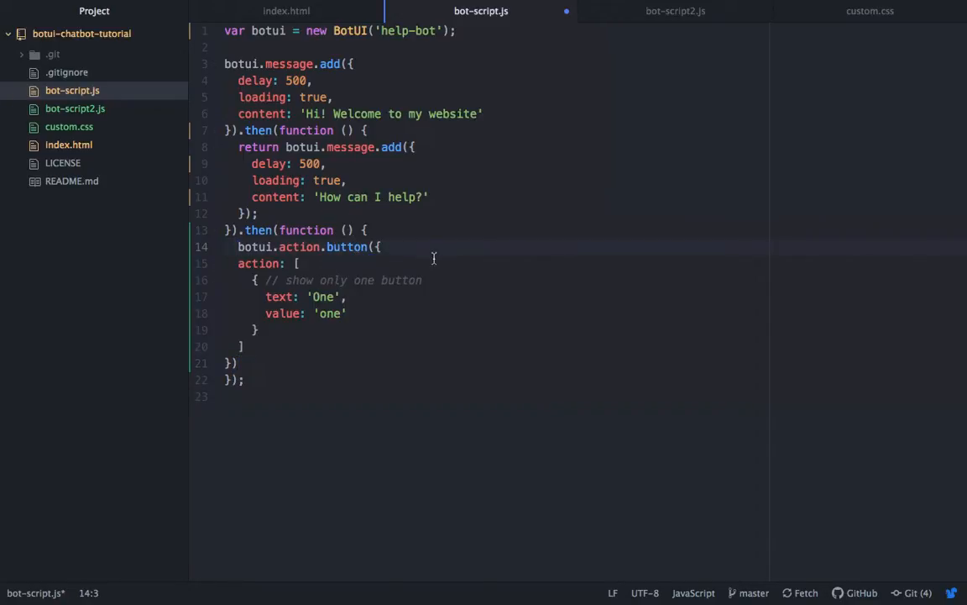
# Step: Return a button action offering 'What are your opening hours?' (hours) and 'What do you do?' (do)
pyautogui.write('return')
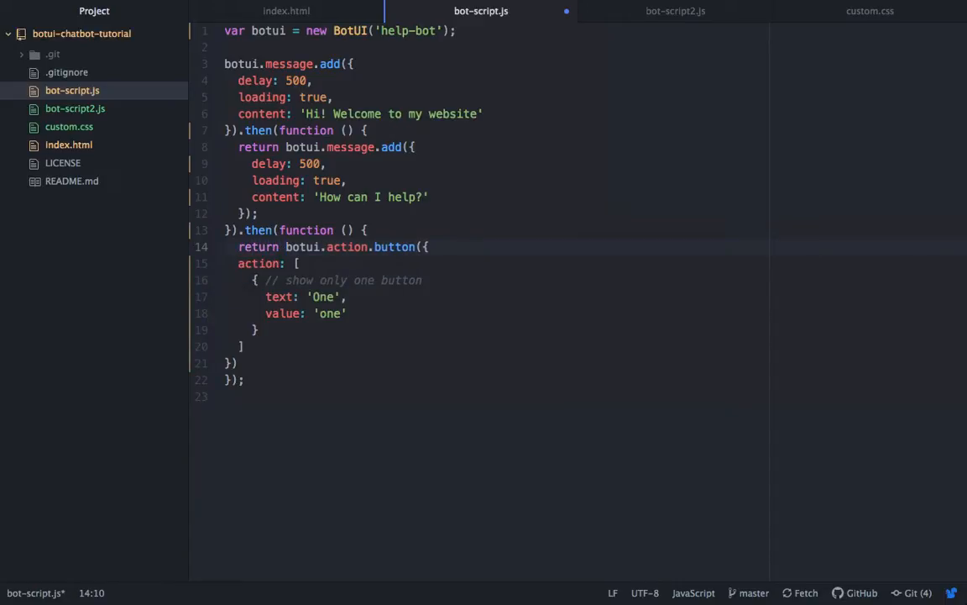
pyautogui.click(243, 363)
pyautogui.write(';')
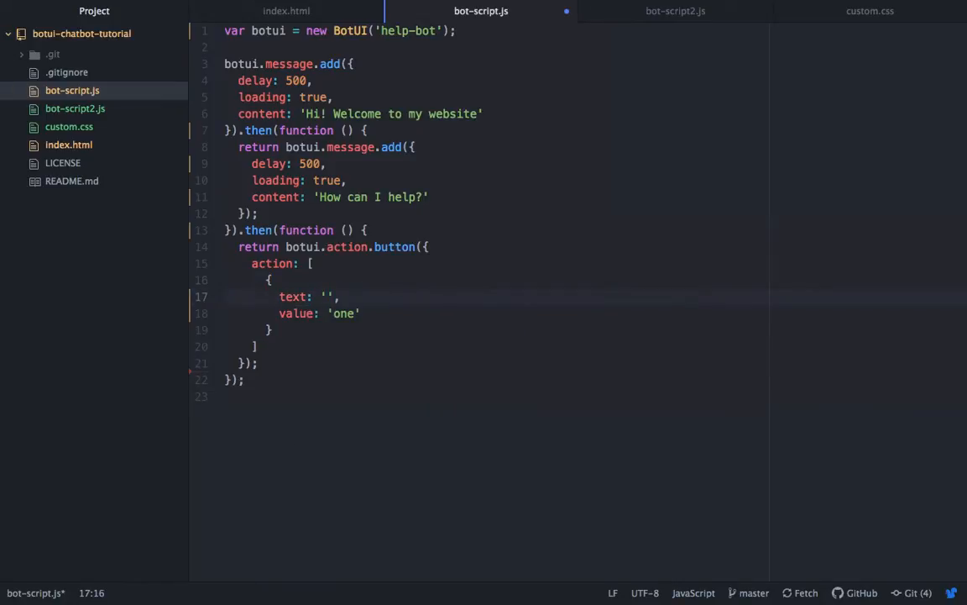
pyautogui.write('What are')
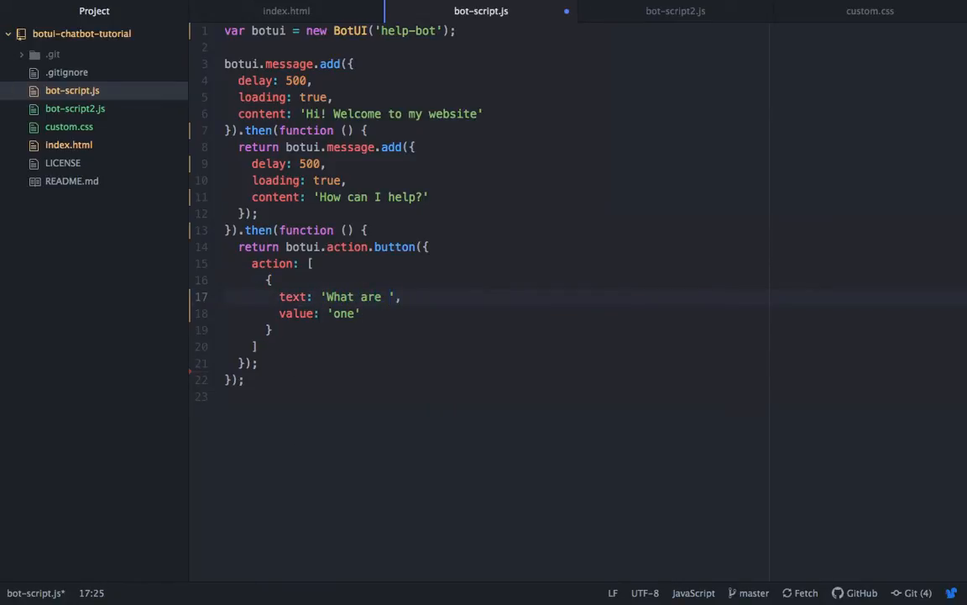
pyautogui.write('your opening')
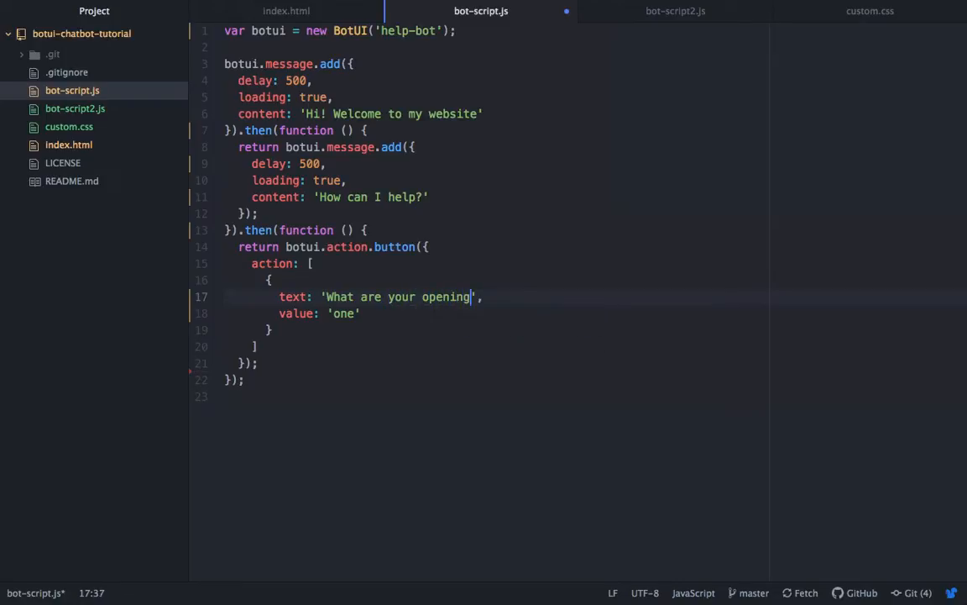
pyautogui.write('hours?')
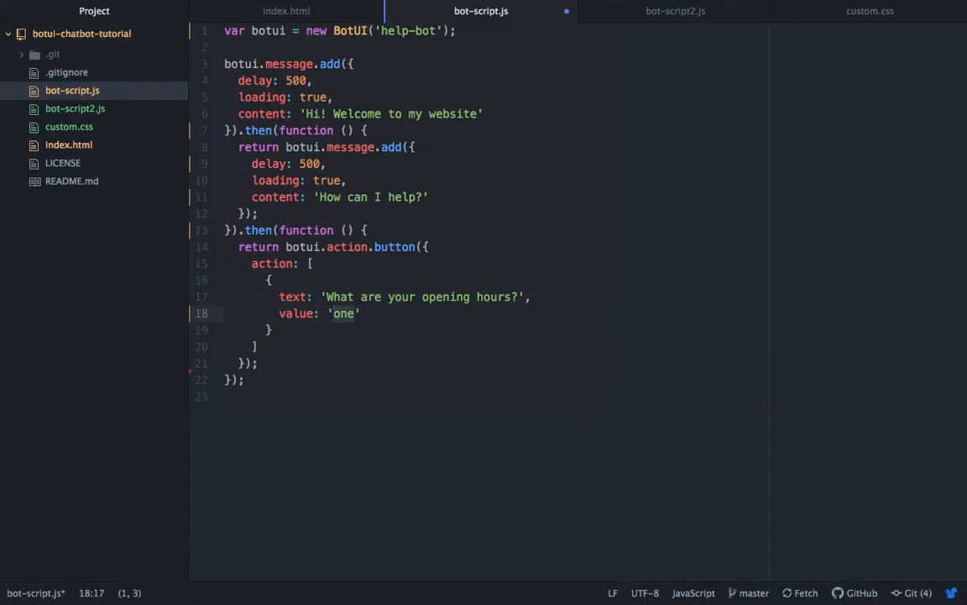
pyautogui.write('hours')
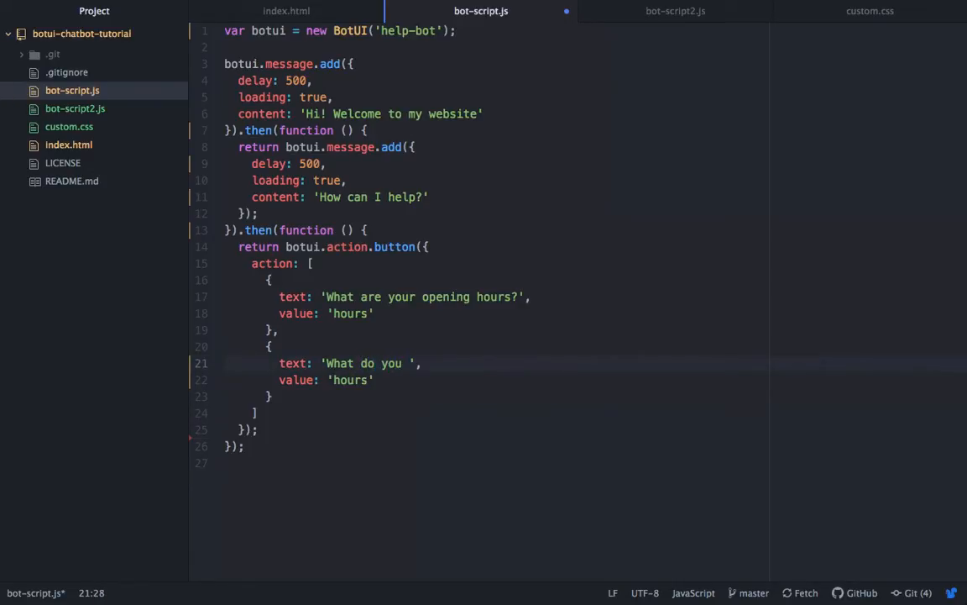
pyautogui.write('do')
pyautogui.click(593, 445)
pyautogui.write('.then()')
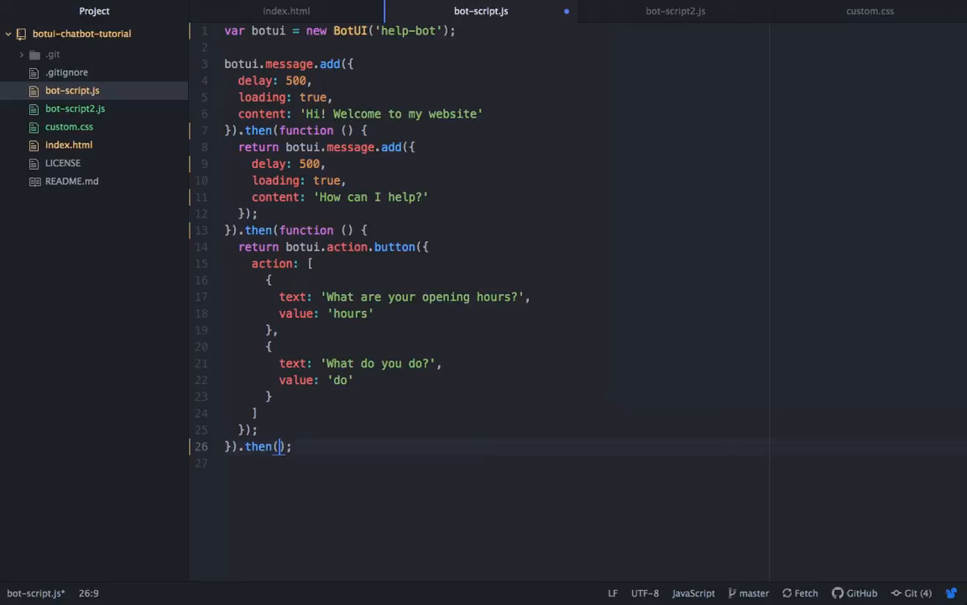
# Step: Chain an empty .then(function () {}) callback after the button action
pyautogui.write('function')
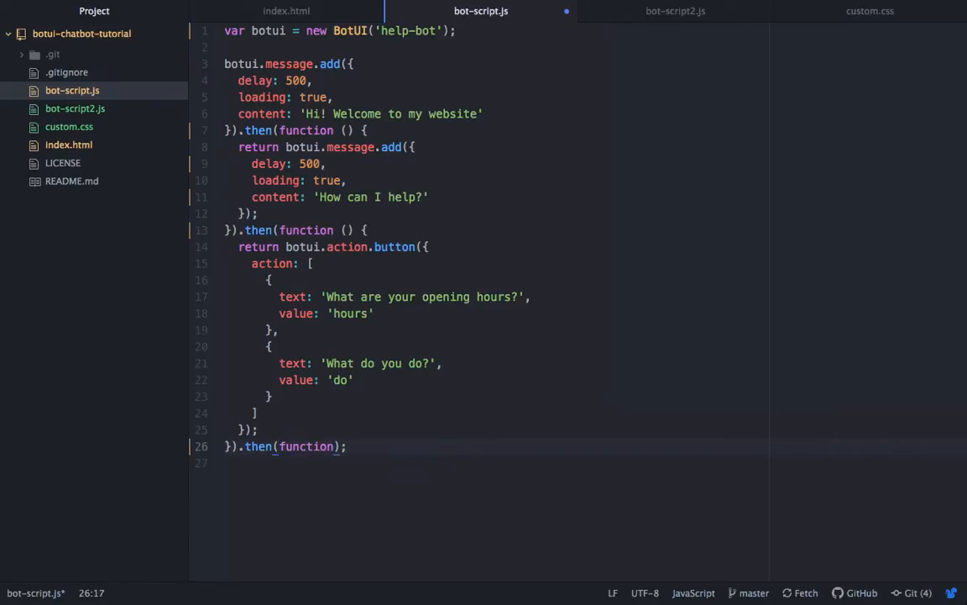
pyautogui.write('()')
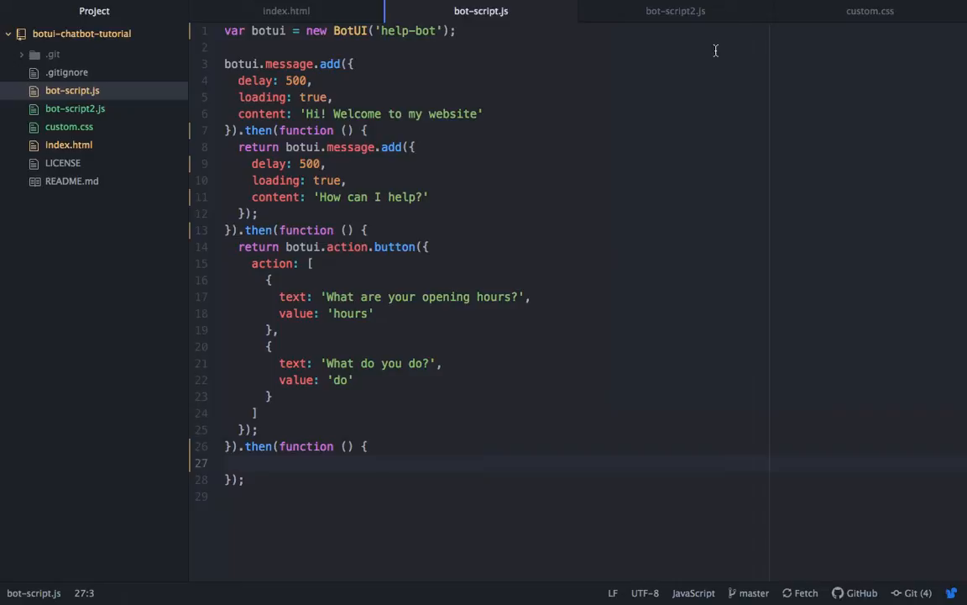
# Step: Copy the .then(function (res) { console.log(res.value); }) callback example from the BotUI docs
pyautogui.click(676, 10)
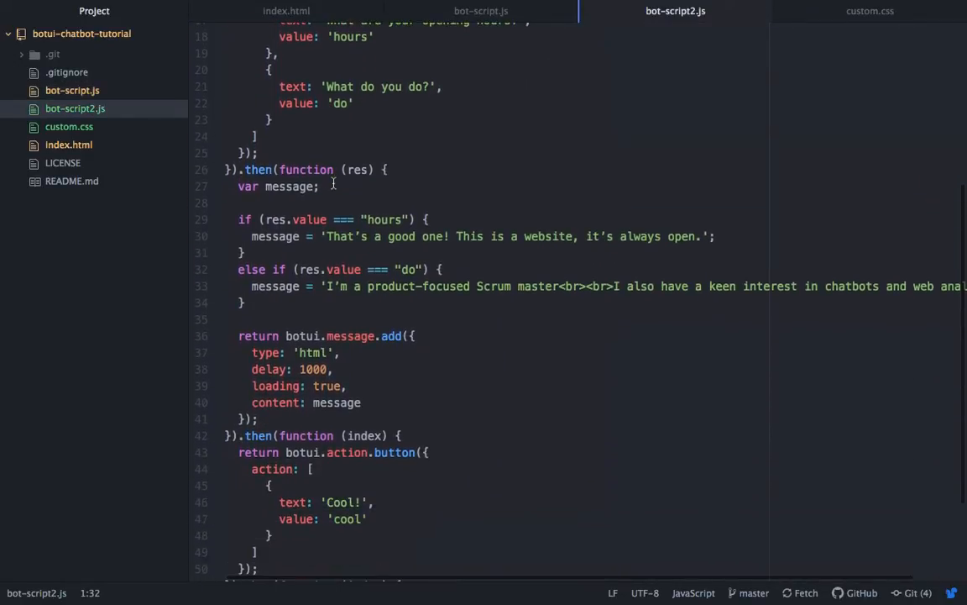
pyautogui.scroll(3)
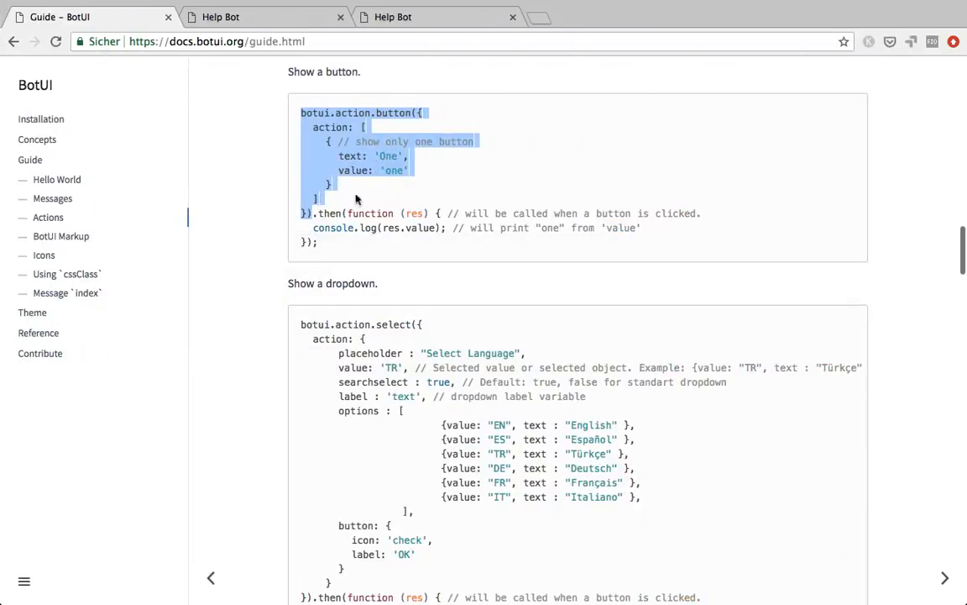
pyautogui.click(423, 214)
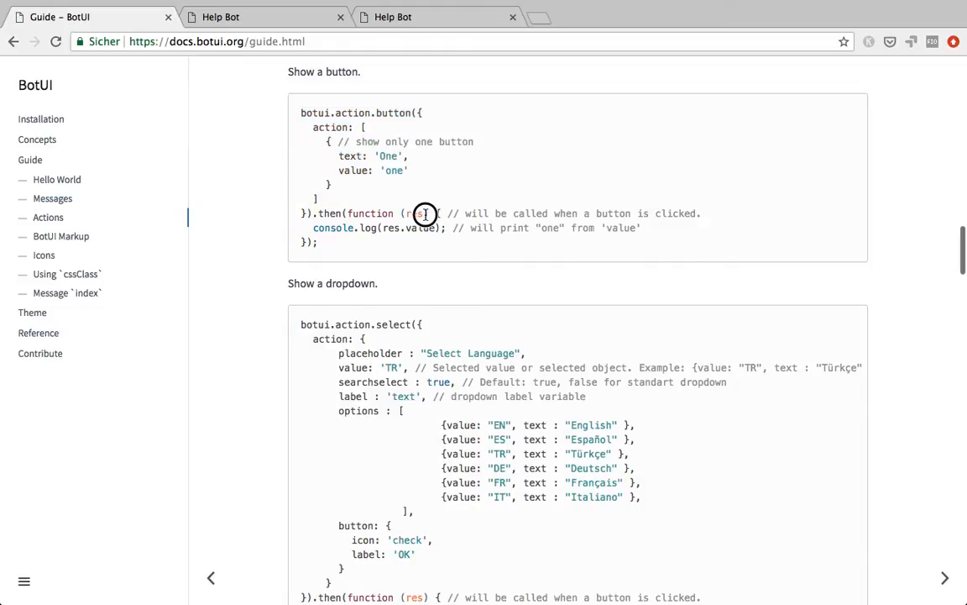
pyautogui.moveTo(425, 213); pyautogui.dragTo(312, 218)
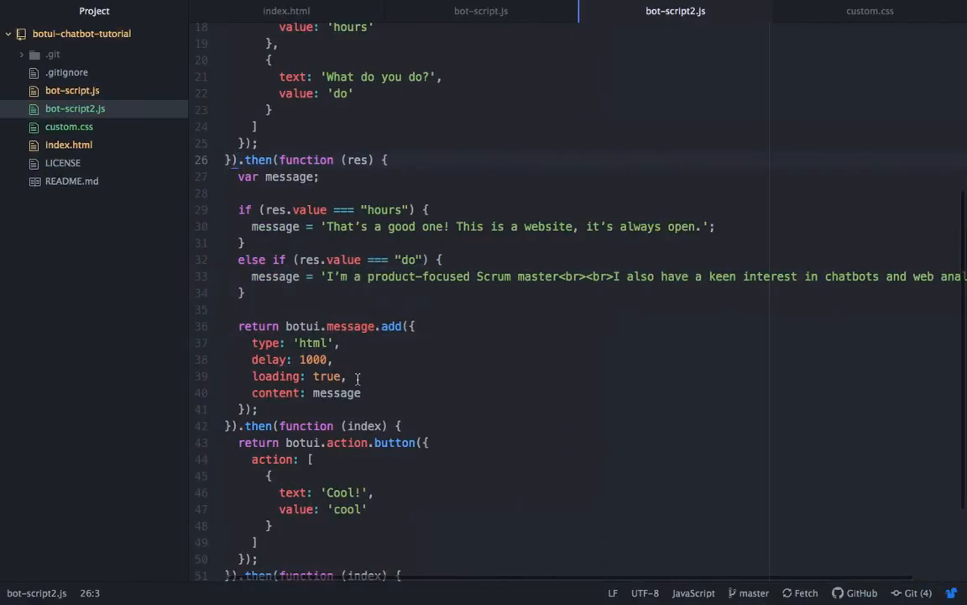
# Step: Paste the res callback into bot-script.js so the final step logs res.value, comparing with bot-script2.js
pyautogui.click(480, 10)
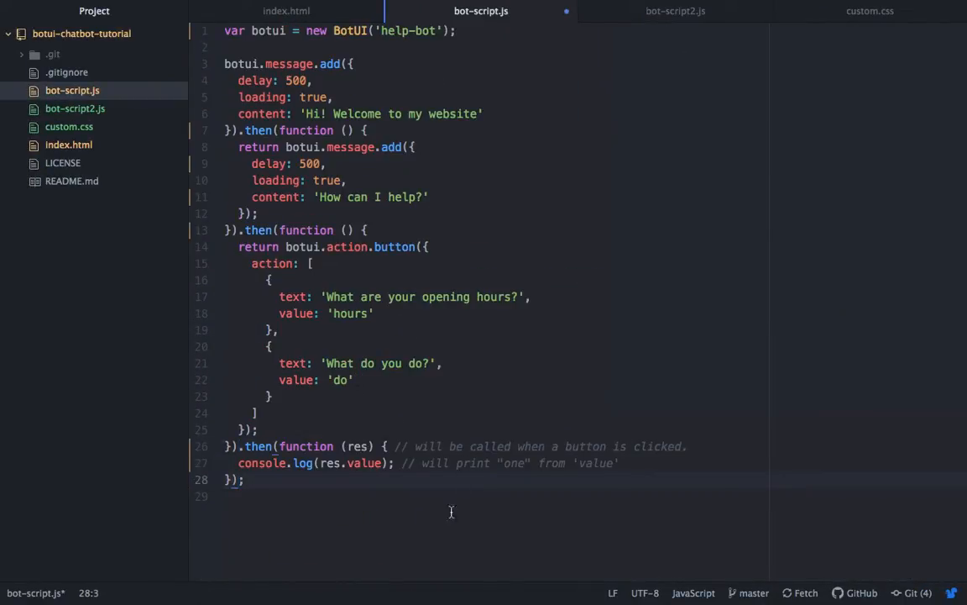
pyautogui.click(362, 464)
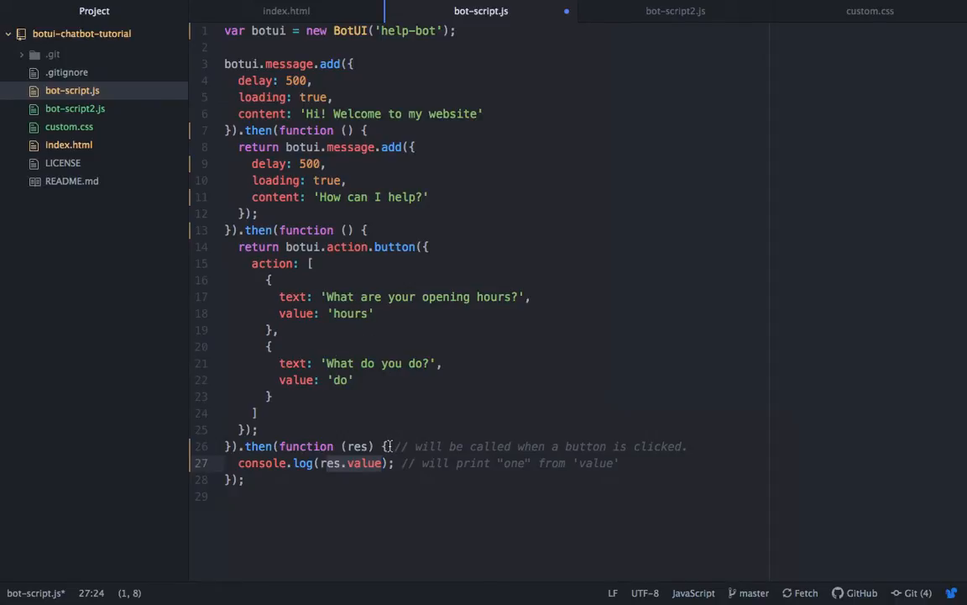
pyautogui.click(675, 10)
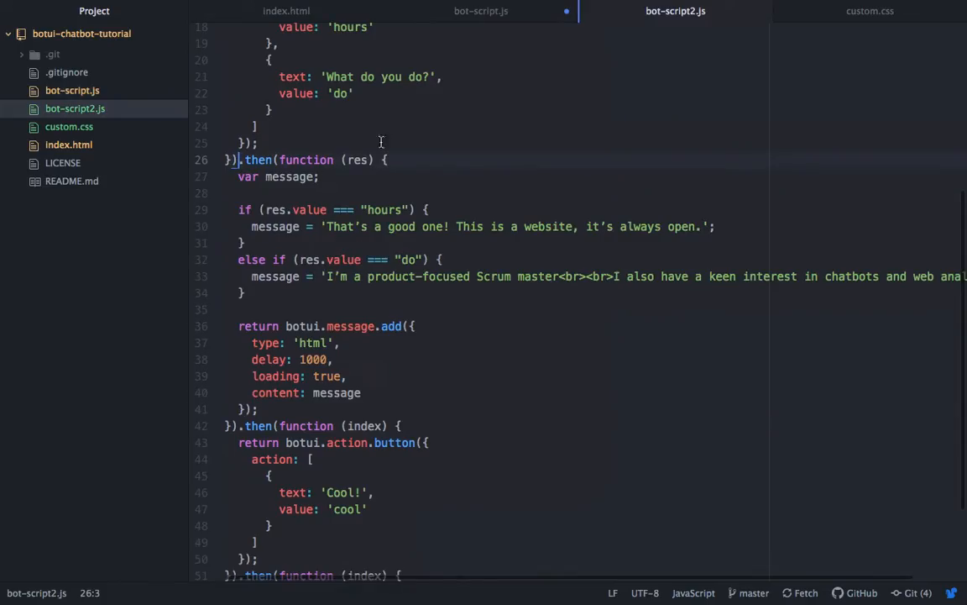
pyautogui.scroll(-3)
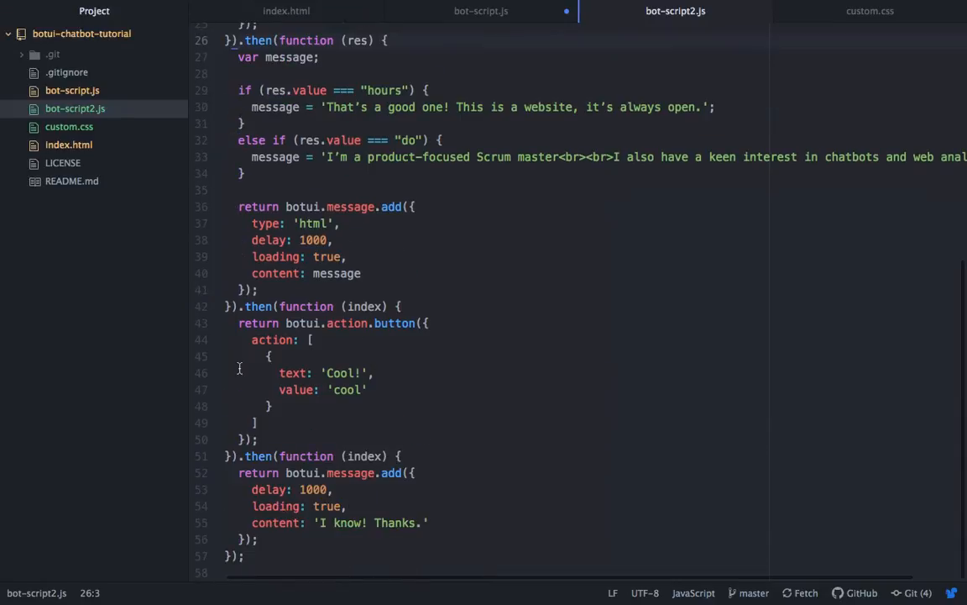
pyautogui.click(480, 10)
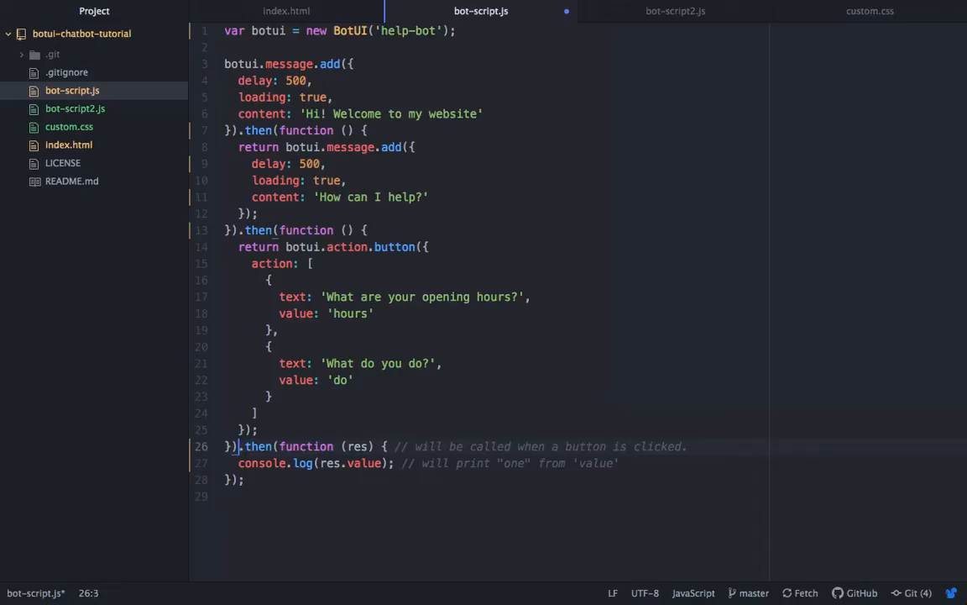
# Step: Chain a botui.action.button with a 'Cool!' option, then a message 'I know! Thanks.' in bot-script.js
pyautogui.scroll(-3)
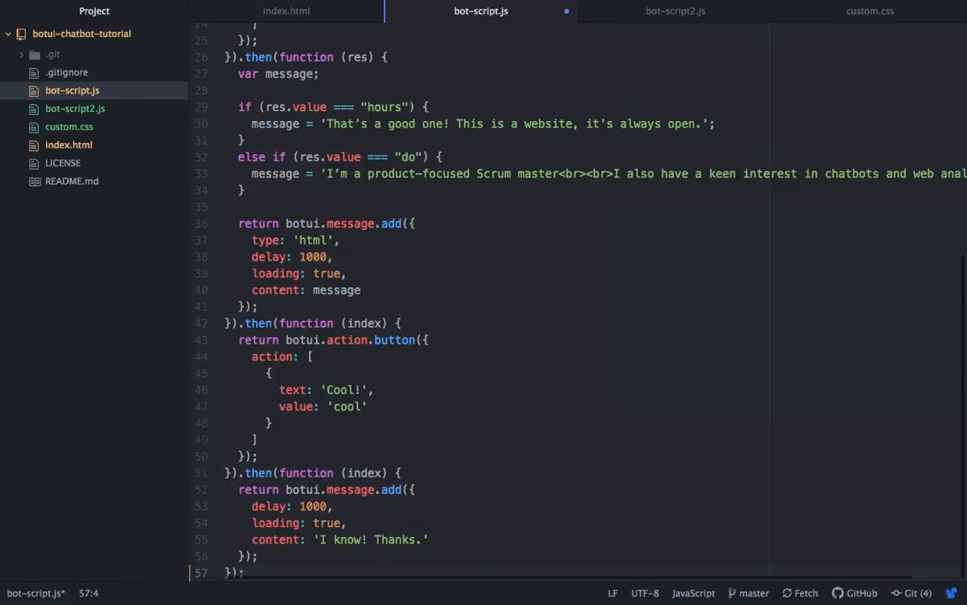
pyautogui.scroll(3)
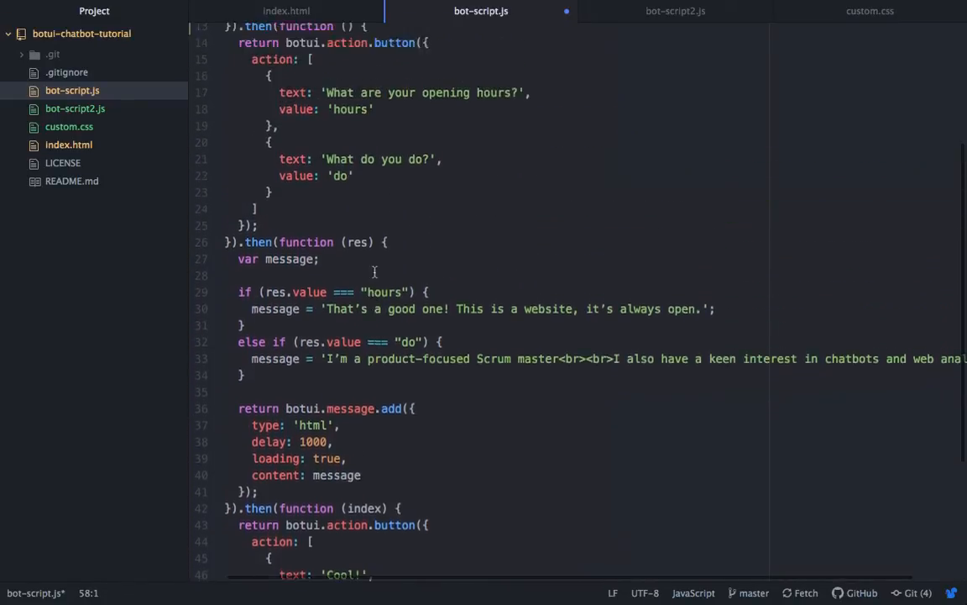
pyautogui.scroll(-3)
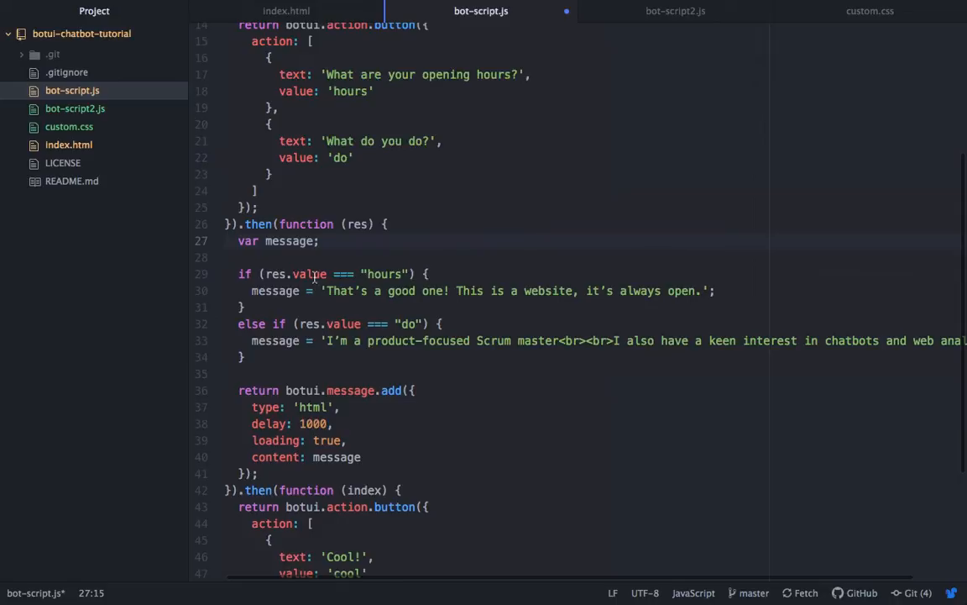
pyautogui.scroll(3)
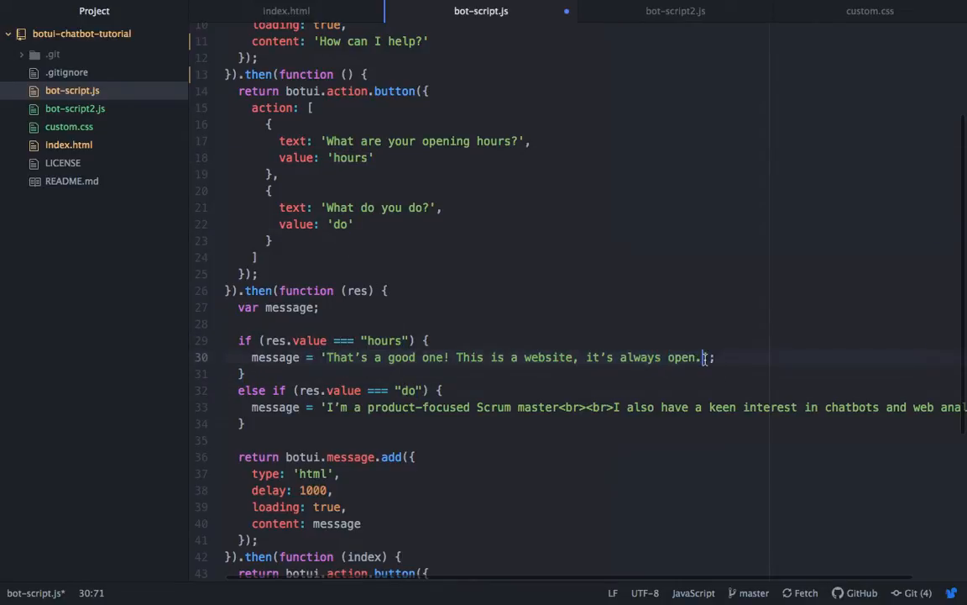
pyautogui.scroll(-3)
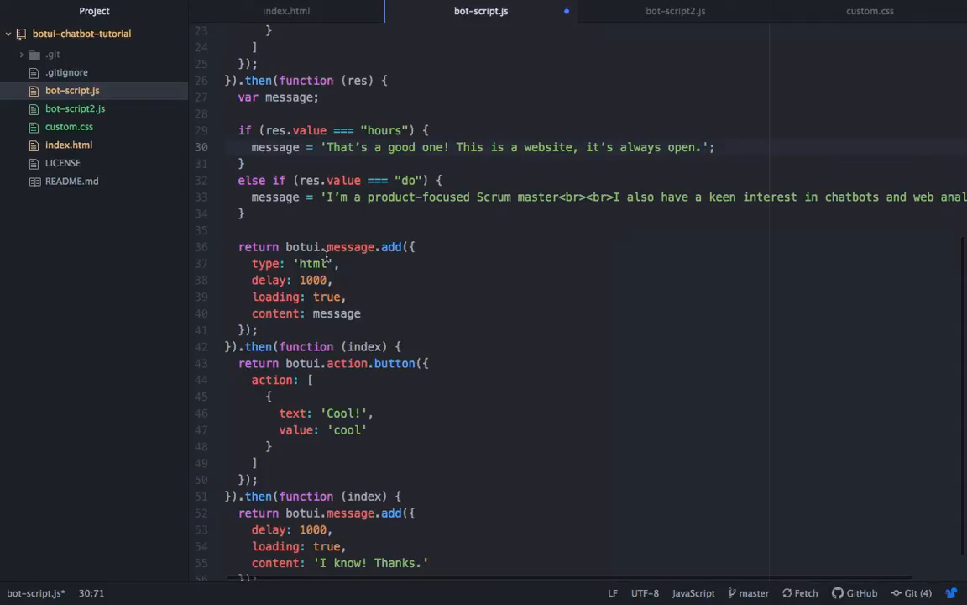
pyautogui.scroll(-3)
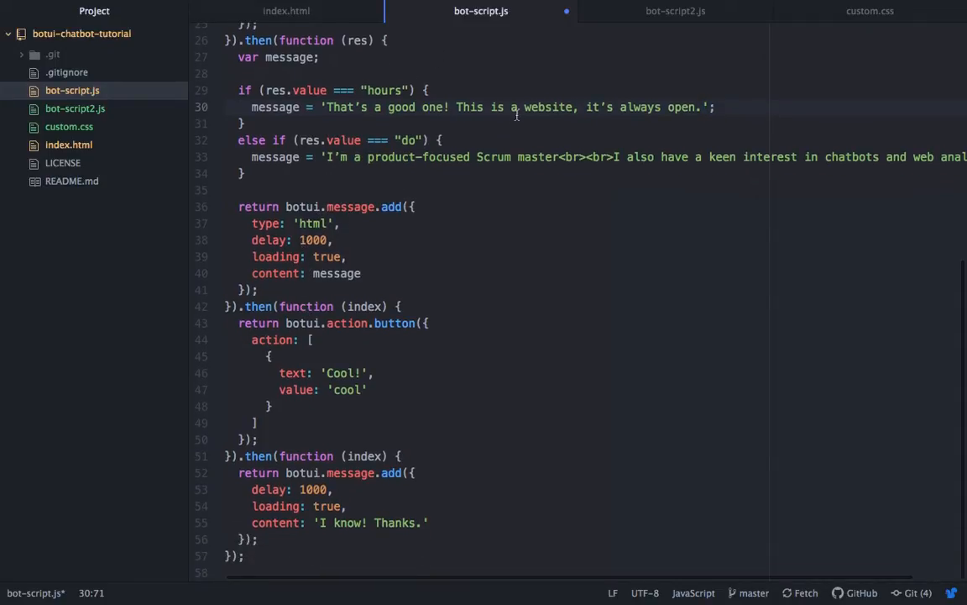
pyautogui.scroll(3)
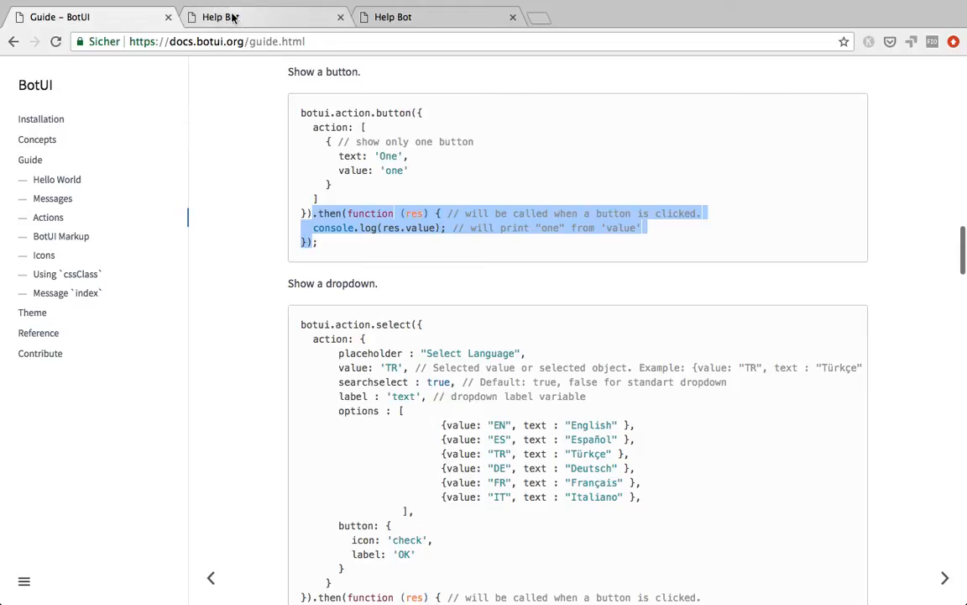
# Step: Ask the Help Bot 'What are your opening hours?', check the 'it's always open' reply and Cool! button, then reload
pyautogui.click(221, 17)
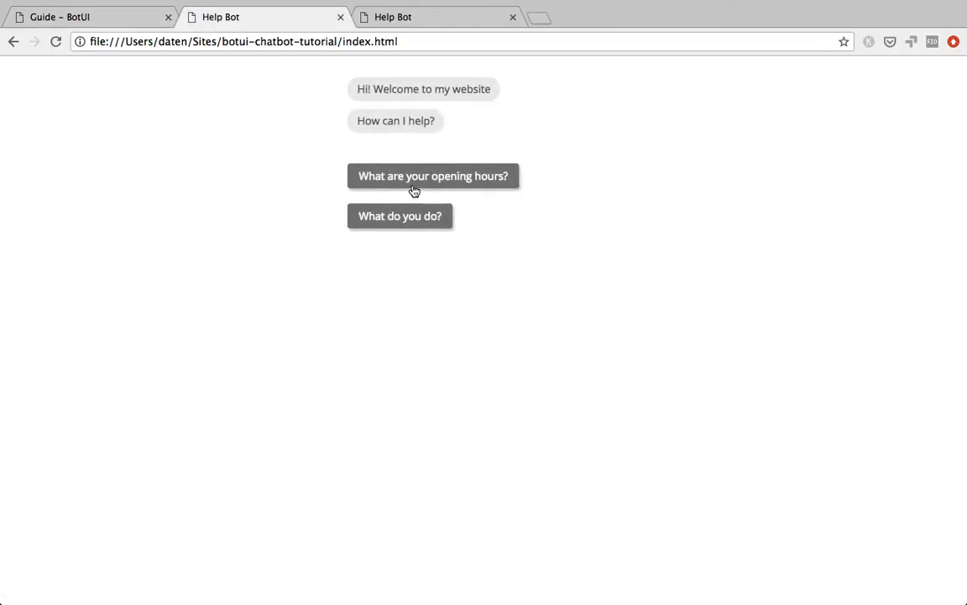
pyautogui.click(433, 176)
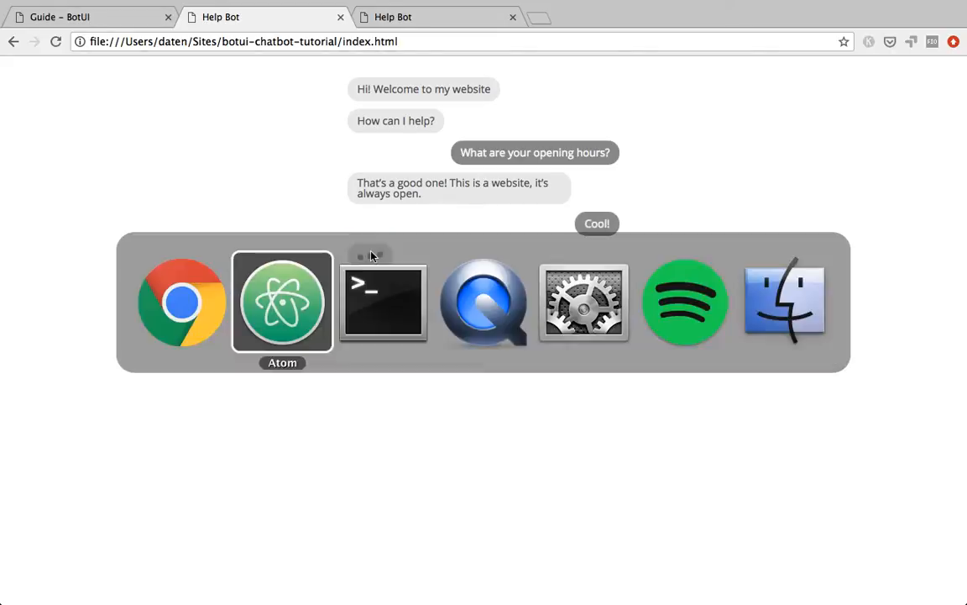
pyautogui.click(282, 303)
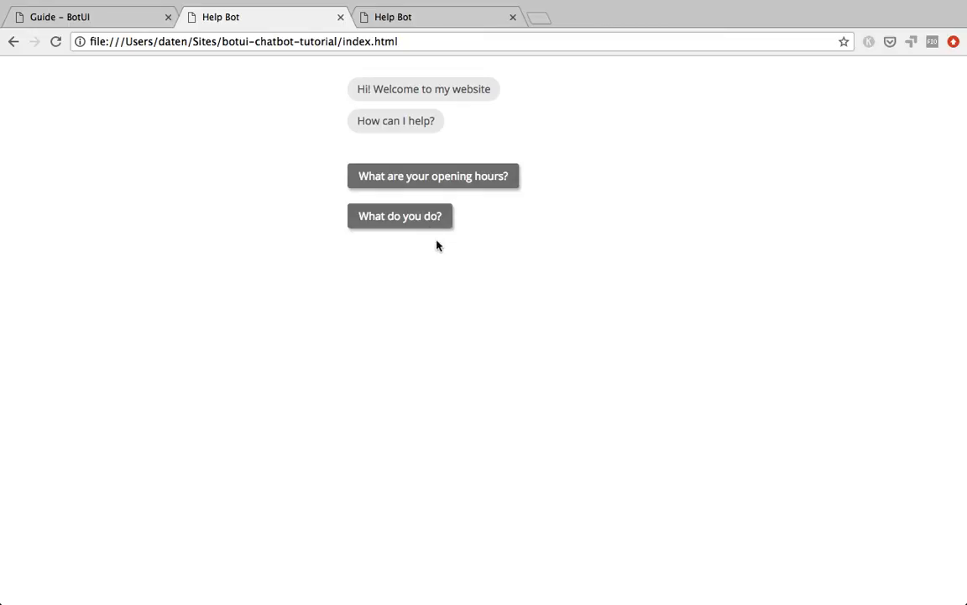
pyautogui.click(399, 215)
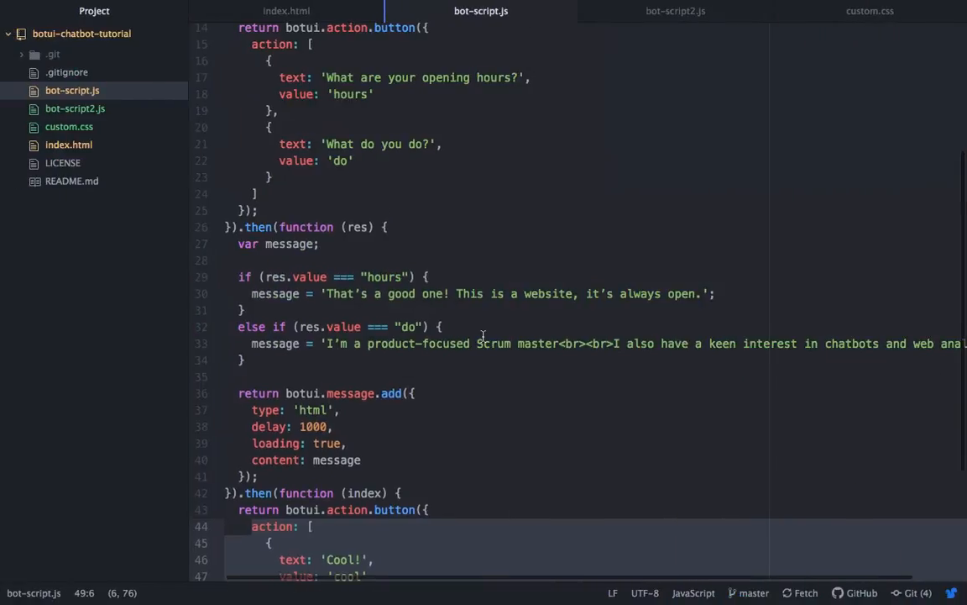
pyautogui.scroll(-3)
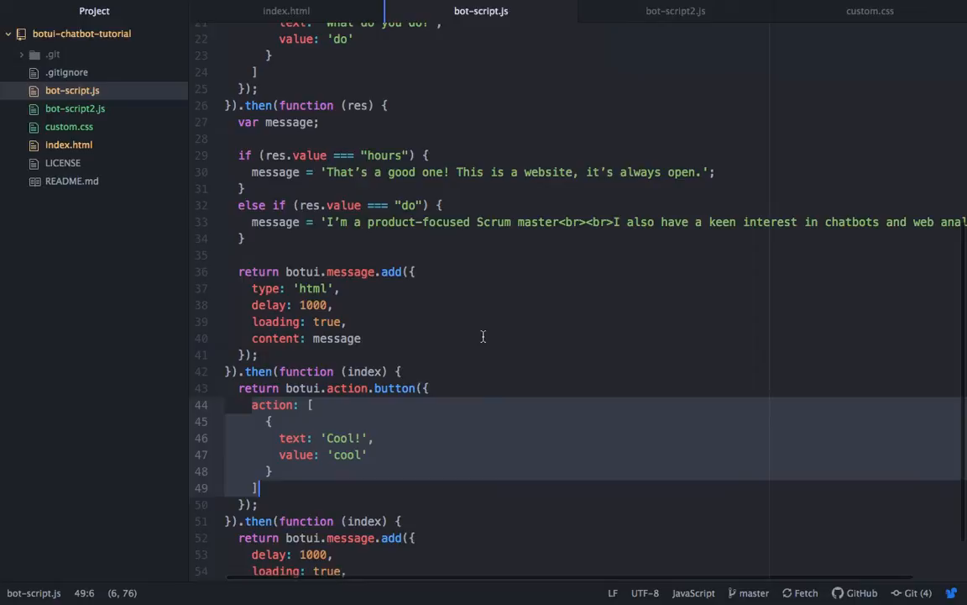
pyautogui.scroll(-3)
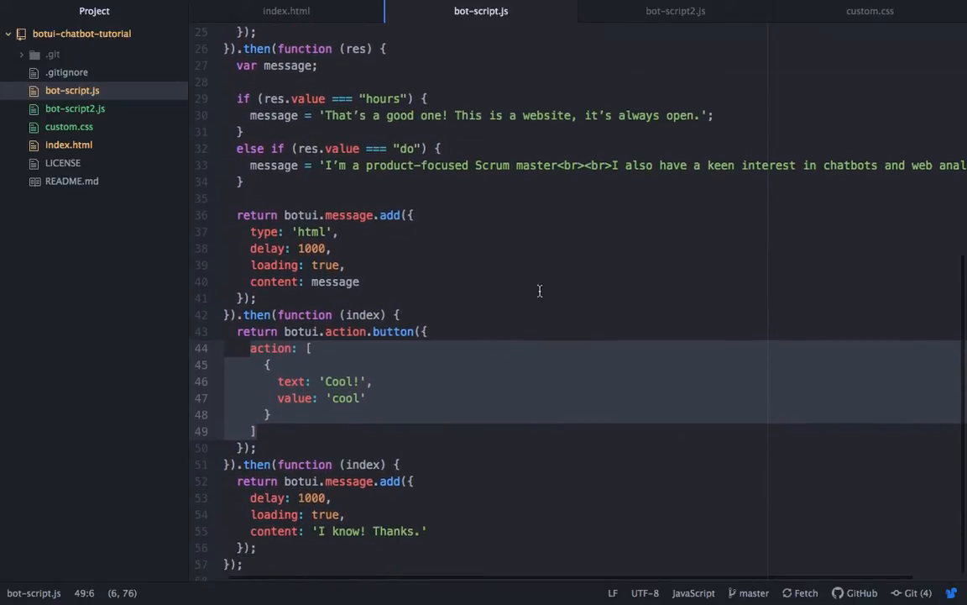
pyautogui.scroll(3)
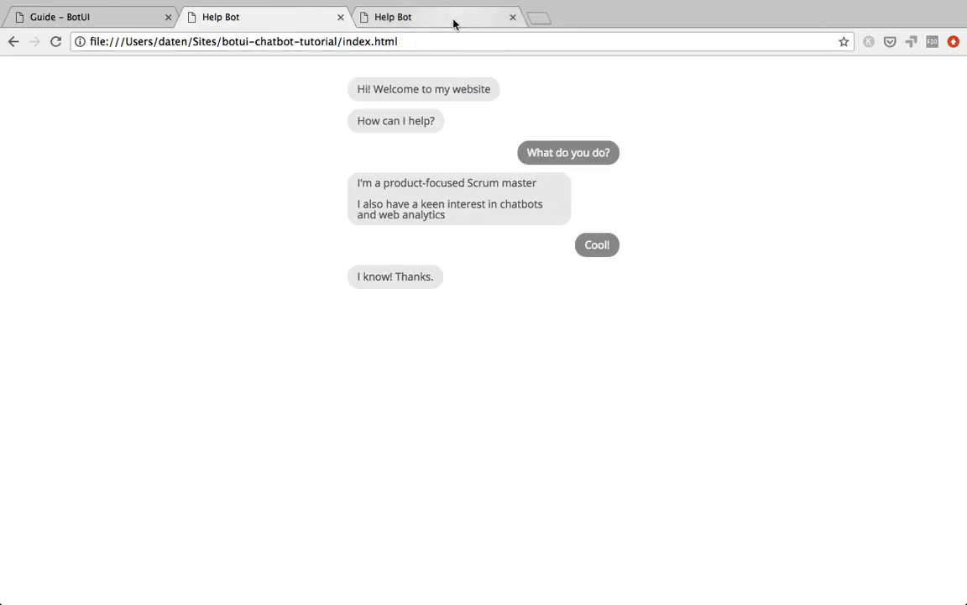
# Step: View the hosted styled Help Bot with teal gradient background and light-blue and yellow bubbles
pyautogui.click(436, 17)
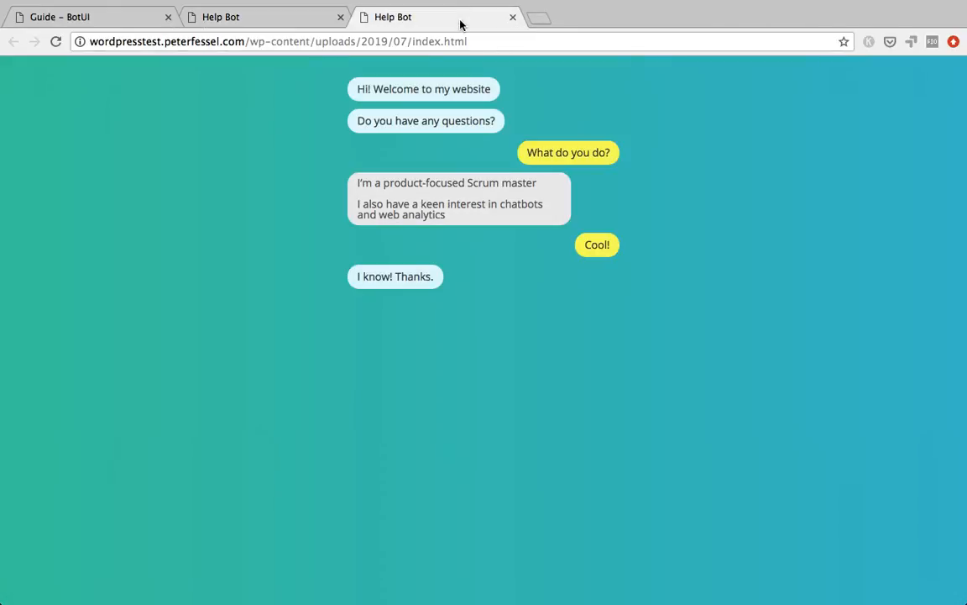
pyautogui.moveTo(285, 178)
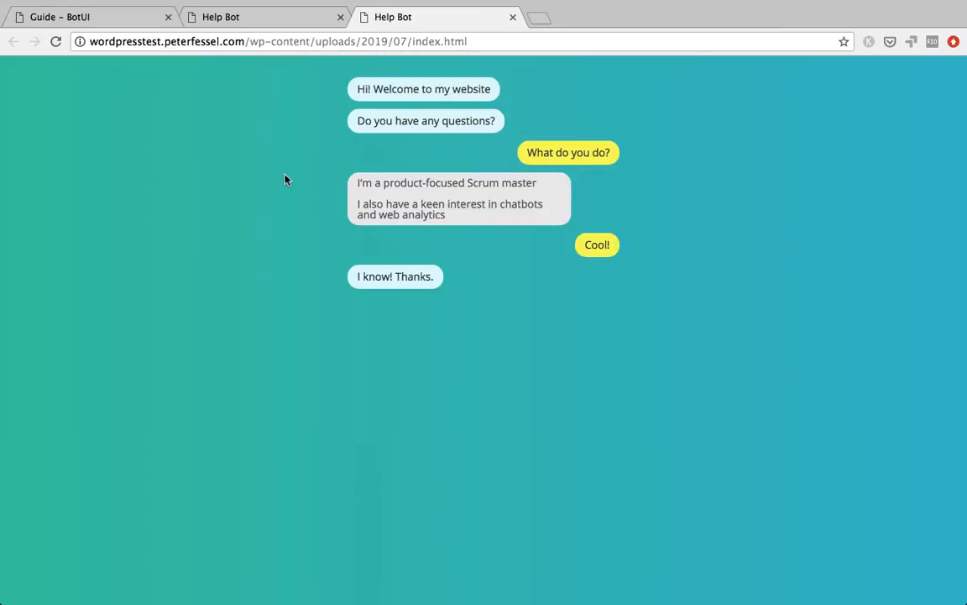
pyautogui.moveTo(252, 150)
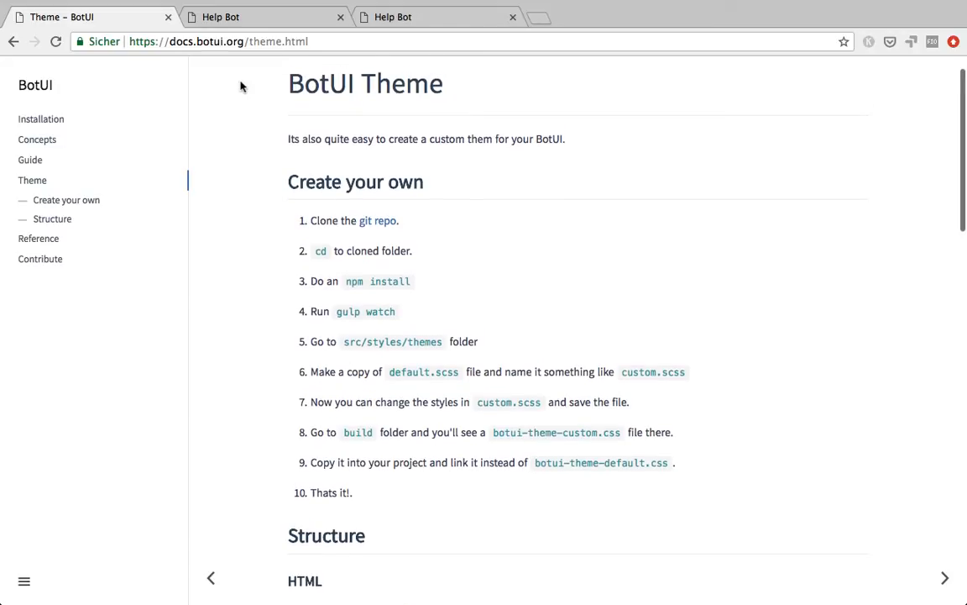
# Step: Copy the SCSS class skeleton from the BotUI Theme guide, from .botui-container down
pyautogui.scroll(-3)
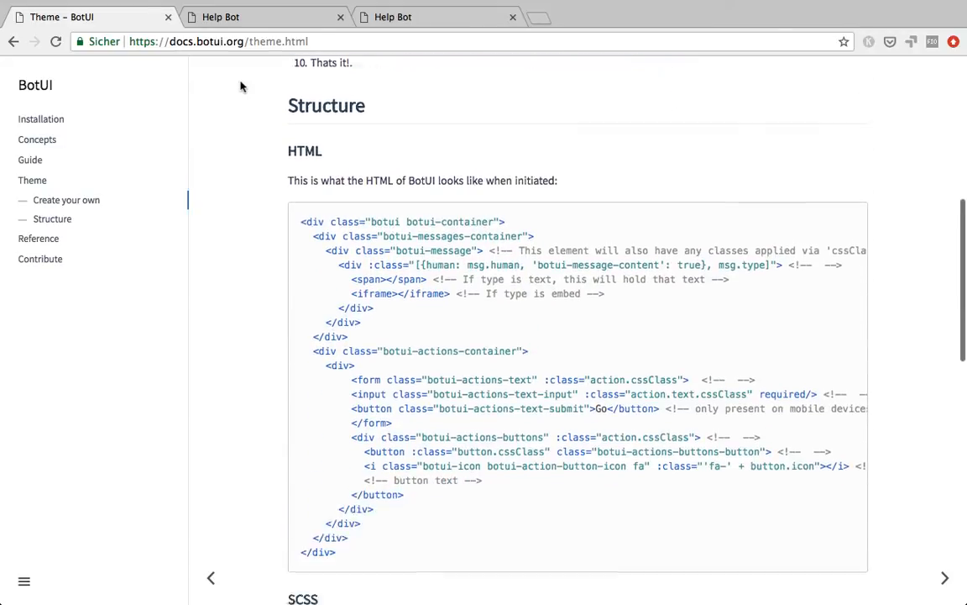
pyautogui.scroll(-3)
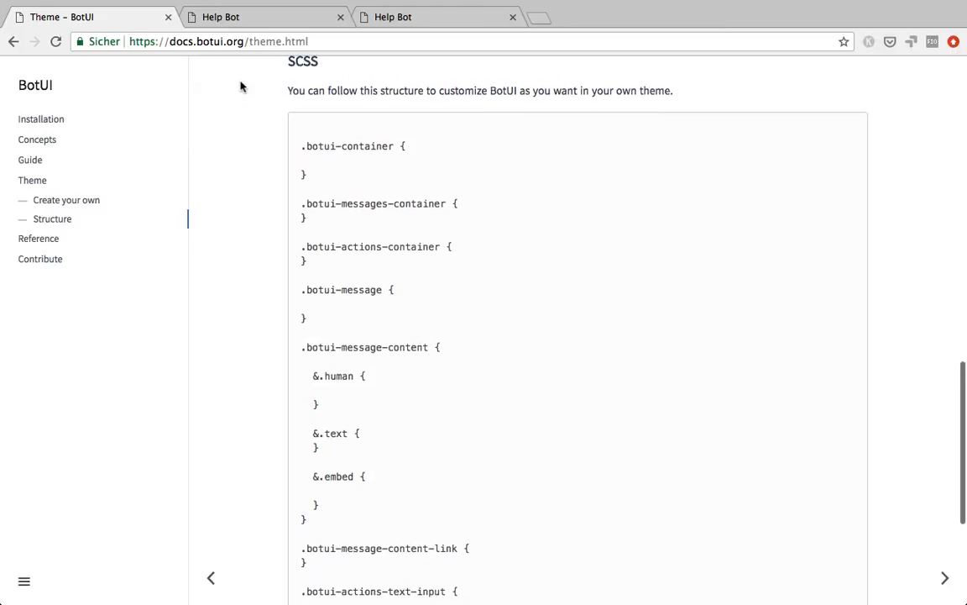
pyautogui.moveTo(302, 144); pyautogui.dragTo(366, 346)
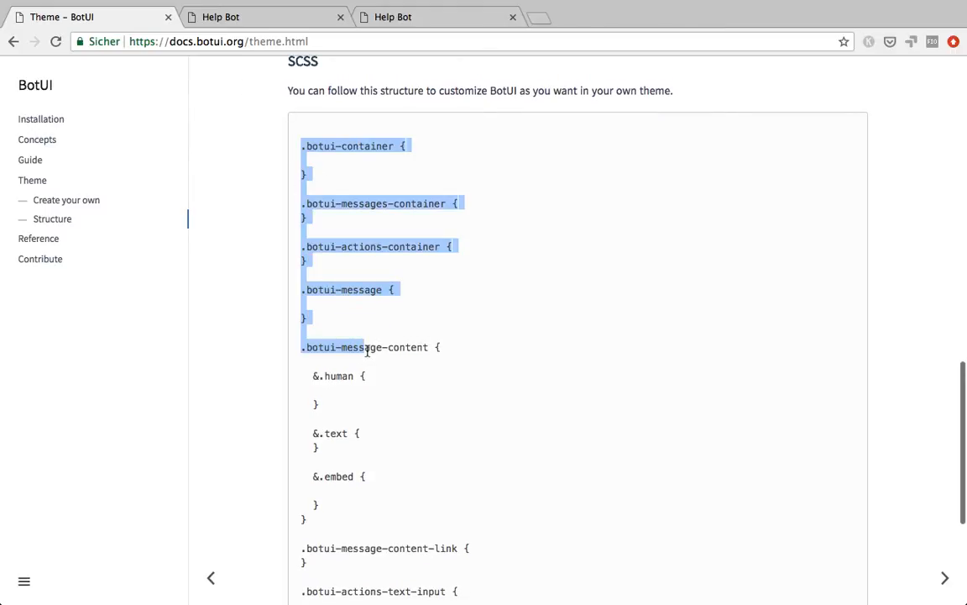
pyautogui.scroll(-3)
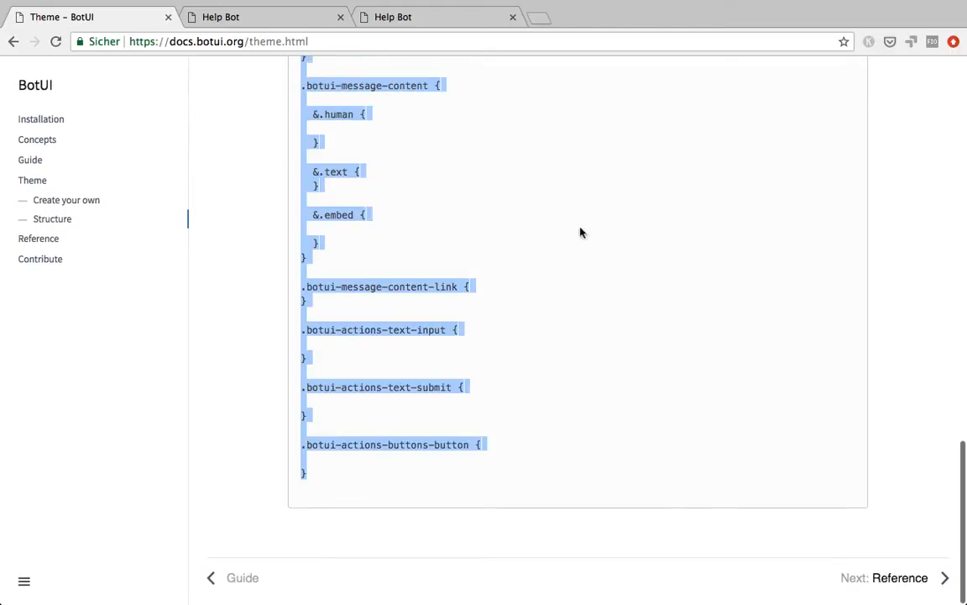
pyautogui.scroll(3)
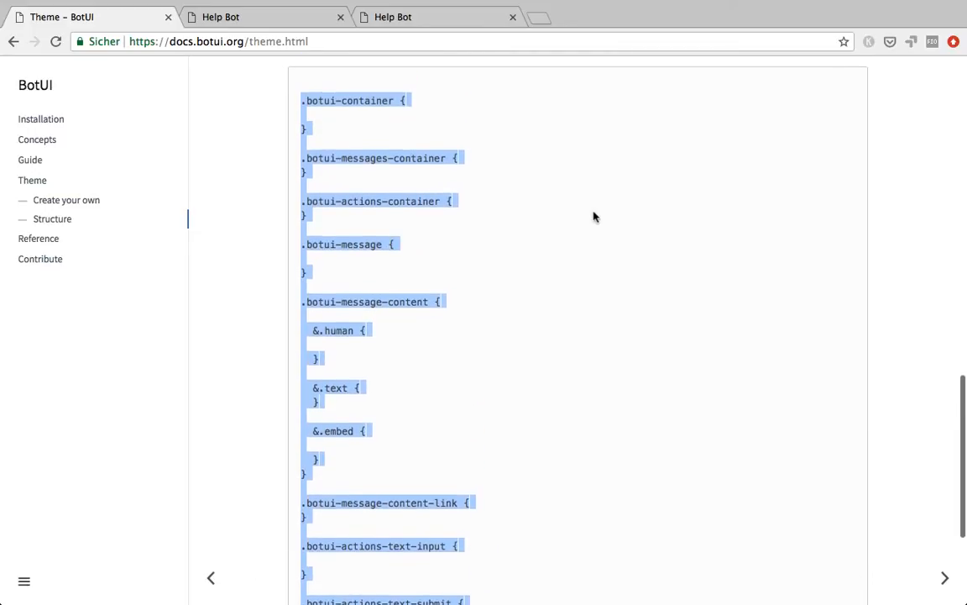
pyautogui.scroll(3)
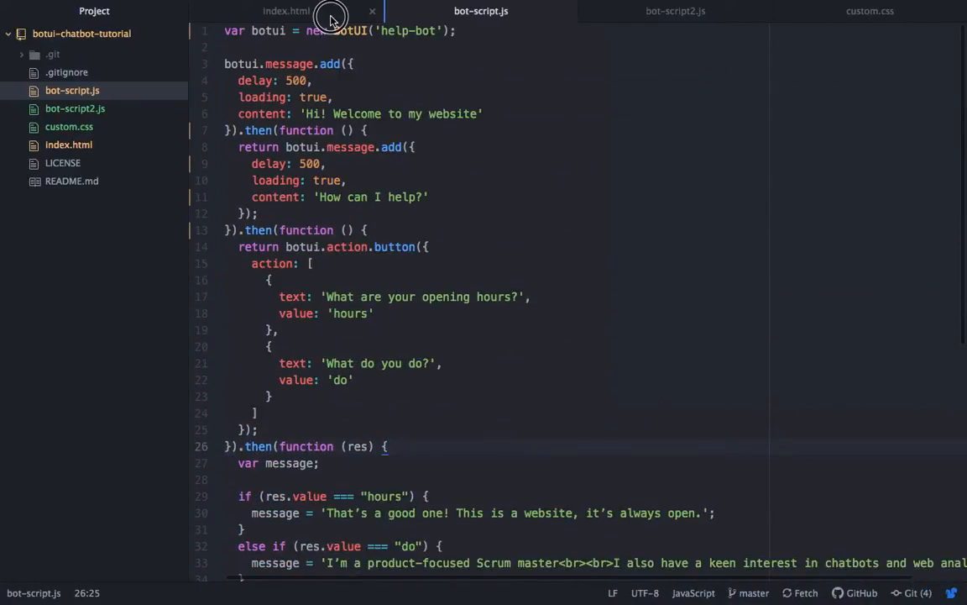
# Step: Add a <style> block in index.html's head holding the pasted BotUI class skeleton, indented and saved
pyautogui.click(286, 10)
pyautogui.write('<')
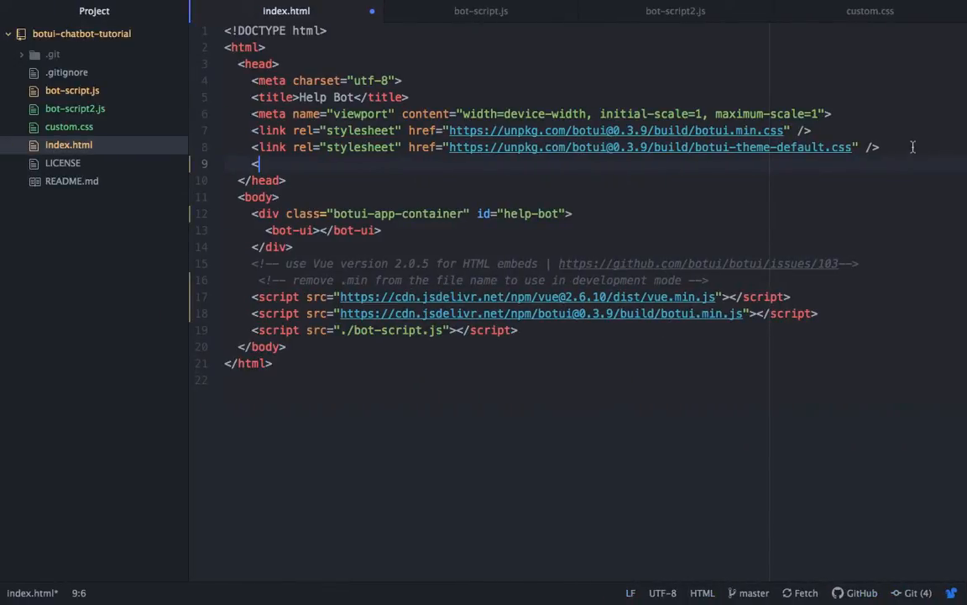
pyautogui.write('style>')
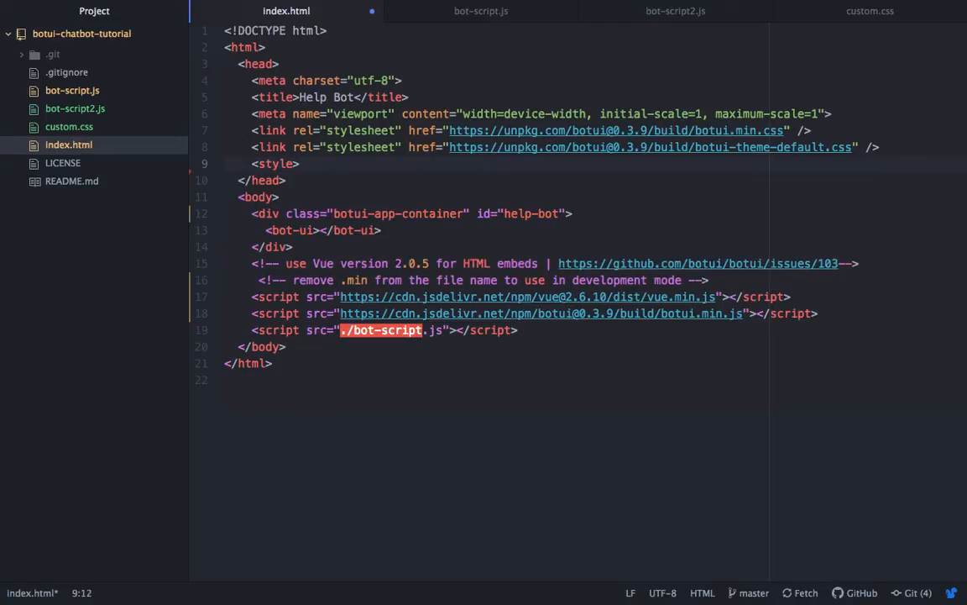
pyautogui.scroll(-3)
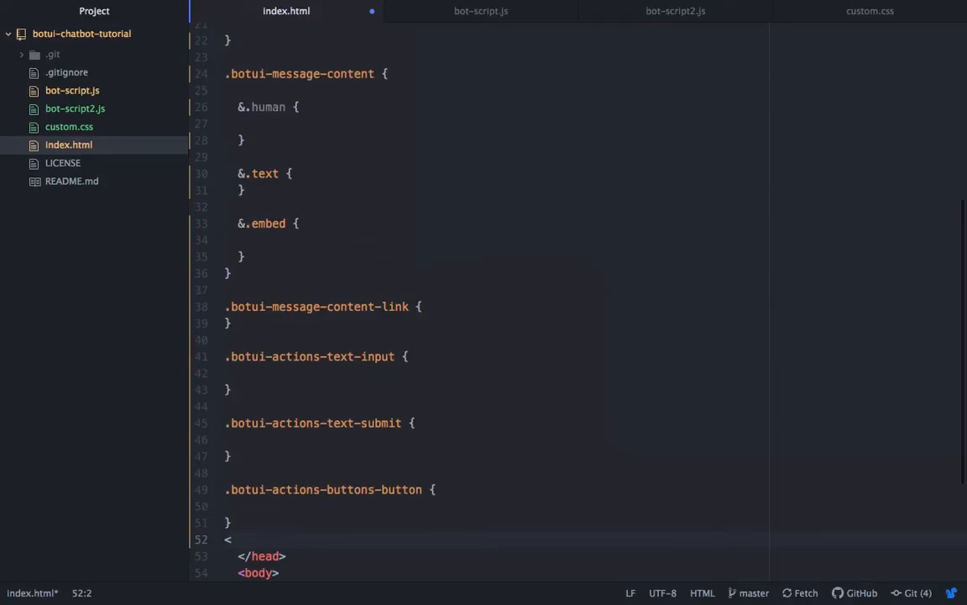
pyautogui.write('/style>')
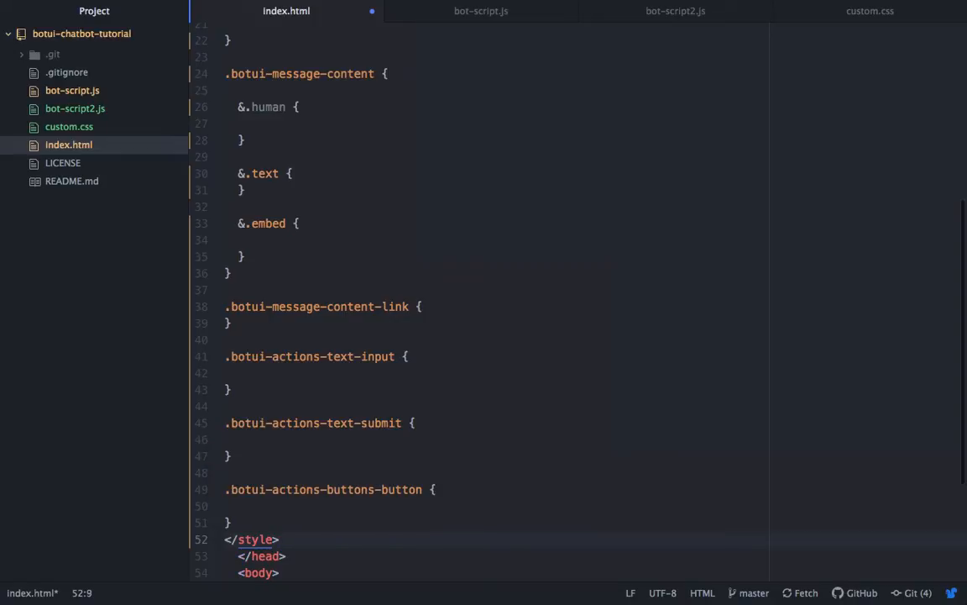
pyautogui.scroll(3)
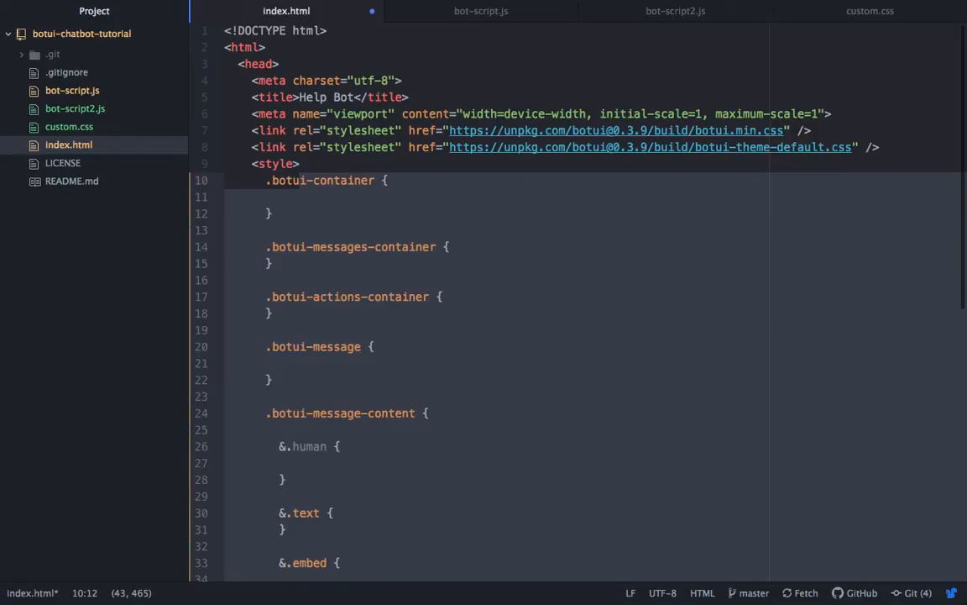
pyautogui.scroll(-3)
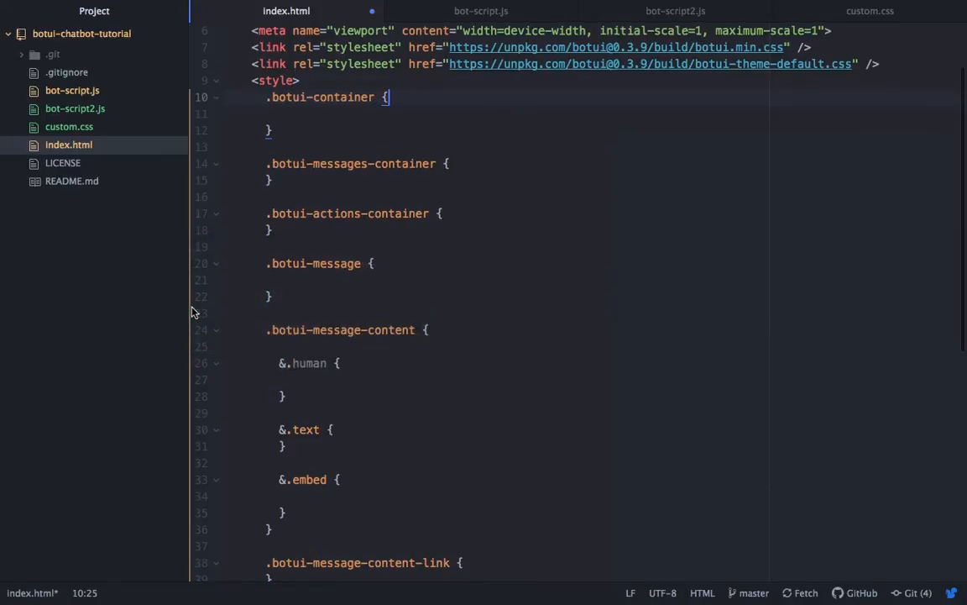
pyautogui.scroll(-3)
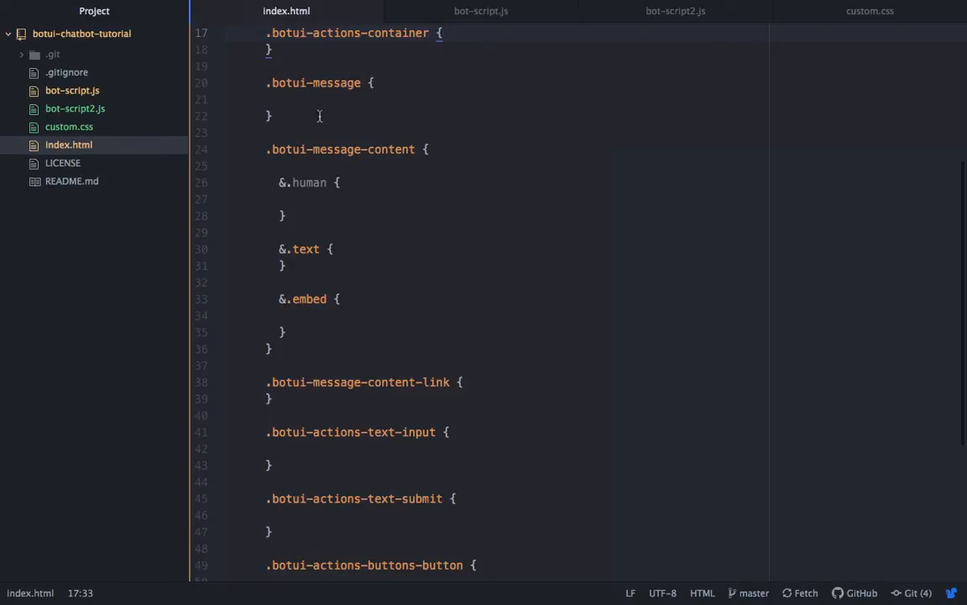
pyautogui.moveTo(194, 193)
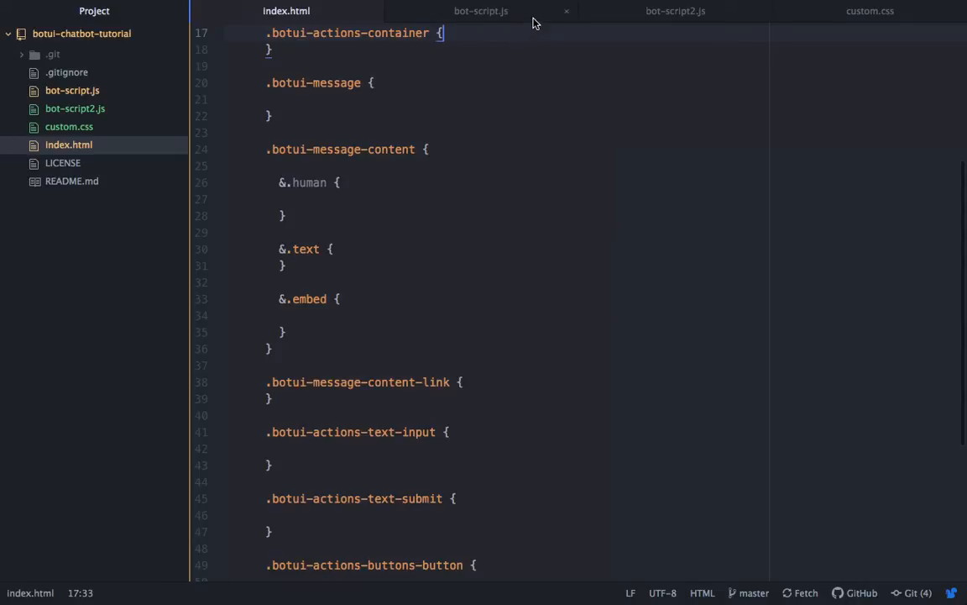
pyautogui.moveTo(635, 20)
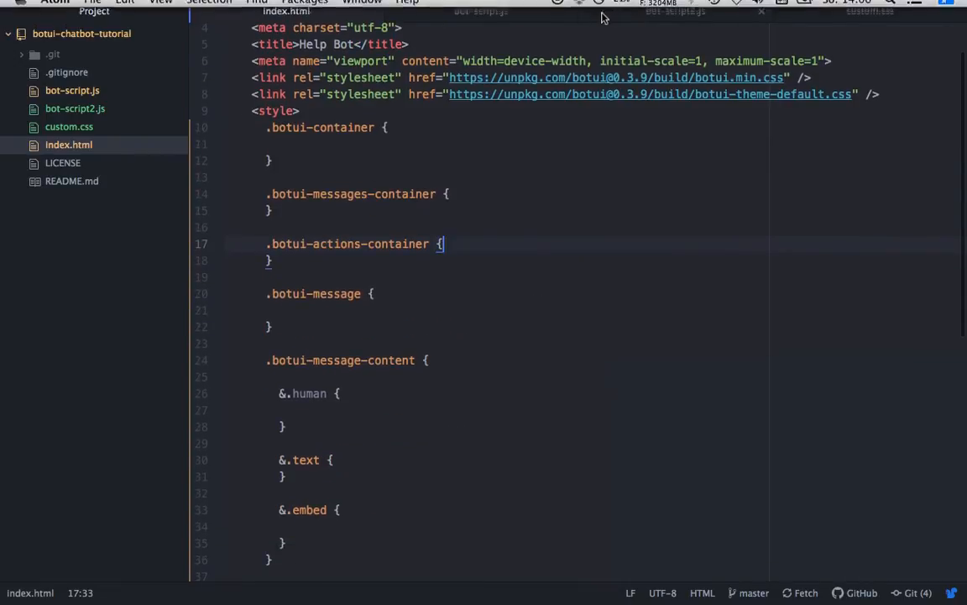
pyautogui.moveTo(870, 10)
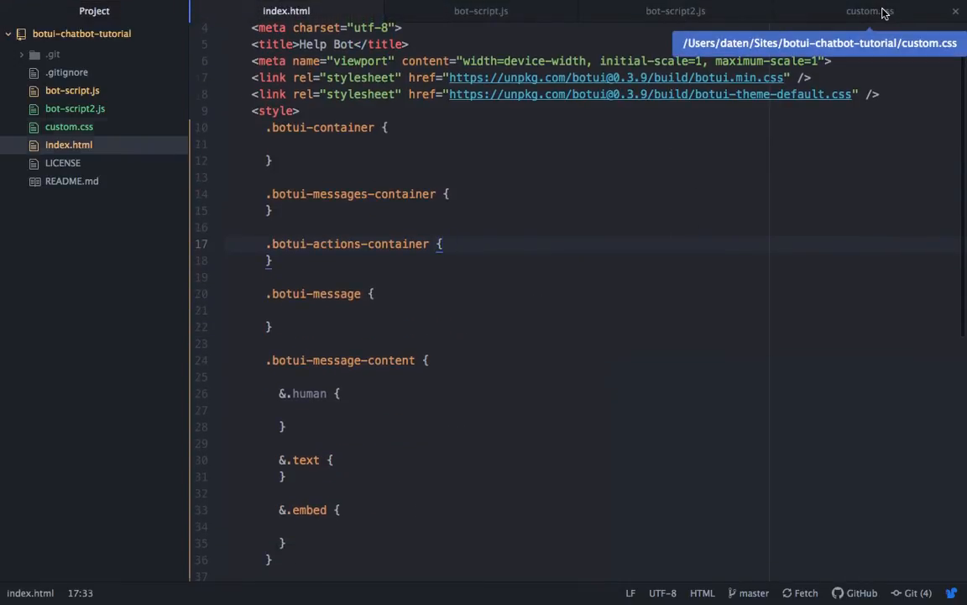
# Step: Set .botui-message-content.text background #e1fafc and .human background #f7ff61, both color #404040, from custom.css
pyautogui.click(870, 11)
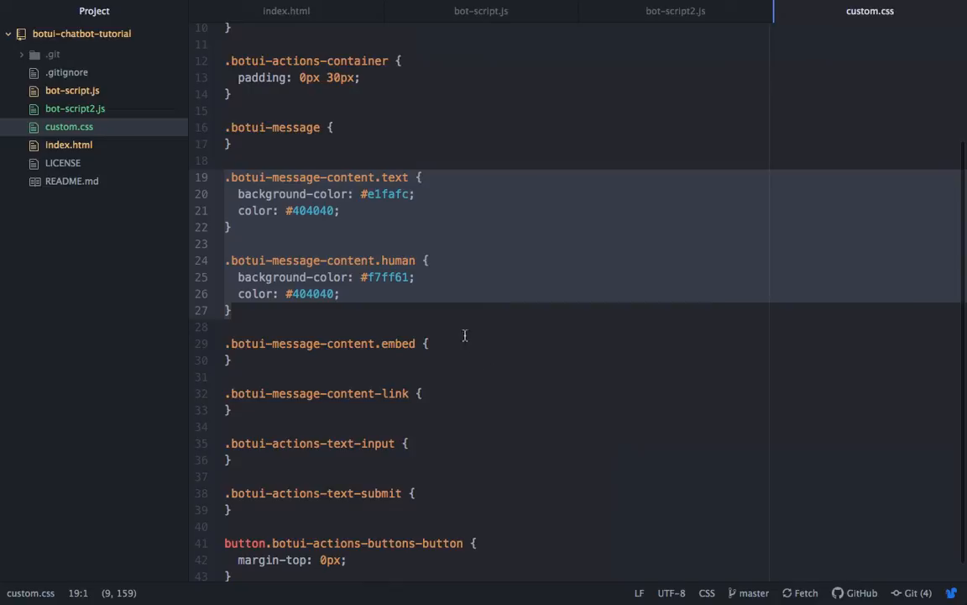
pyautogui.click(286, 10)
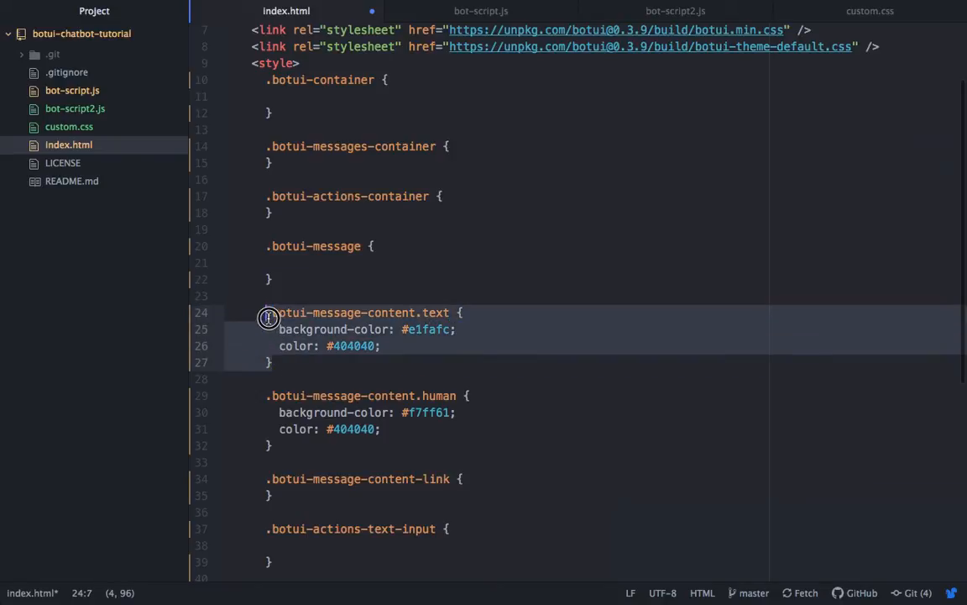
pyautogui.click(467, 312)
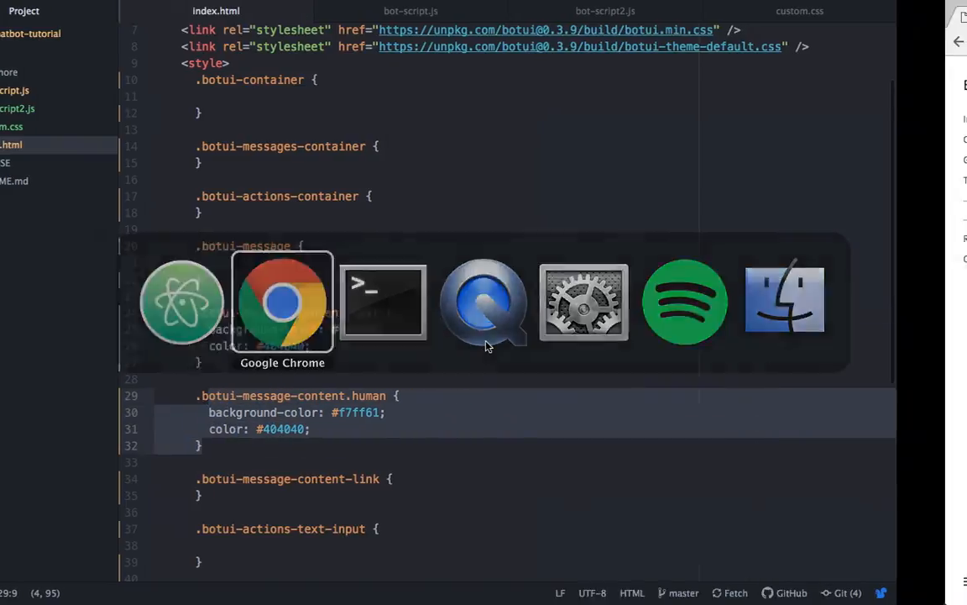
# Step: Reload the Help Bot in Chrome and ask about opening hours to see light-blue bot and yellow reply bubbles
pyautogui.click(282, 302)
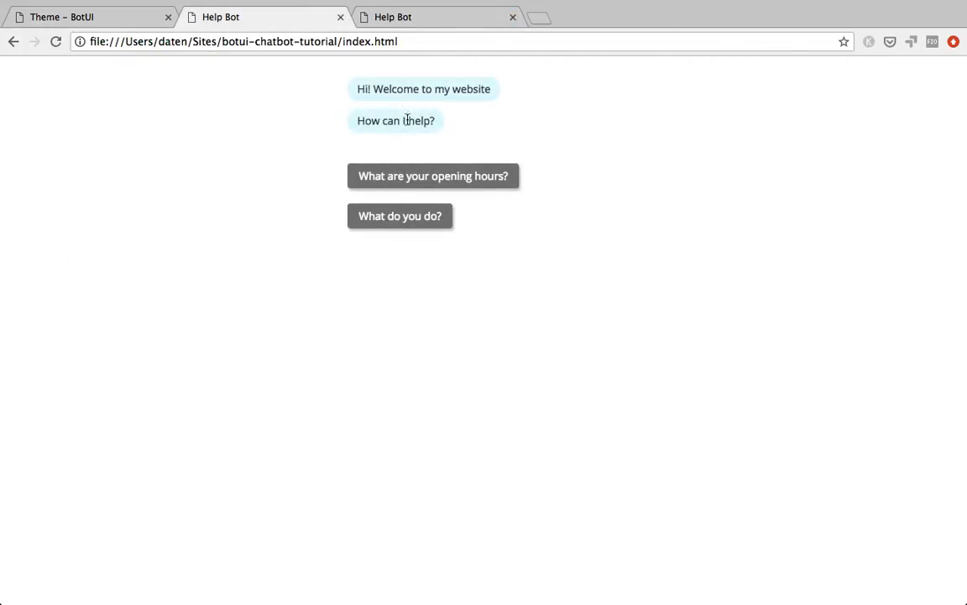
pyautogui.click(433, 177)
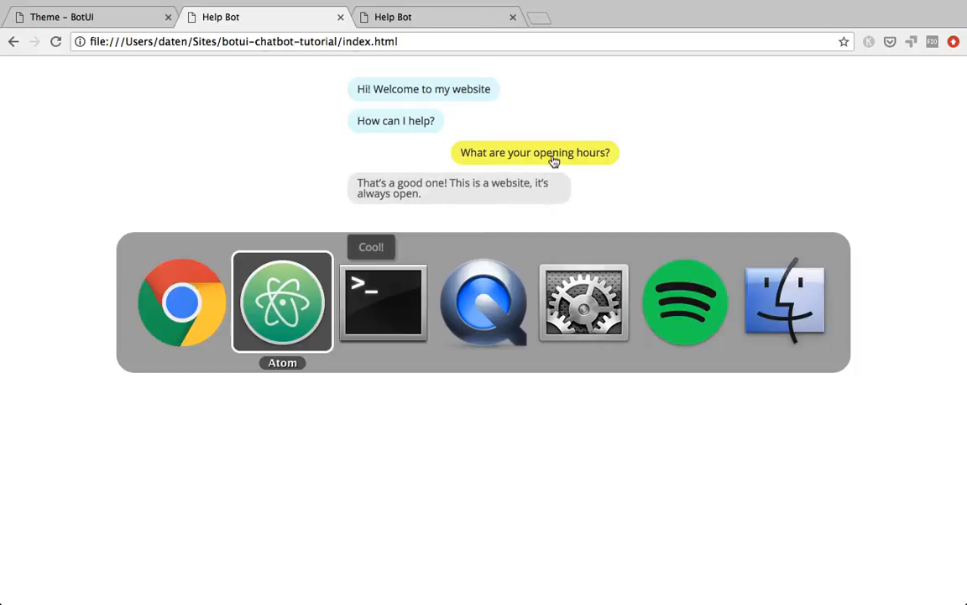
pyautogui.moveTo(302, 305)
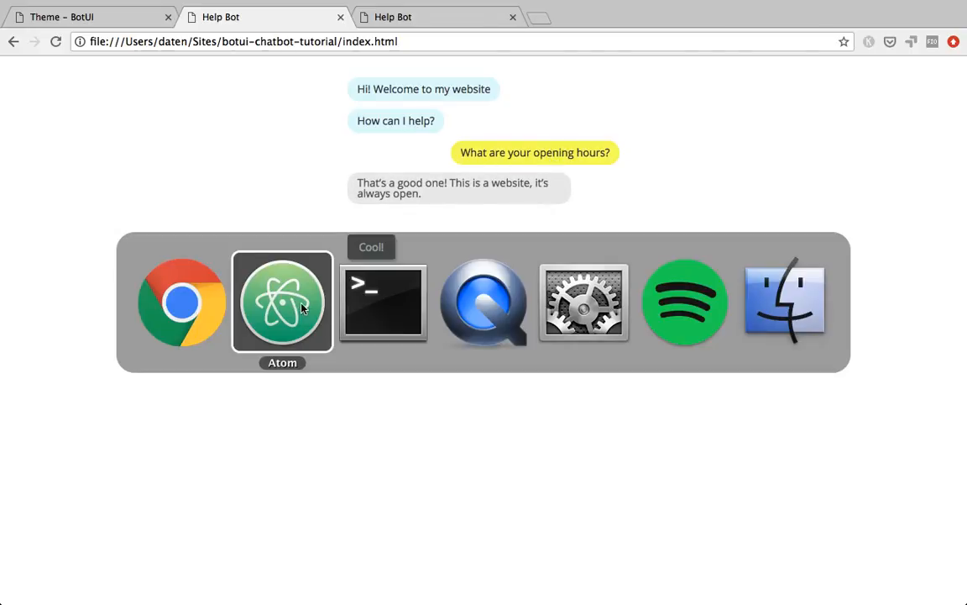
pyautogui.click(282, 302)
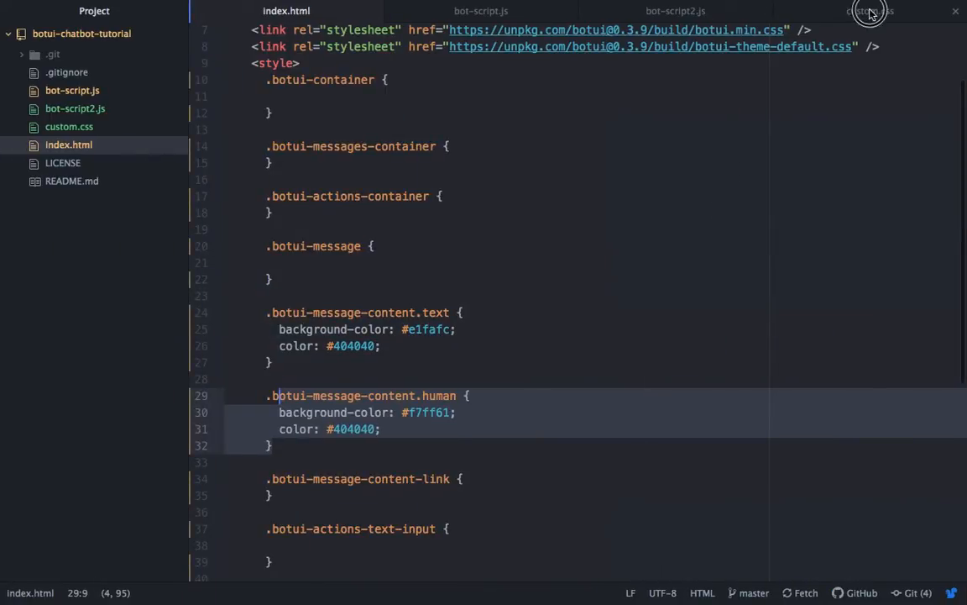
# Step: Copy the html, body teal gradient background rule from custom.css into index.html's style block
pyautogui.click(870, 10)
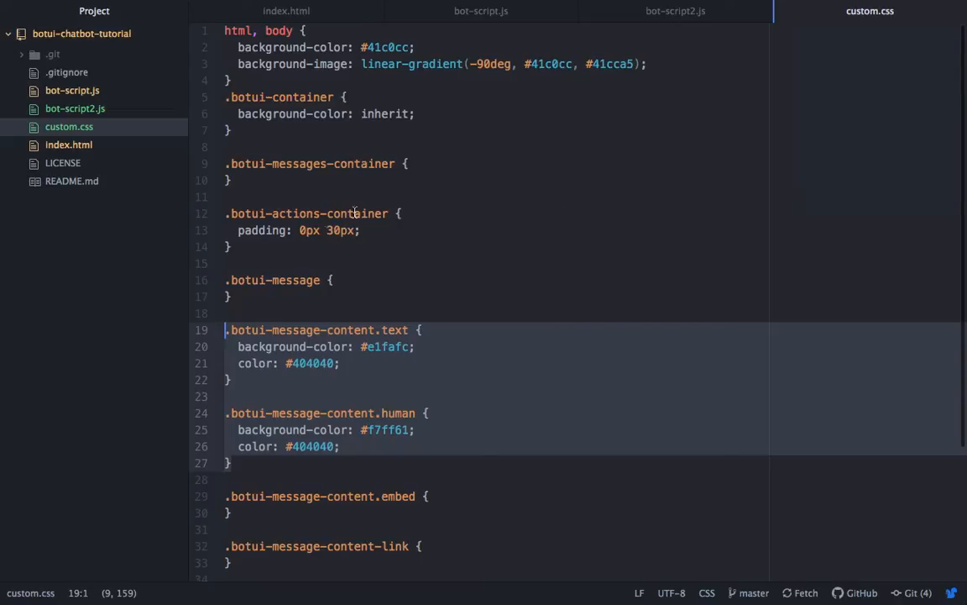
pyautogui.moveTo(401, 90)
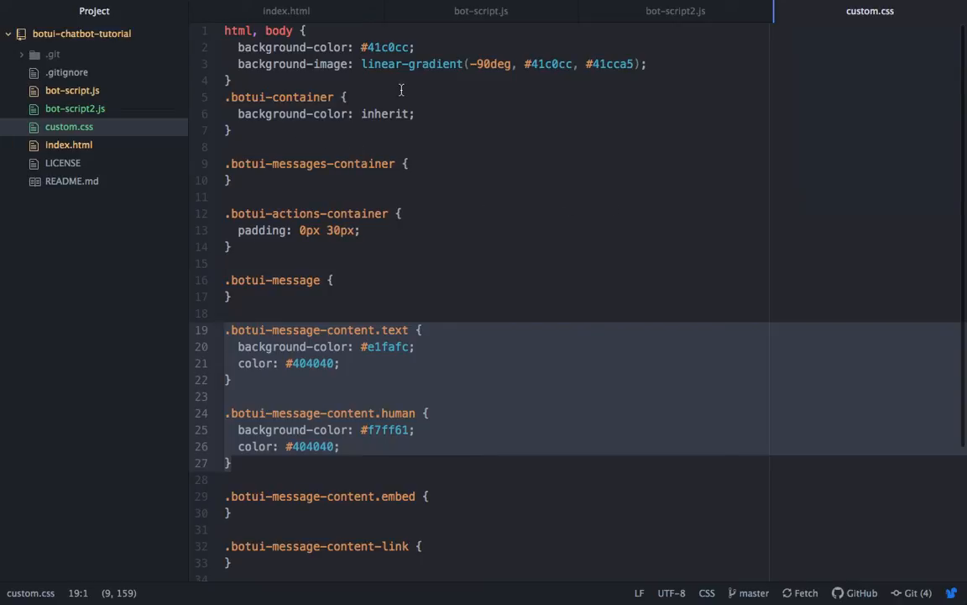
pyautogui.click(243, 31)
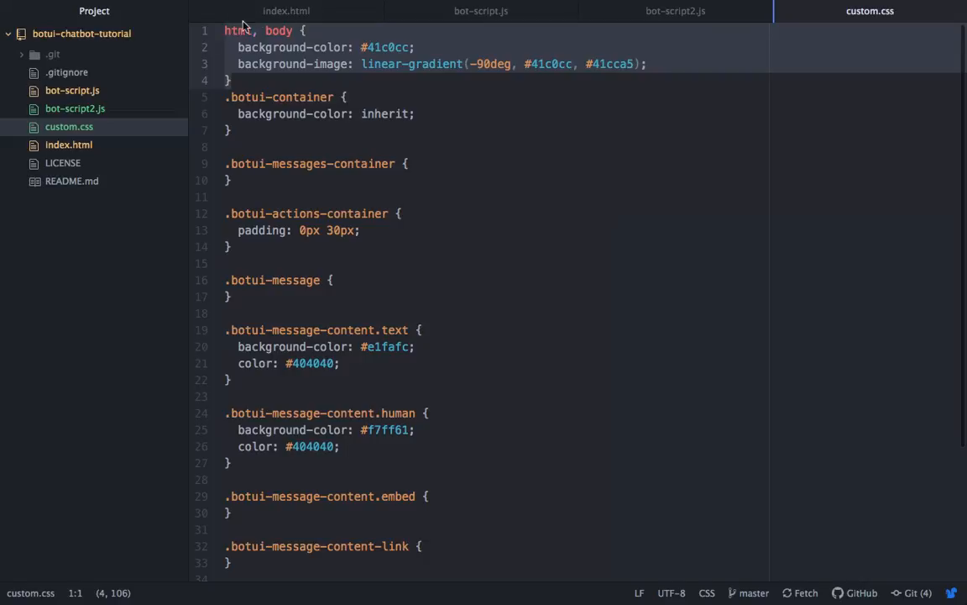
pyautogui.click(286, 10)
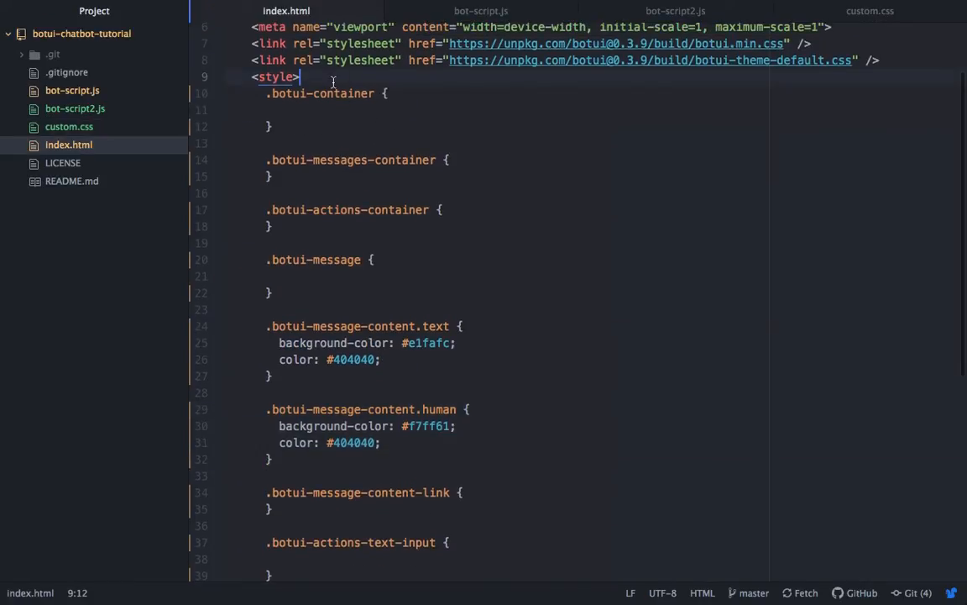
pyautogui.write('html, body {')
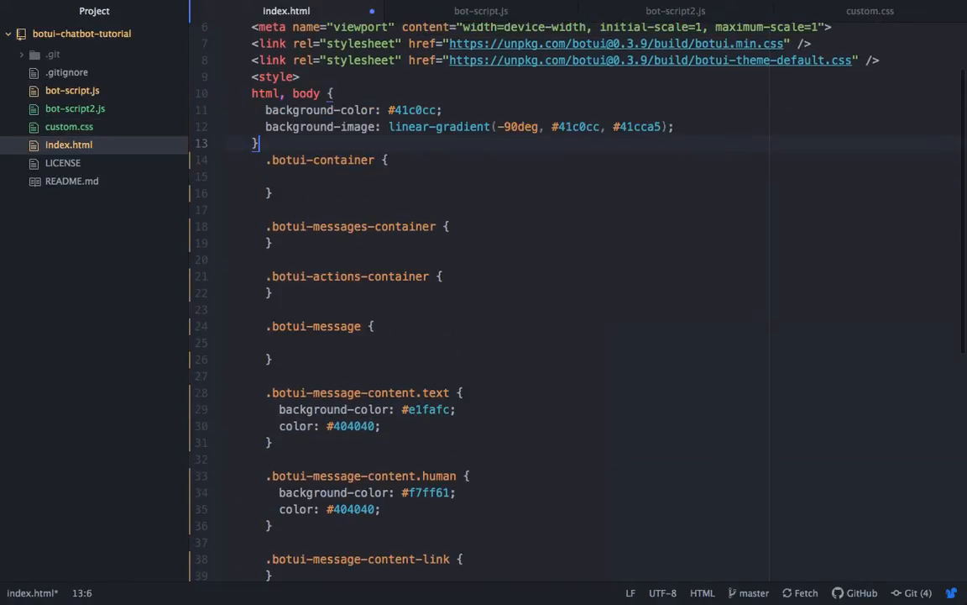
pyautogui.press('Enter')
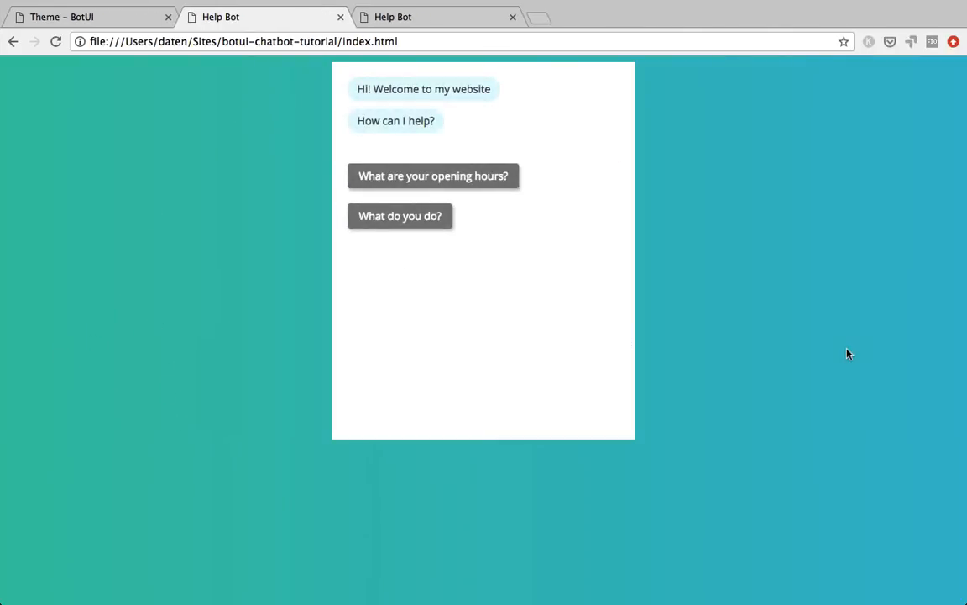
pyautogui.moveTo(598, 91)
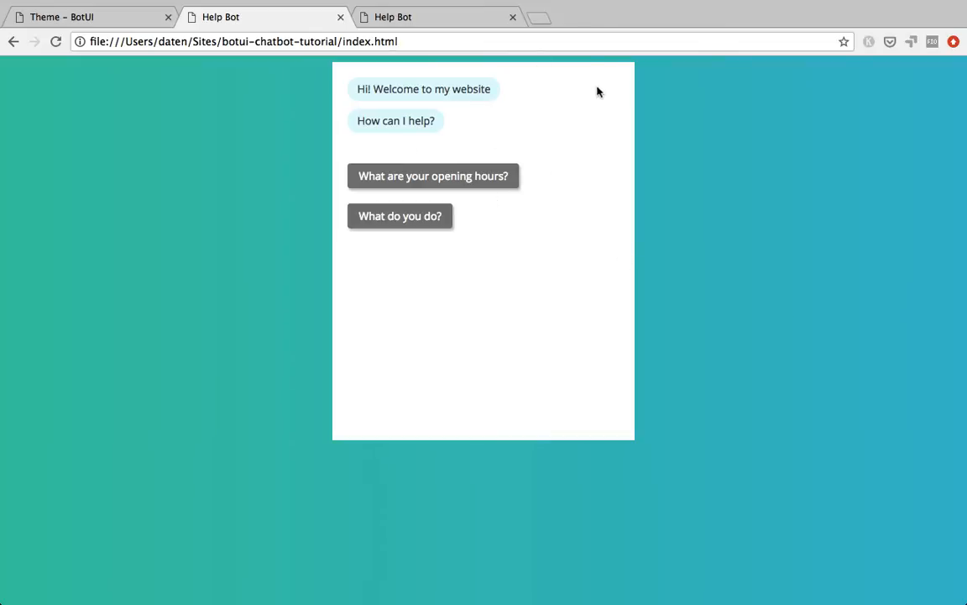
pyautogui.moveTo(679, 272)
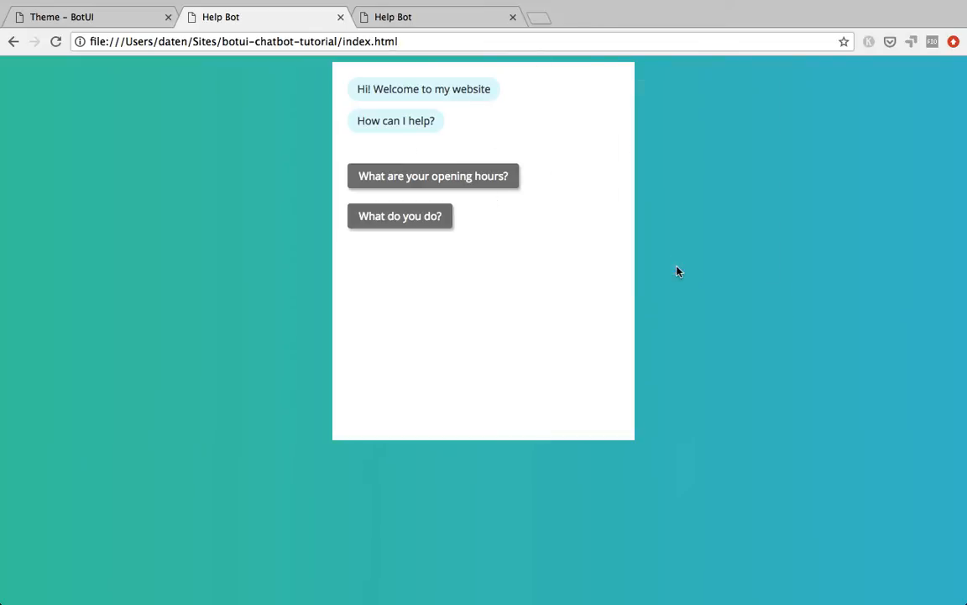
# Step: Inspect the help-bot container in DevTools, showing .botui-app-container with 400px width and 500px height
pyautogui.press('F12')
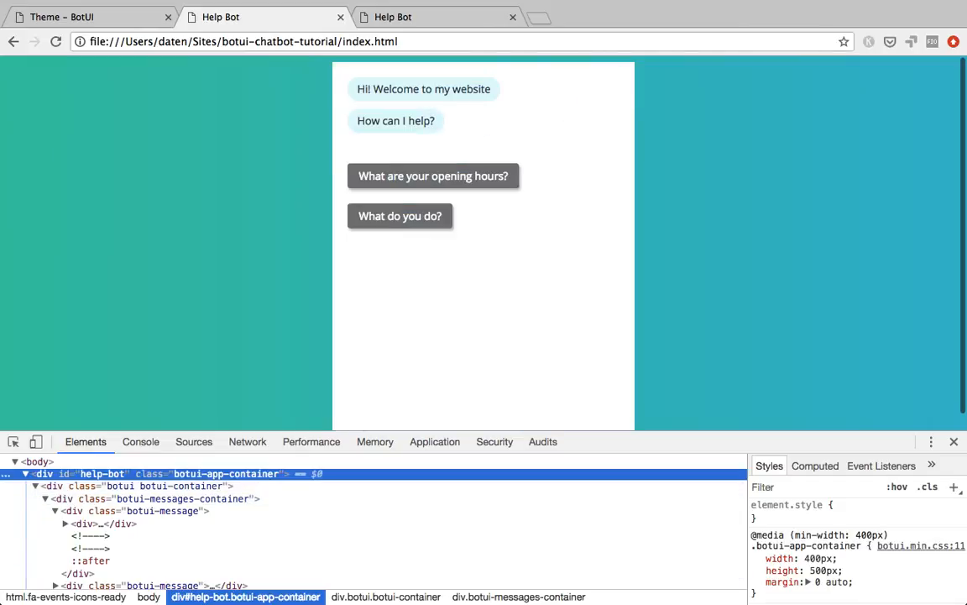
pyautogui.click(812, 465)
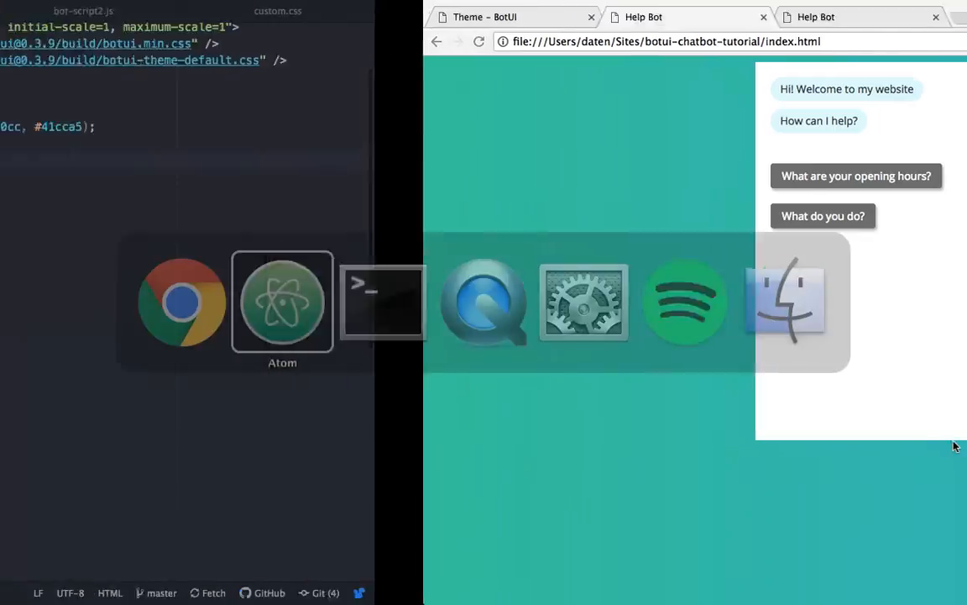
# Step: Give .botui-container background-color: inherit so it shows the page background instead of white
pyautogui.click(282, 302)
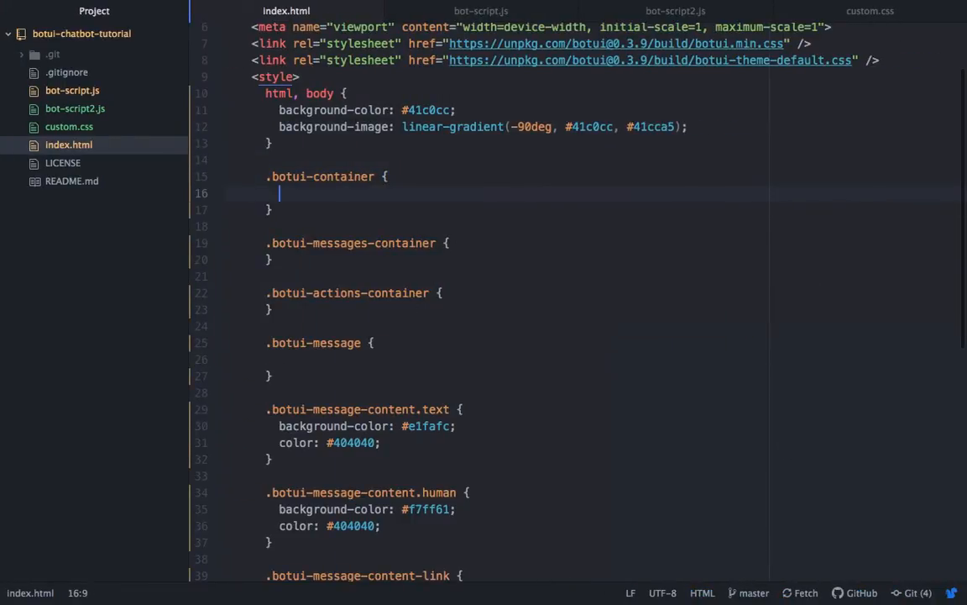
pyautogui.write('background-color: inherit;')
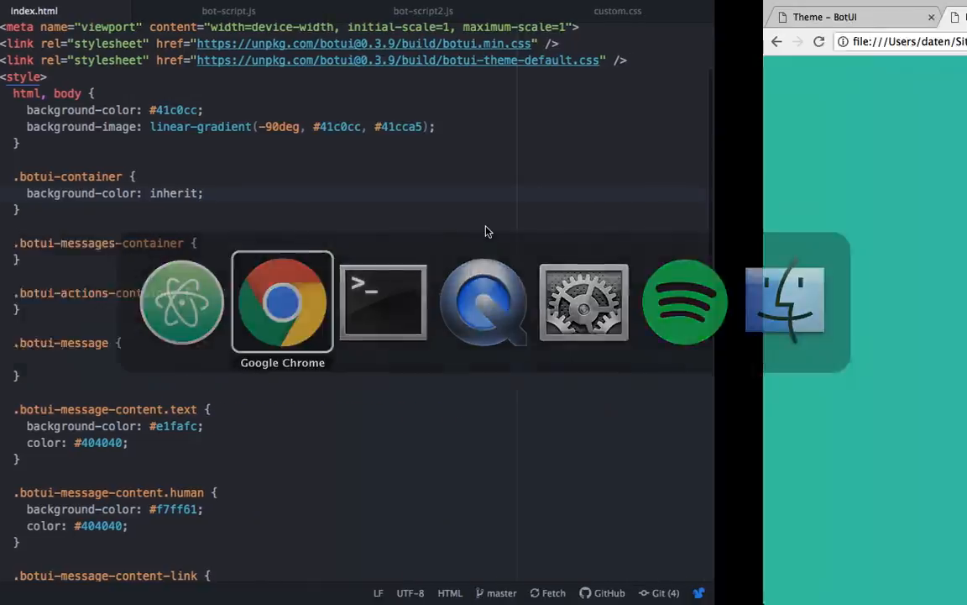
# Step: Reload the page in Chrome and ask the bot 'What are your opening hours?' on the teal gradient
pyautogui.click(282, 302)
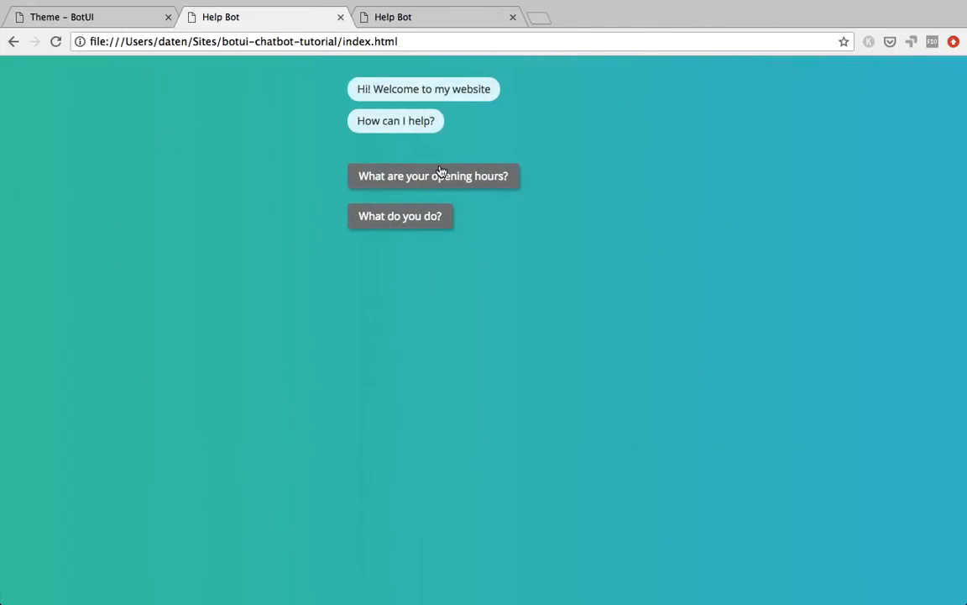
pyautogui.click(433, 176)
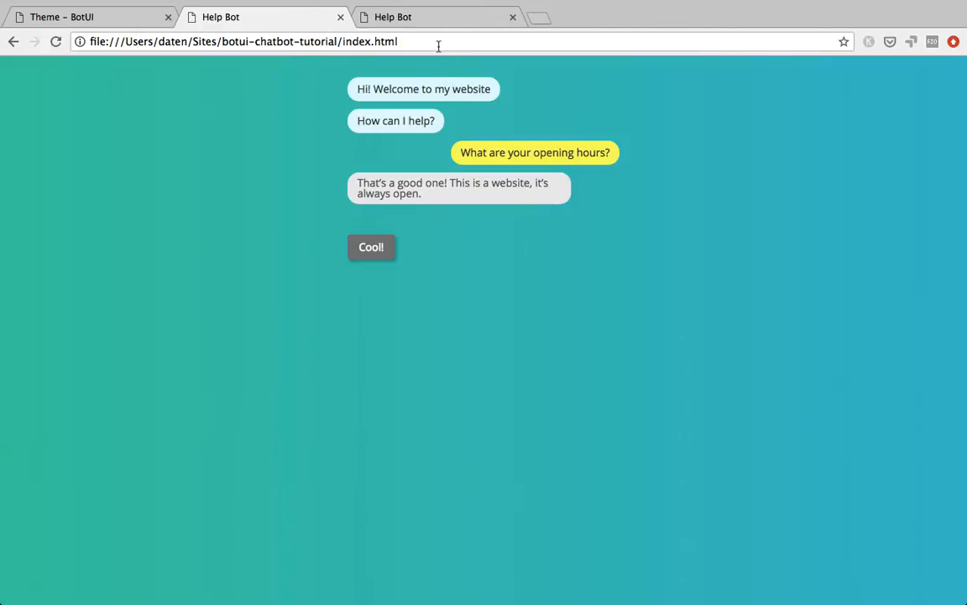
pyautogui.moveTo(309, 94)
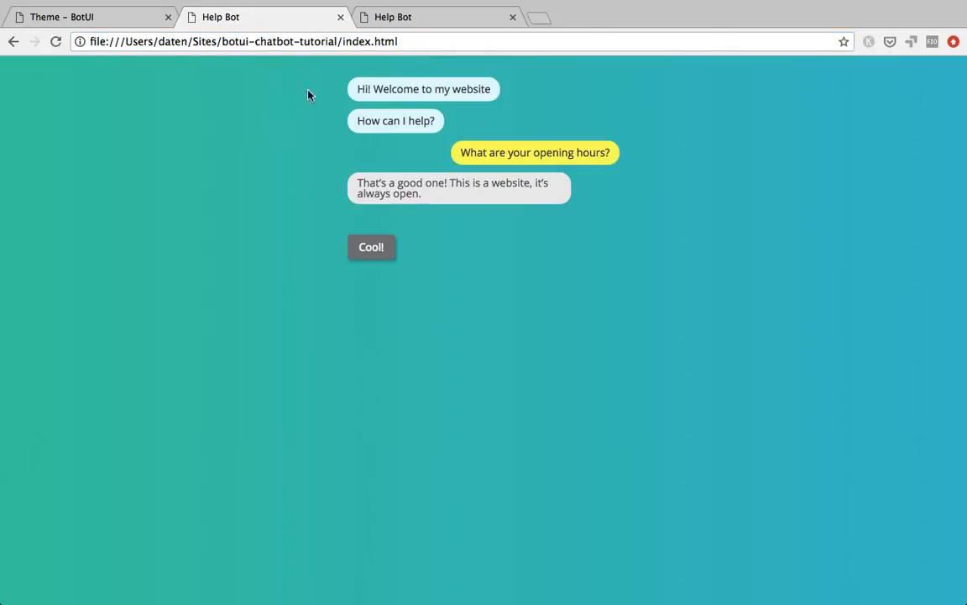
pyautogui.moveTo(320, 71)
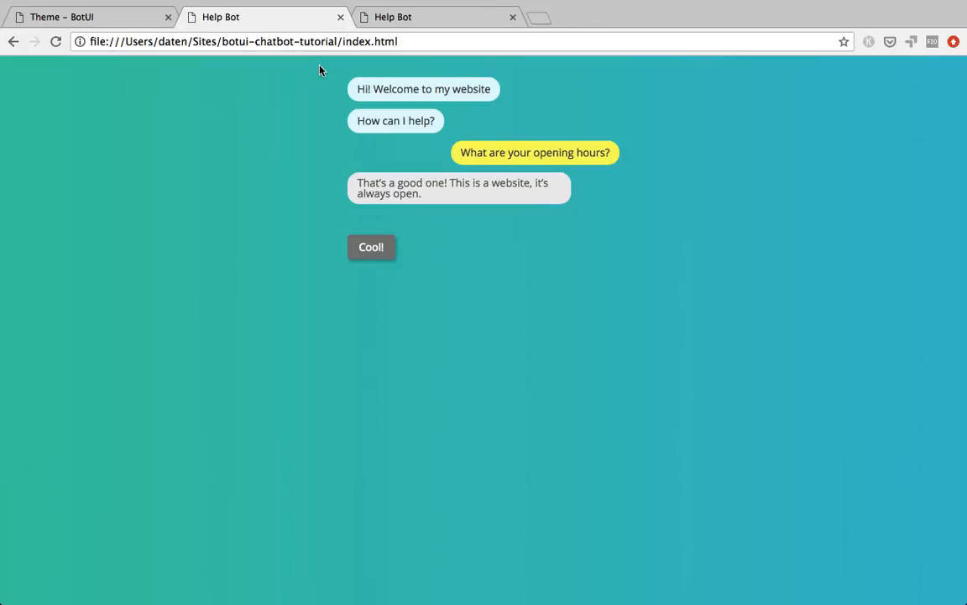
pyautogui.moveTo(248, 40)
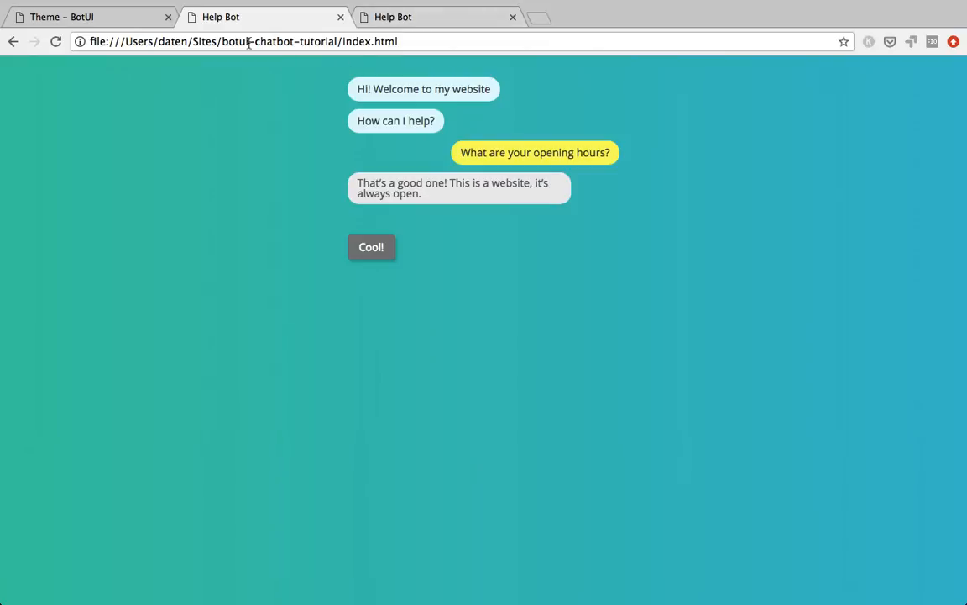
pyautogui.moveTo(316, 24)
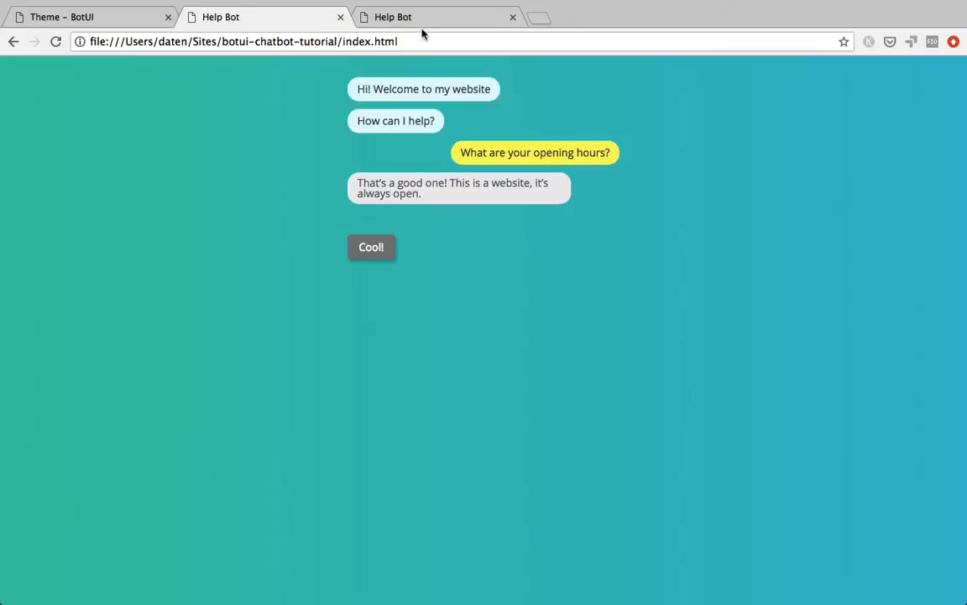
pyautogui.moveTo(423, 17)
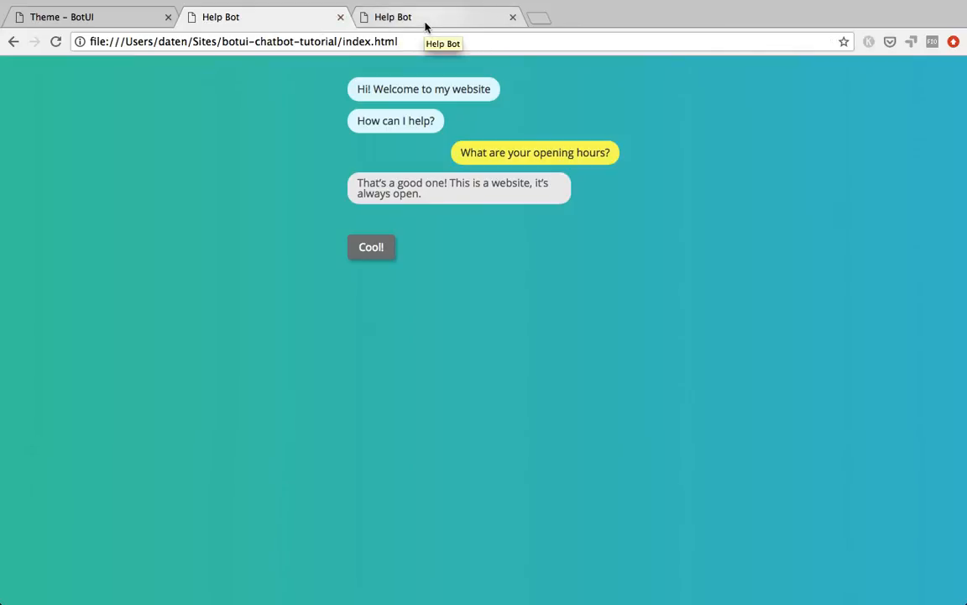